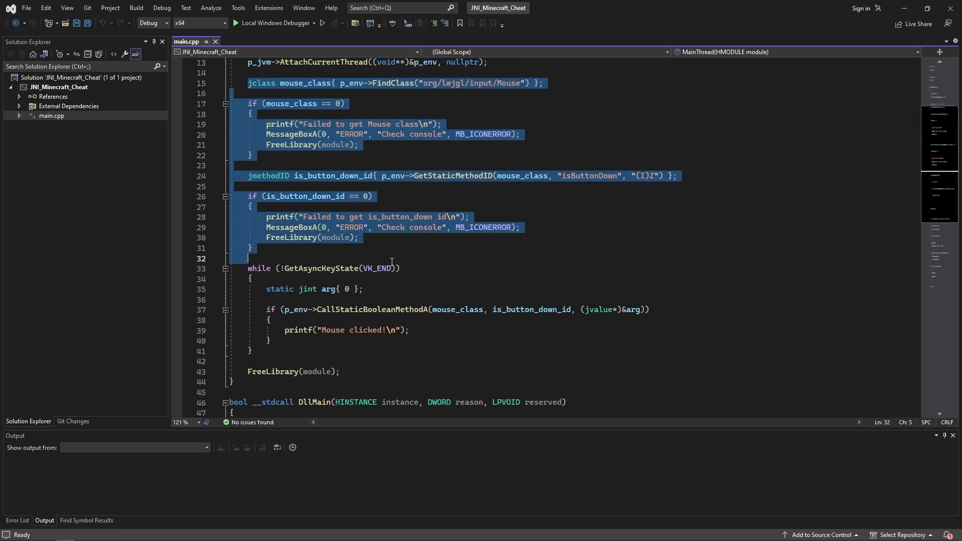
# Delete lines 15–41 of MainThread: the Mouse class lookup, isButtonDown checks and click printout
pyautogui.press('Delete')
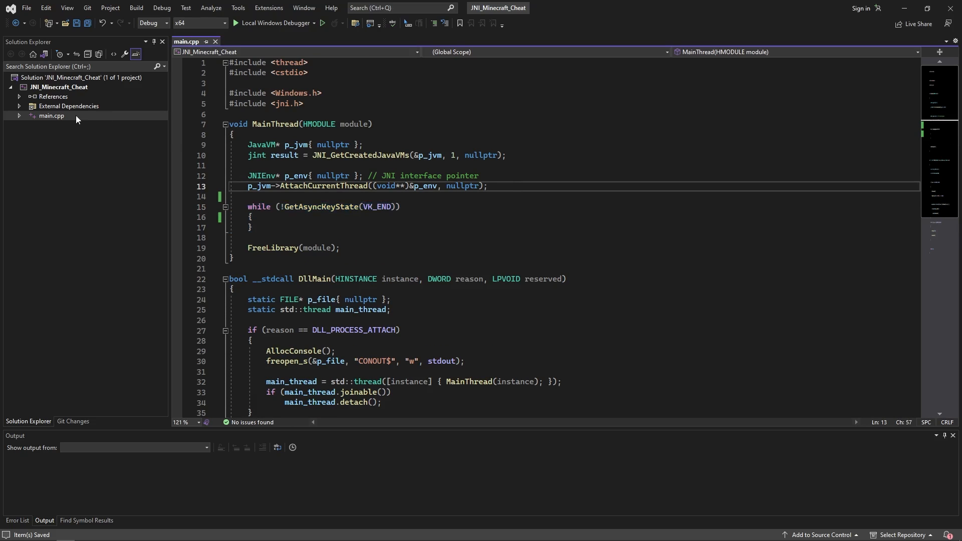
# Create a JNI filter with a new JNI class, and #include "JNI.h" in main.cpp
pyautogui.rightClick(58, 87)
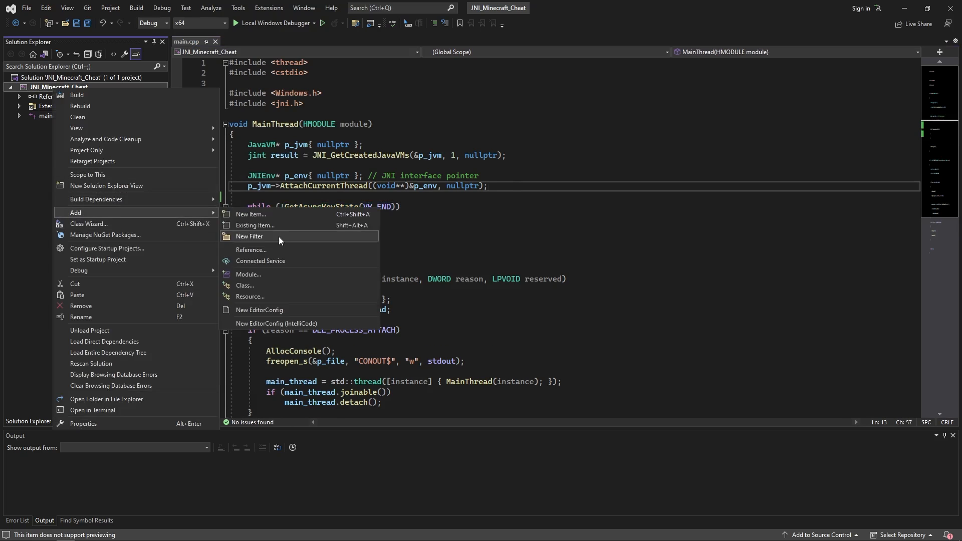
pyautogui.click(249, 236)
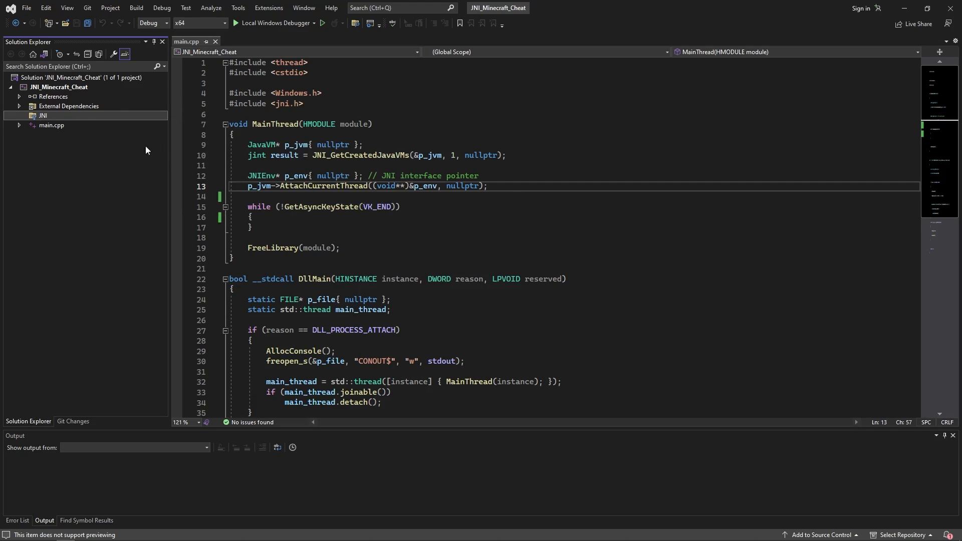
pyautogui.rightClick(42, 115)
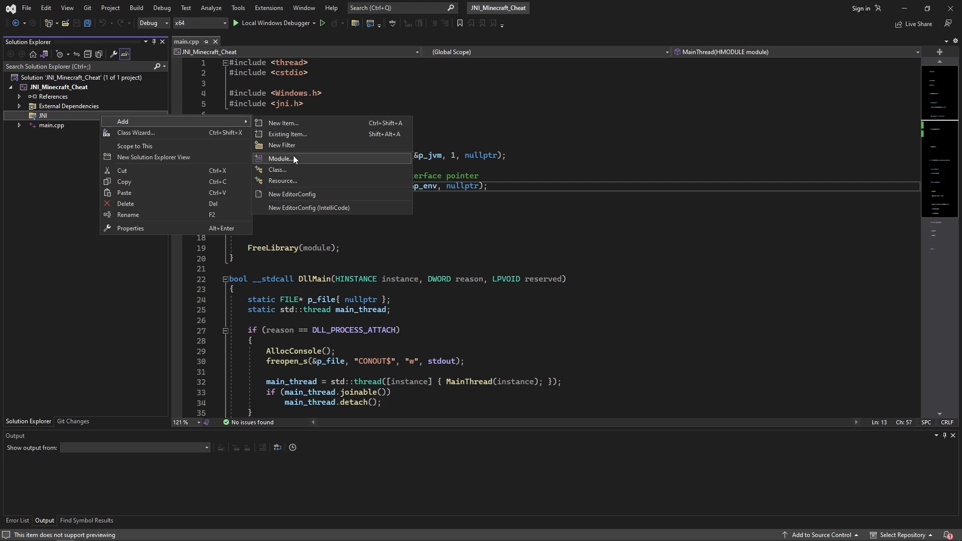
pyautogui.click(278, 170)
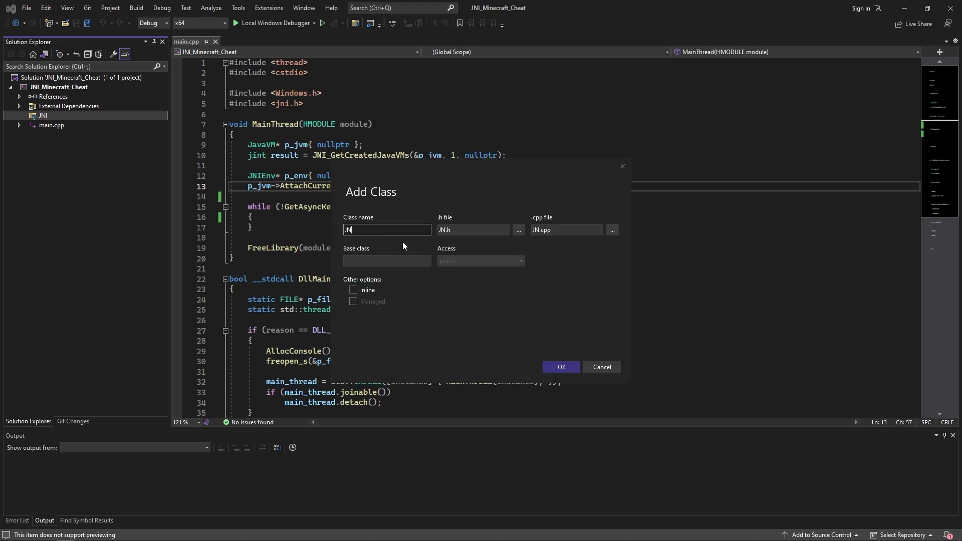
pyautogui.click(559, 367)
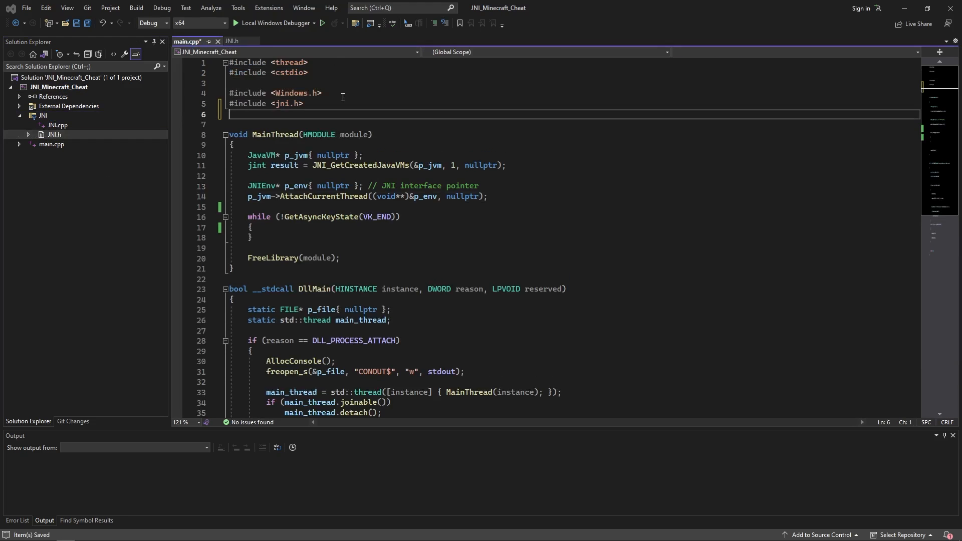
pyautogui.write('#include')
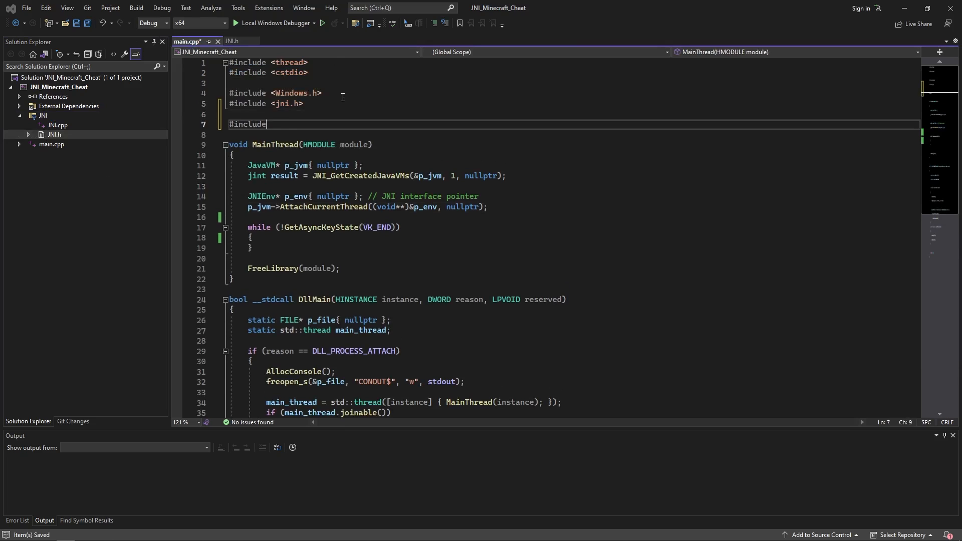
pyautogui.write('"JNI.h')
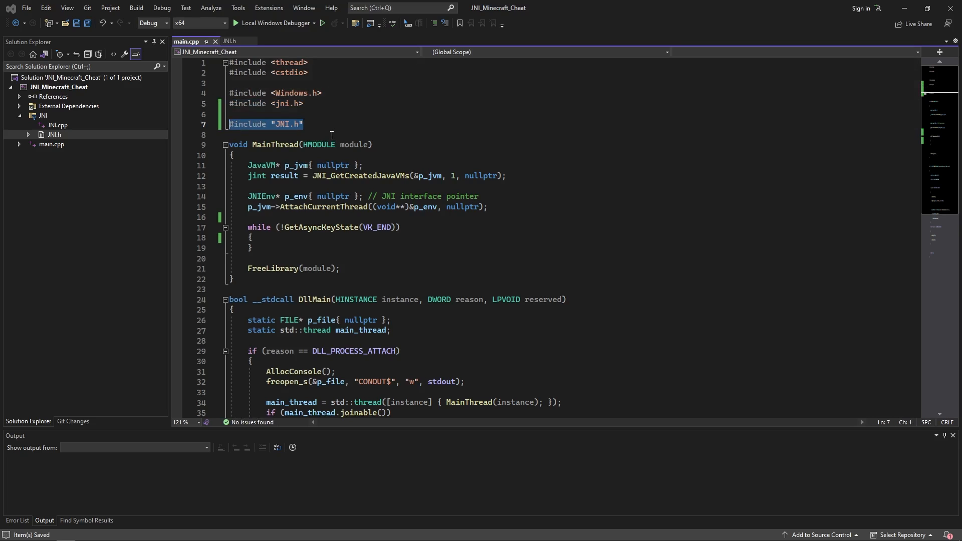
# In JNI.h, include <memory>, mark the class final, and declare inline std::unique_ptr<JNI> p_jni
pyautogui.click(231, 42)
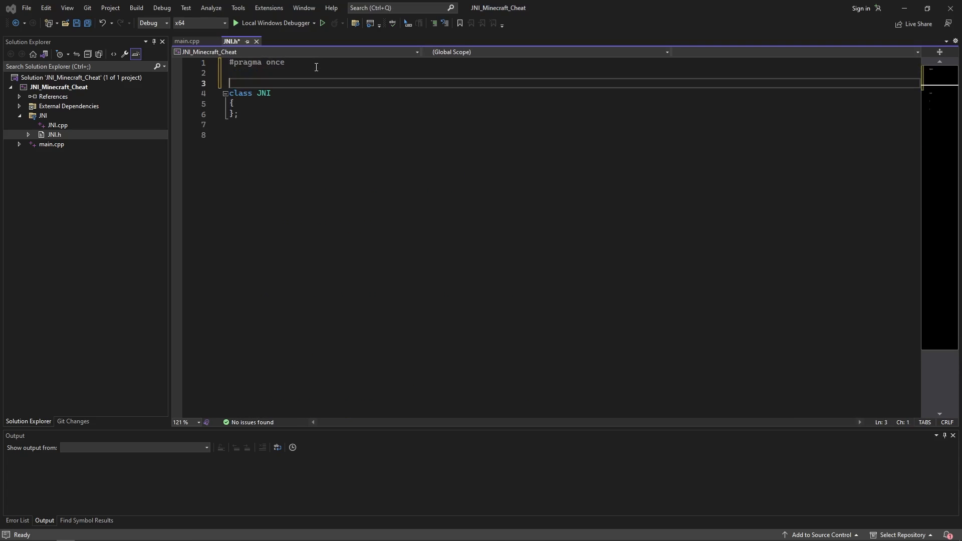
pyautogui.write('#include <memory>')
pyautogui.click(573, 92)
pyautogui.write(' final')
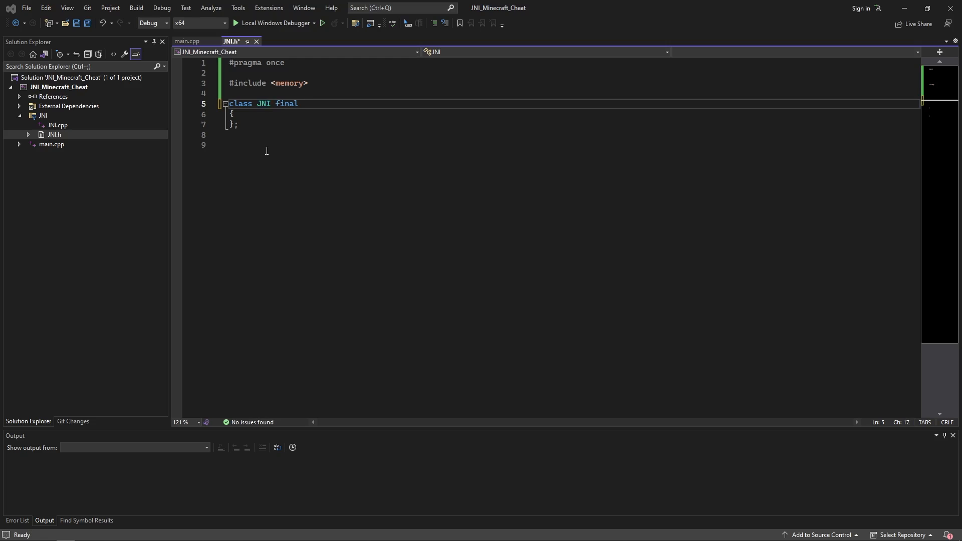
pyautogui.click(252, 146)
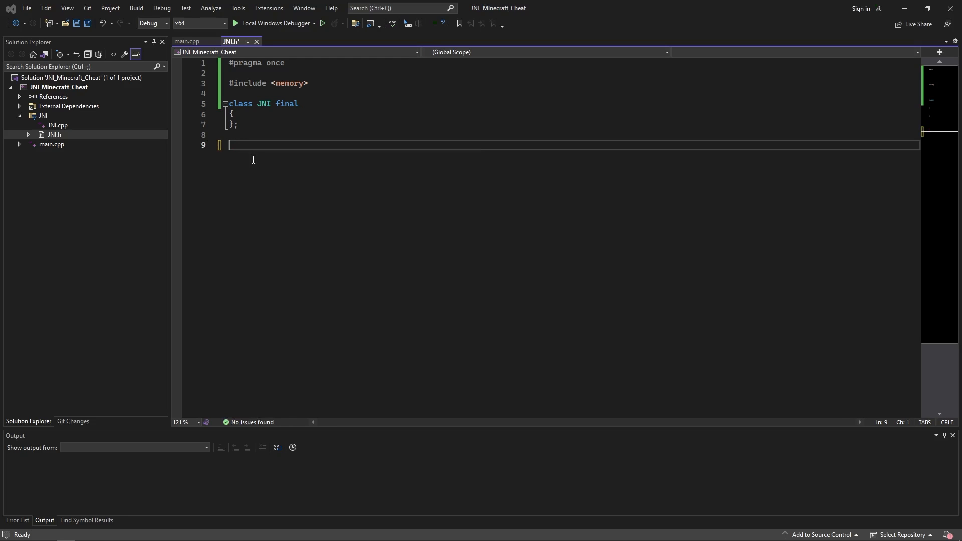
pyautogui.write('inline')
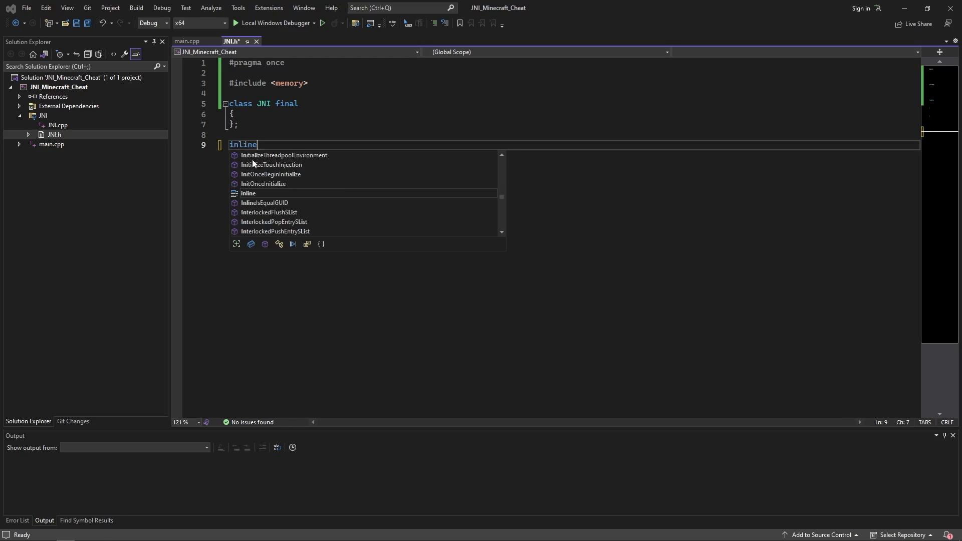
pyautogui.write('std::unique_ptr<JNI> p_')
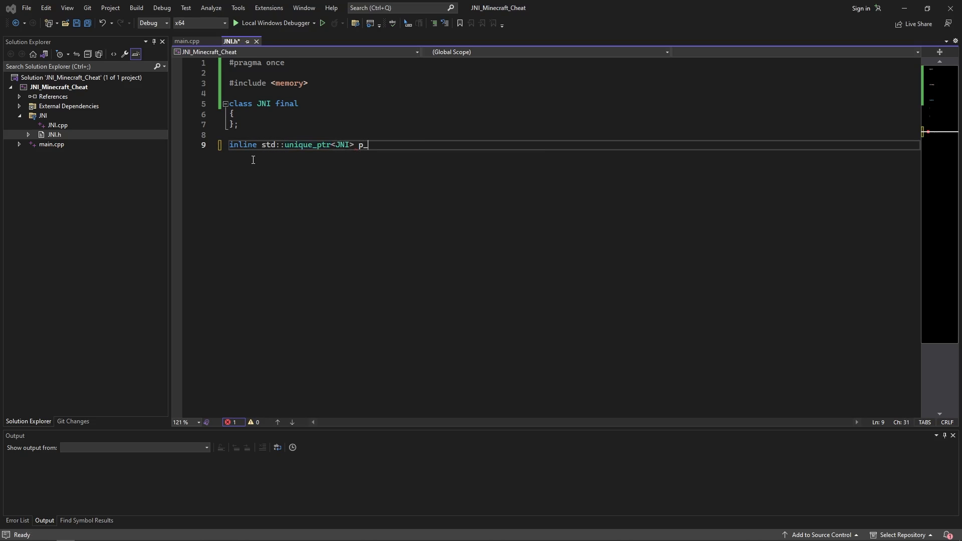
# Start a 'p_jni =' assignment at the top of MainThread in main.cpp
pyautogui.click(187, 41)
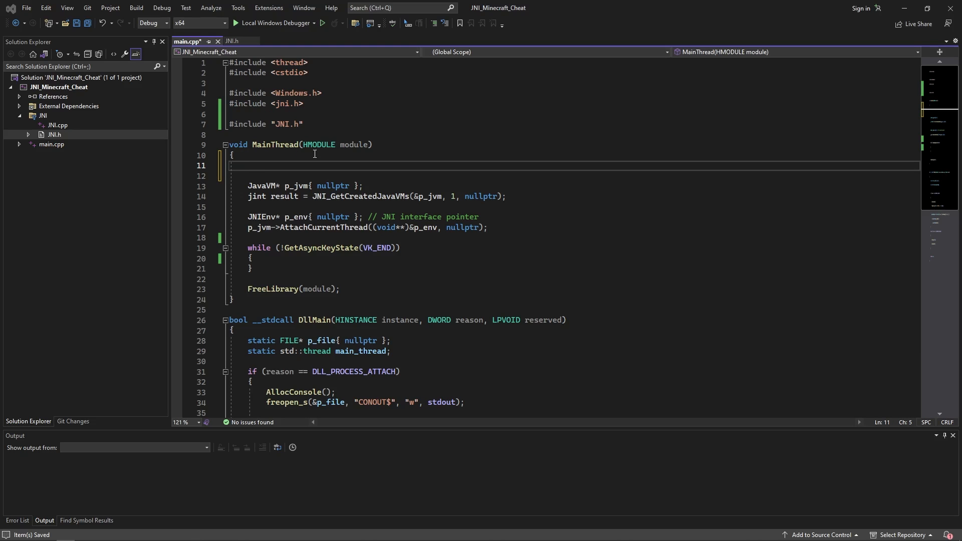
pyautogui.click(248, 166)
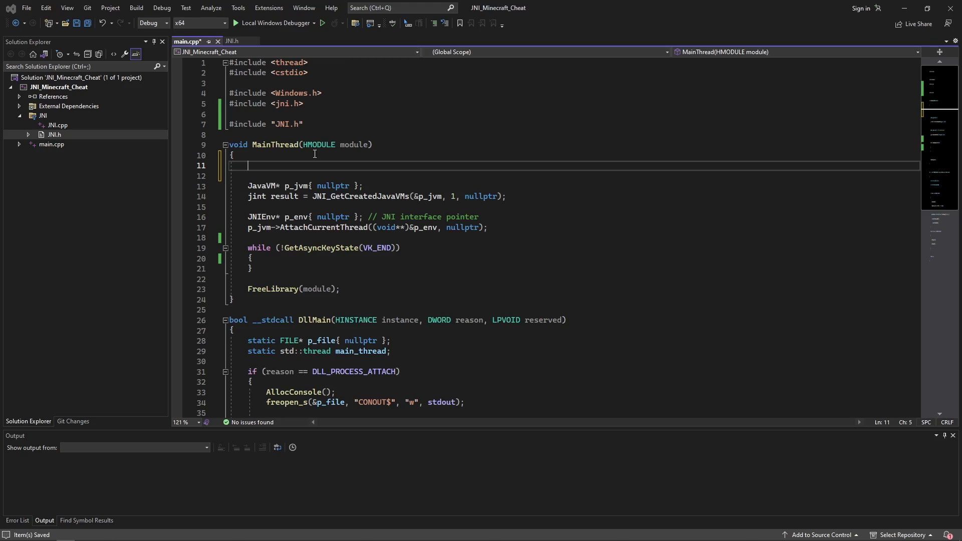
pyautogui.write('p_jni =')
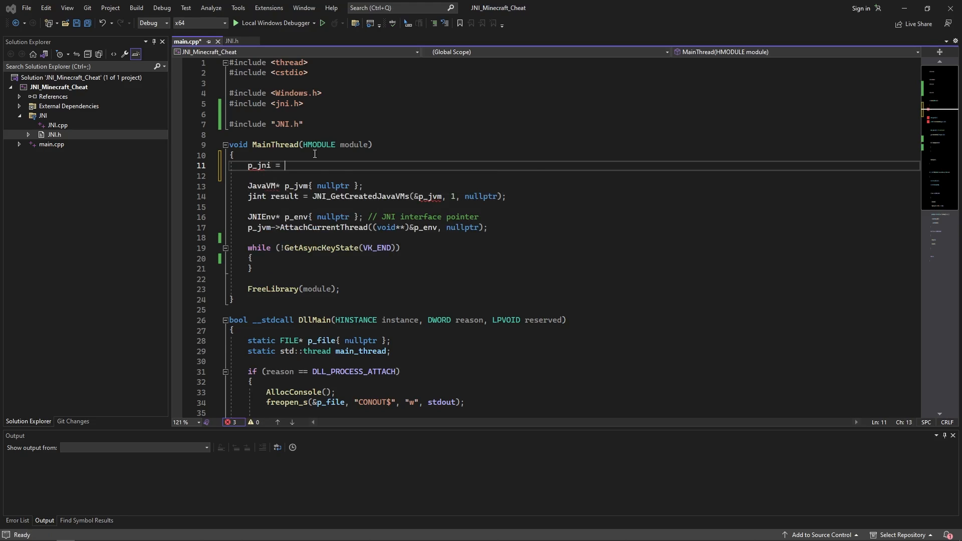
# Add a public JNI() constructor in JNI.h and create p_jni with std::make_unique<JNI>()
pyautogui.click(231, 41)
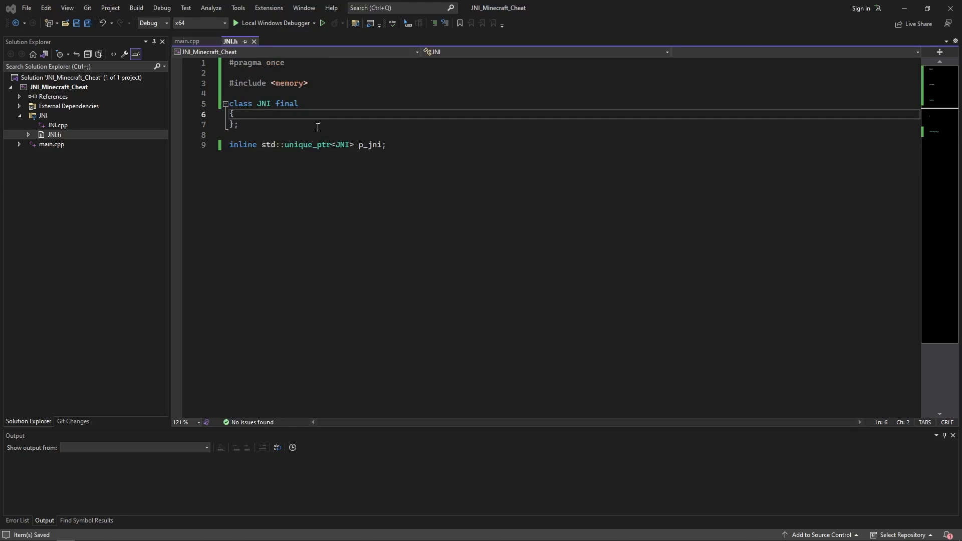
pyautogui.write('public:')
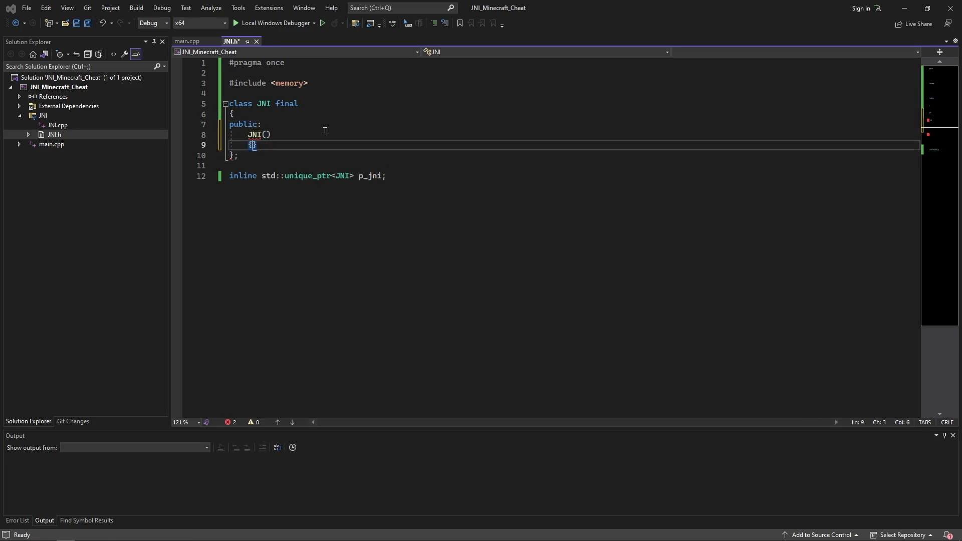
pyautogui.click(186, 41)
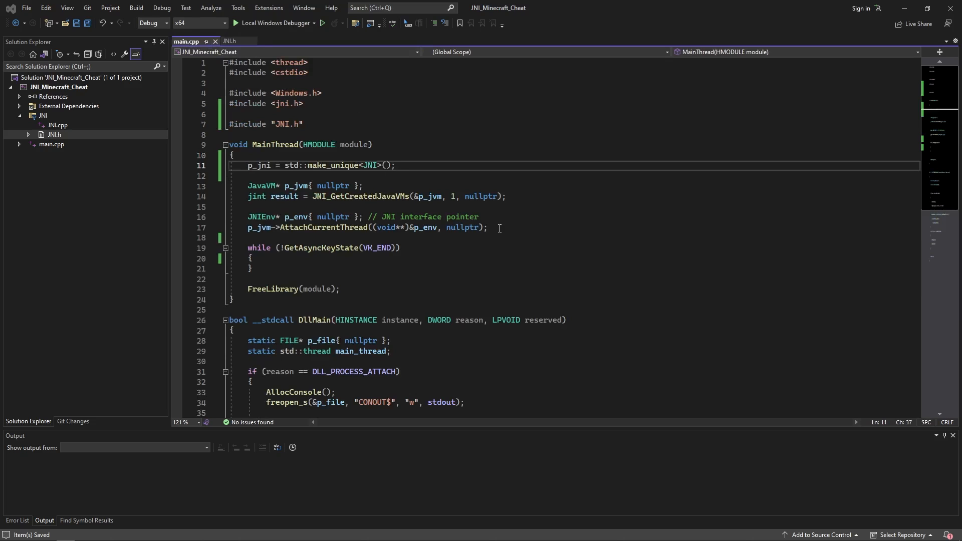
pyautogui.click(230, 41)
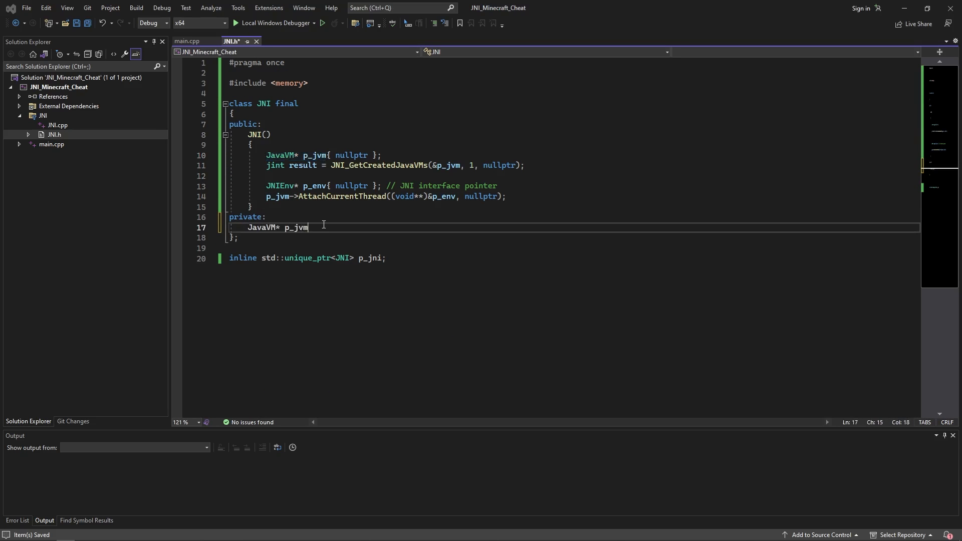
pyautogui.write(';')
pyautogui.write('if (result != 0')
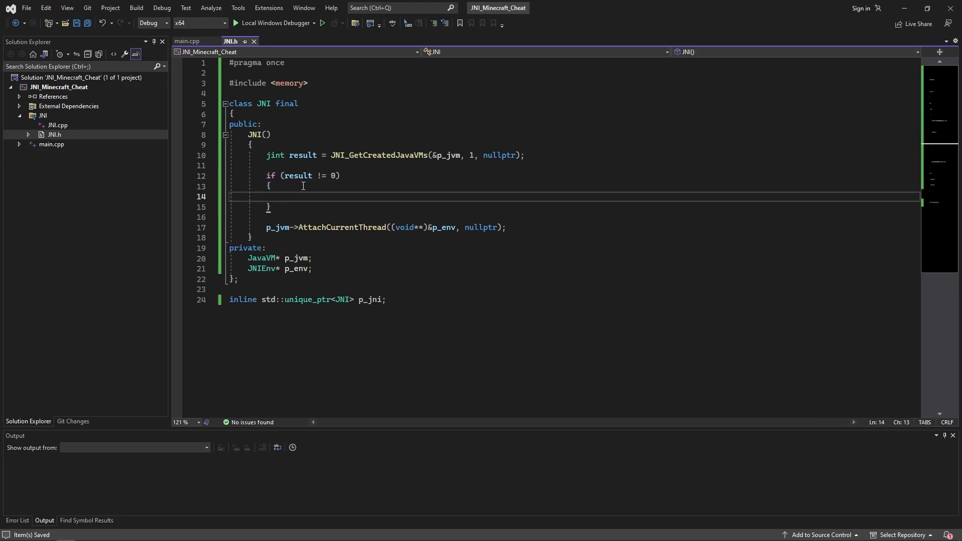
# Report JVM lookup failure with printf and MessageBoxA, keeping private p_jvm and p_env pointers
pyautogui.write('pri')
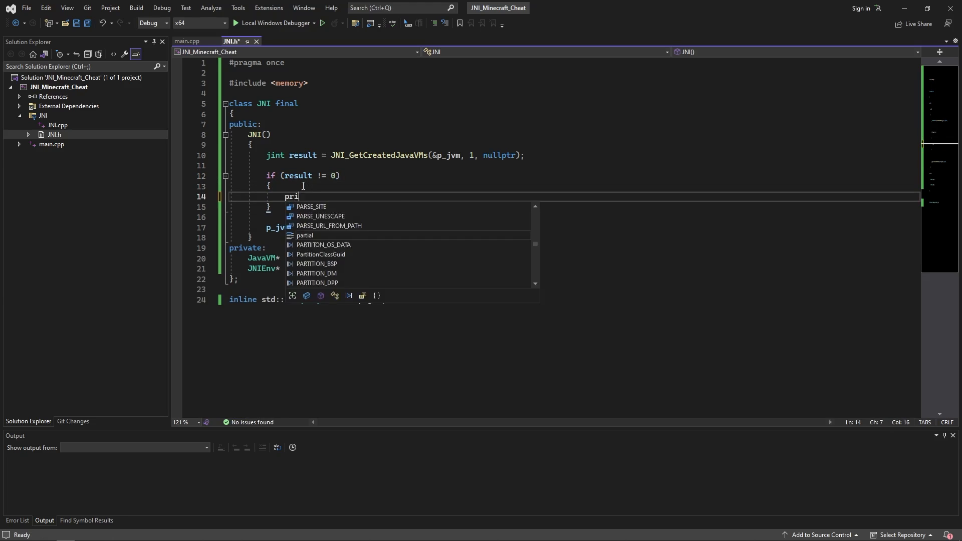
pyautogui.write('ntf("[]"')
pyautogui.write('MessageBoxA(0, "ERROR", "Check console", MB_ICONASTERISK);')
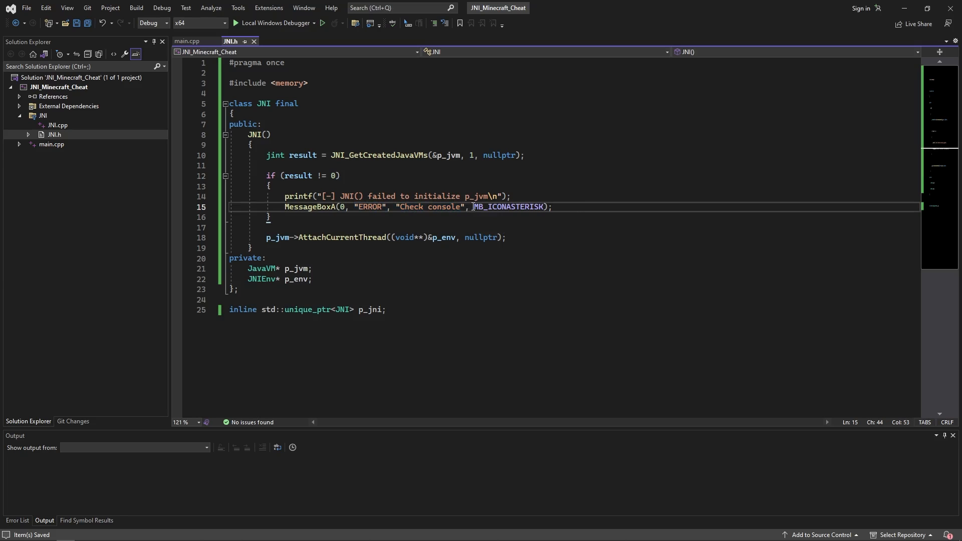
pyautogui.doubleClick(506, 207)
pyautogui.write('/(')
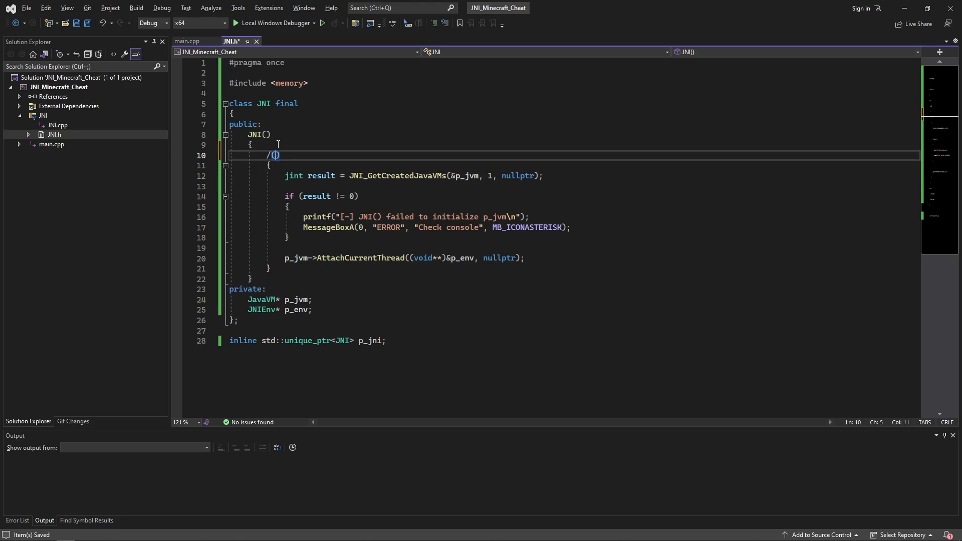
# Include <Windows.h> in JNI.h and comment the constructor into 'Init main pointers' and 'Init game classes' blocks
pyautogui.write('*')
pyautogui.write('{')
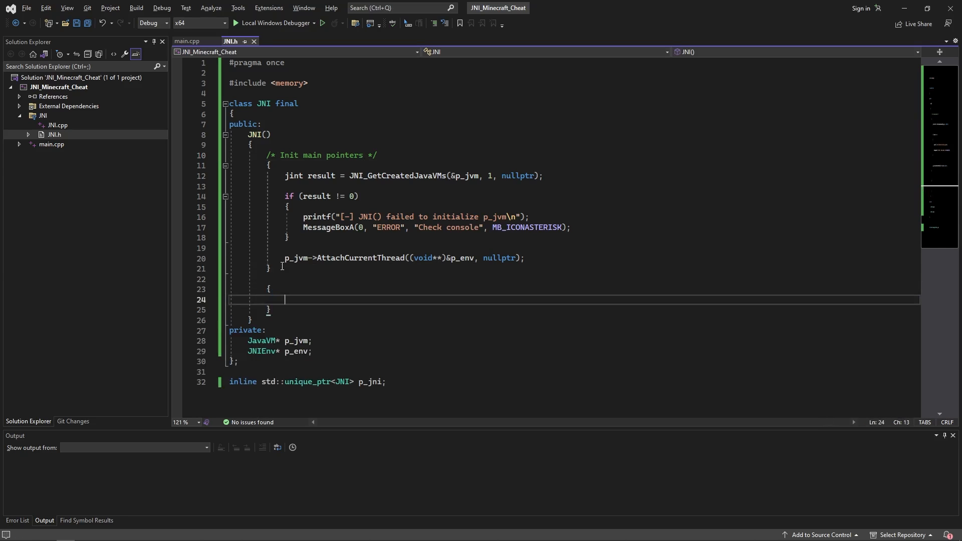
pyautogui.write('/* */')
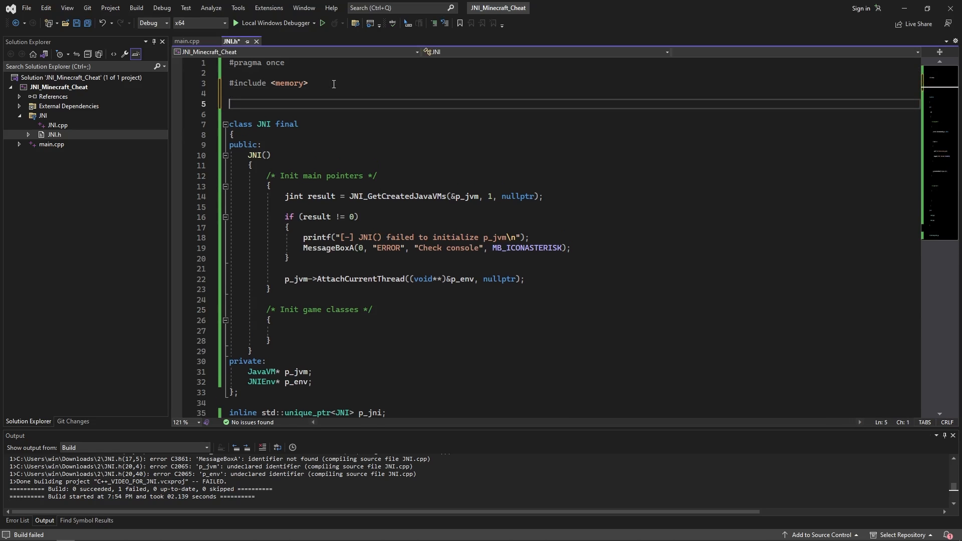
pyautogui.write('#include <Wi>')
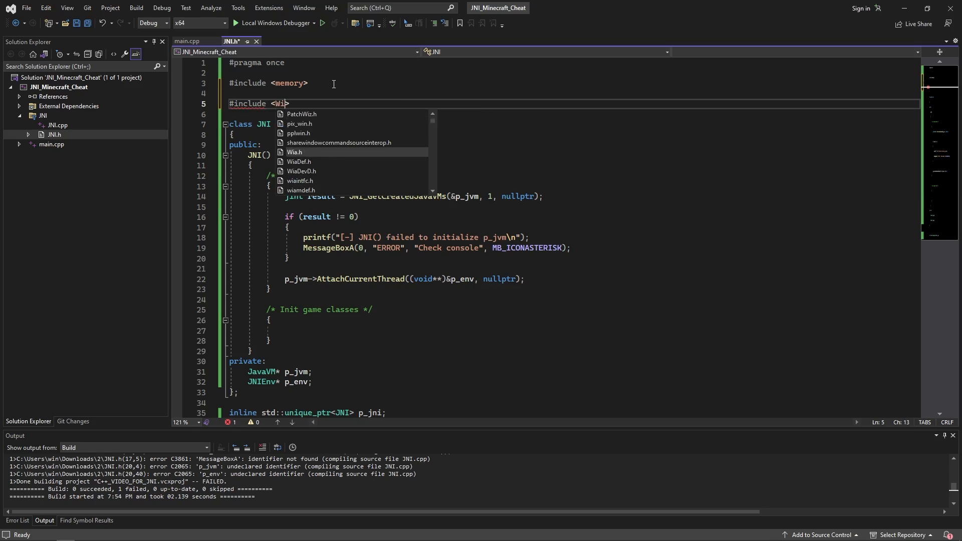
pyautogui.write('ndows.h>')
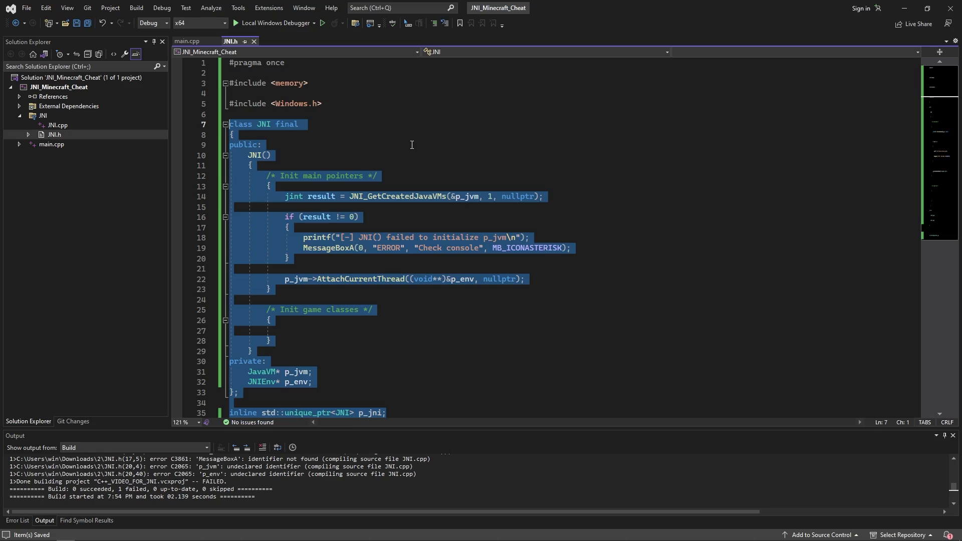
pyautogui.click(349, 165)
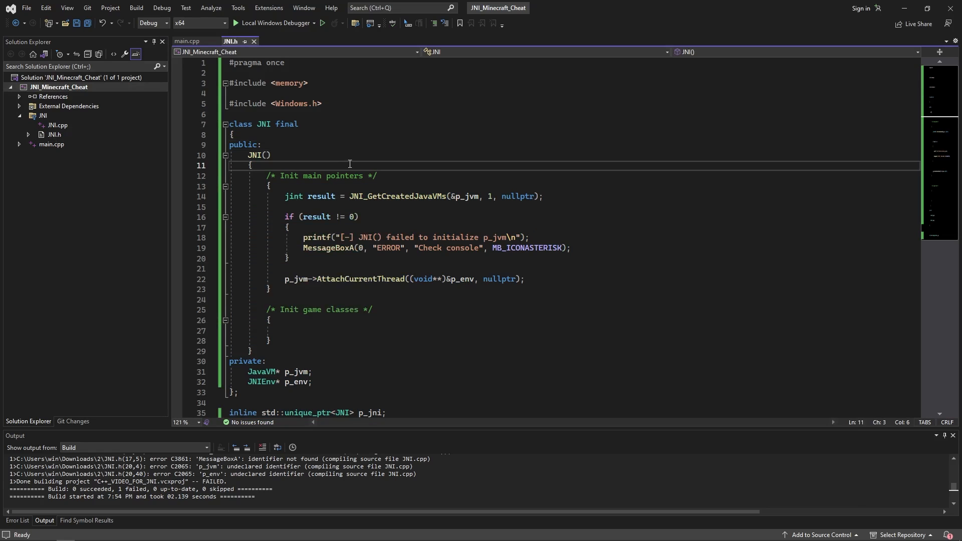
# Create a Hooks class in a new Hooks filter and move Hooks.h into it
pyautogui.rightClick(58, 87)
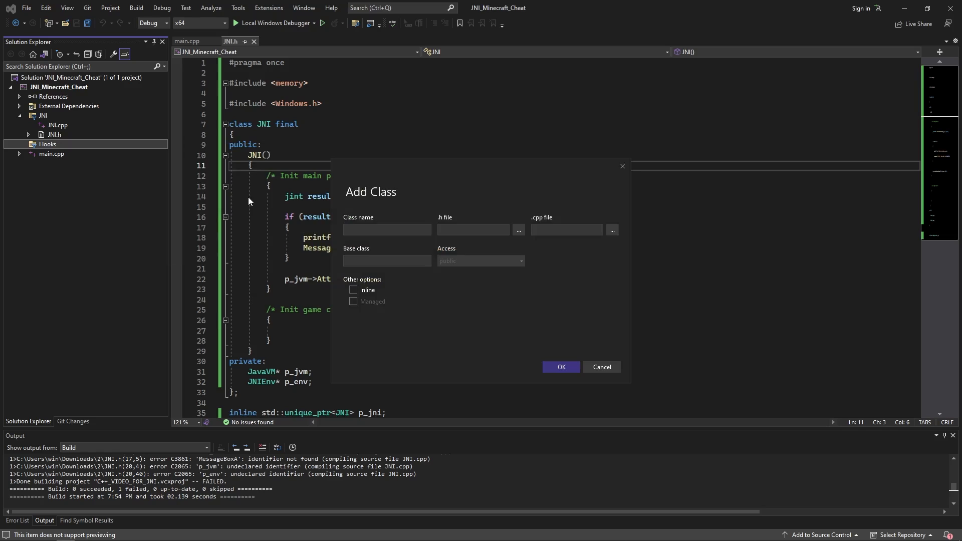
pyautogui.write('Hook')
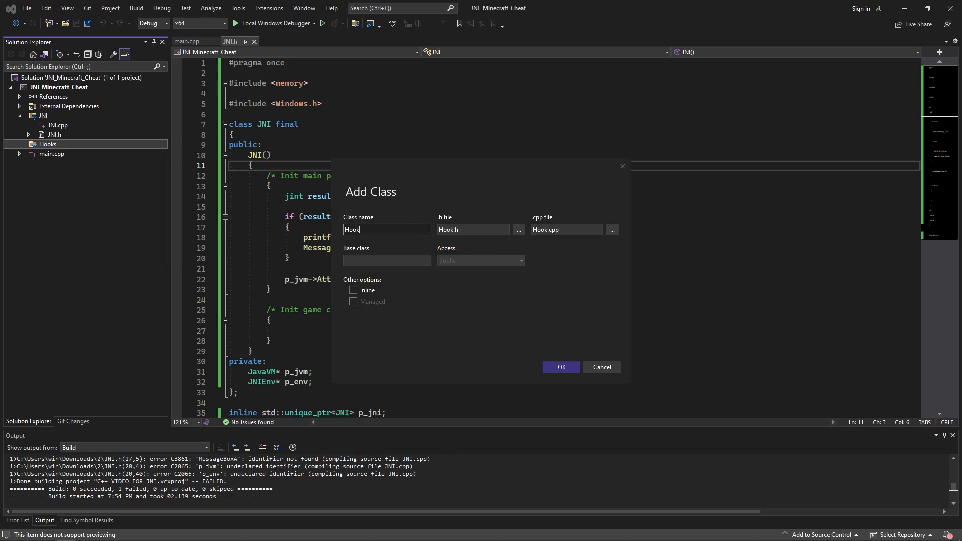
pyautogui.click(559, 366)
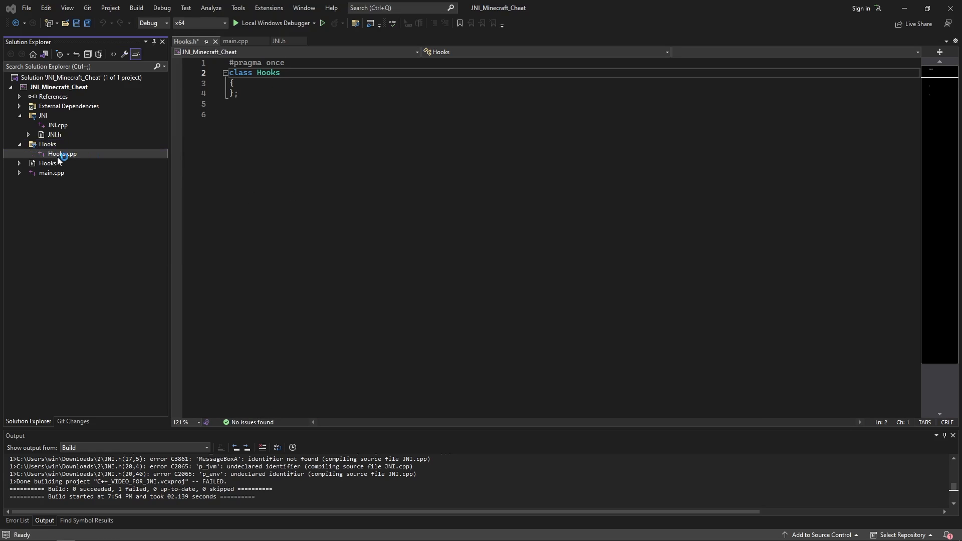
pyautogui.click(60, 162)
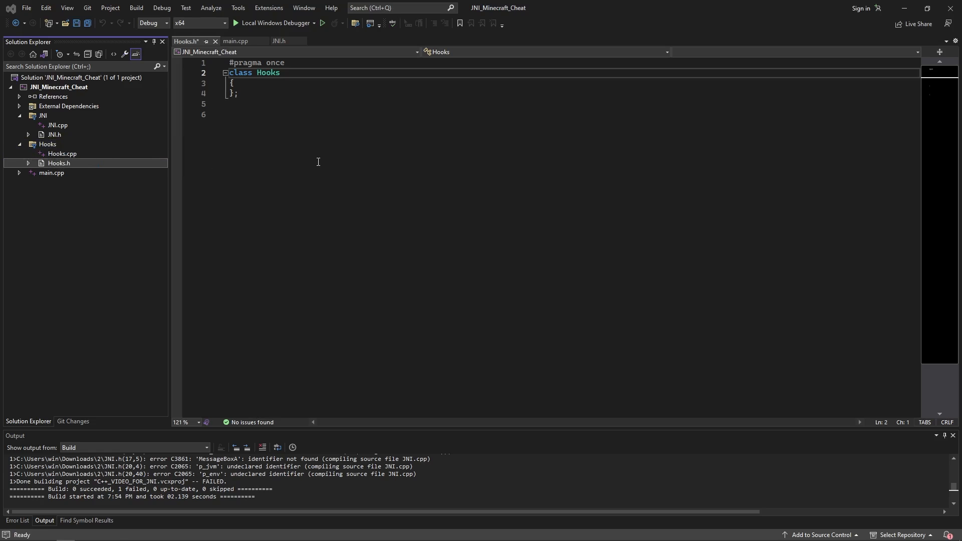
# Declare inline std::unique_ptr<Hooks> p_hooks in Hooks.h and create it with std::make_unique in MainThread
pyautogui.write('inline std::unique_ptr<Hooks>')
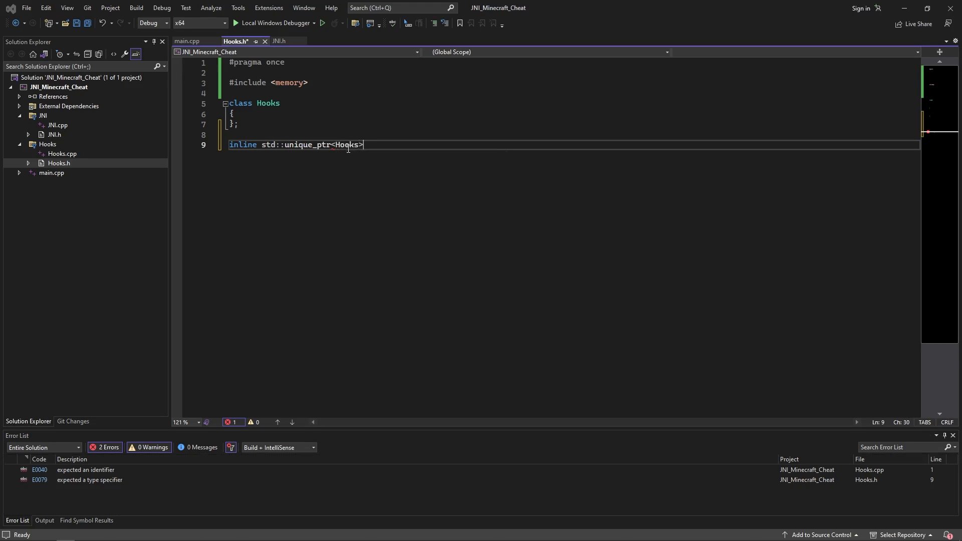
pyautogui.write('p_hooks')
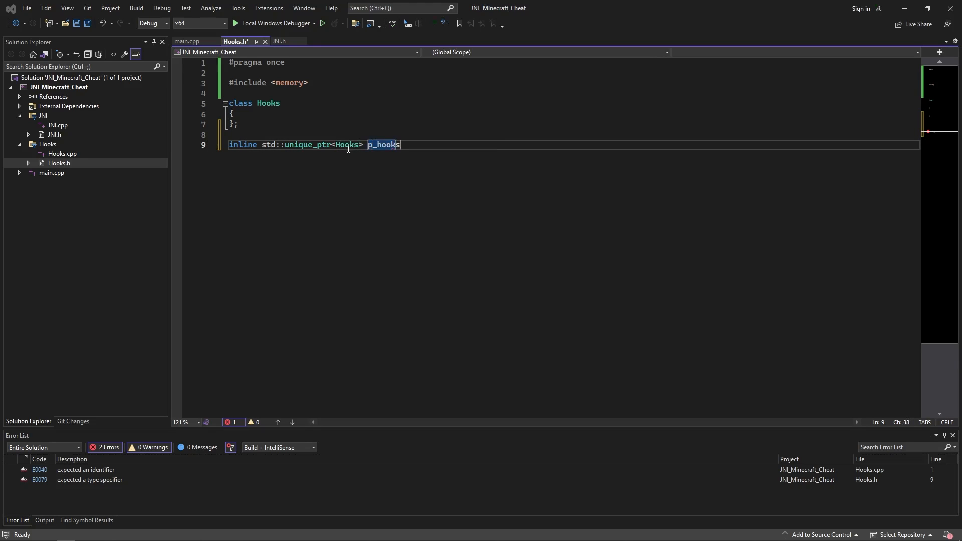
pyautogui.click(187, 40)
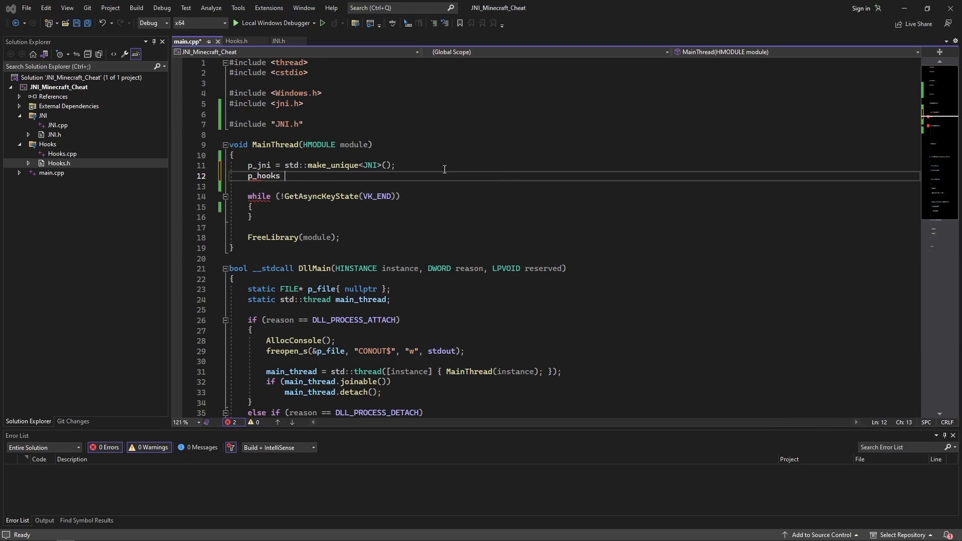
pyautogui.write('= std::')
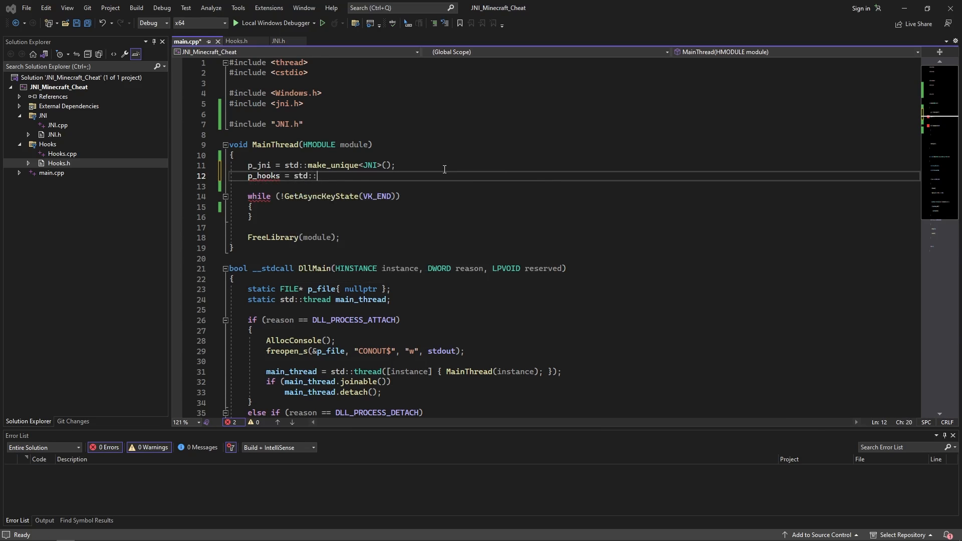
pyautogui.write('make_unique<Hooks>();')
pyautogui.click(573, 134)
pyautogui.write('#include "Hooks.h"')
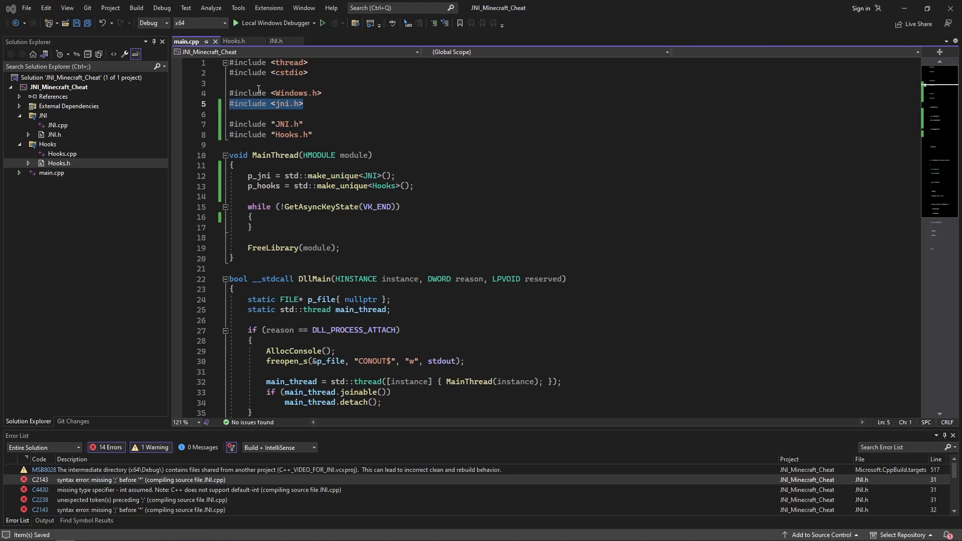
pyautogui.click(234, 41)
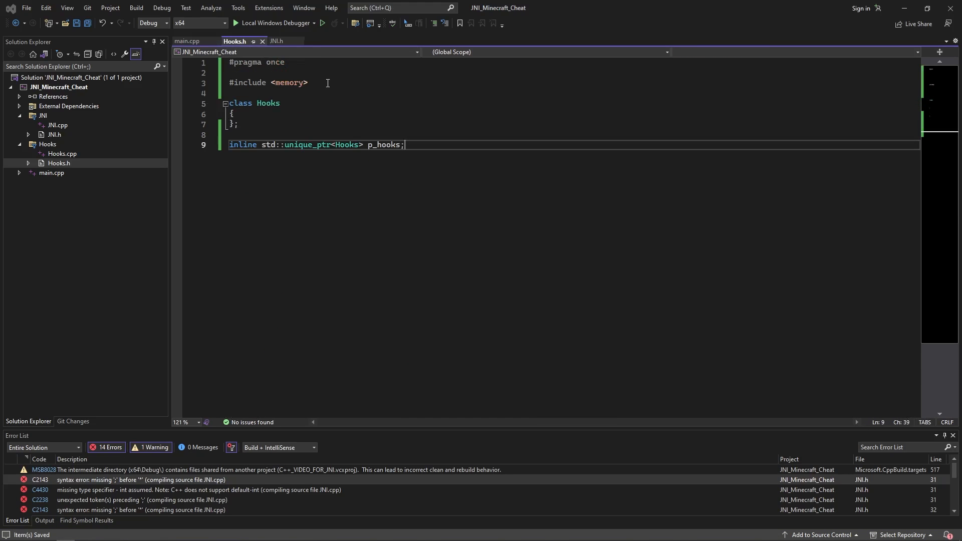
pyautogui.click(277, 41)
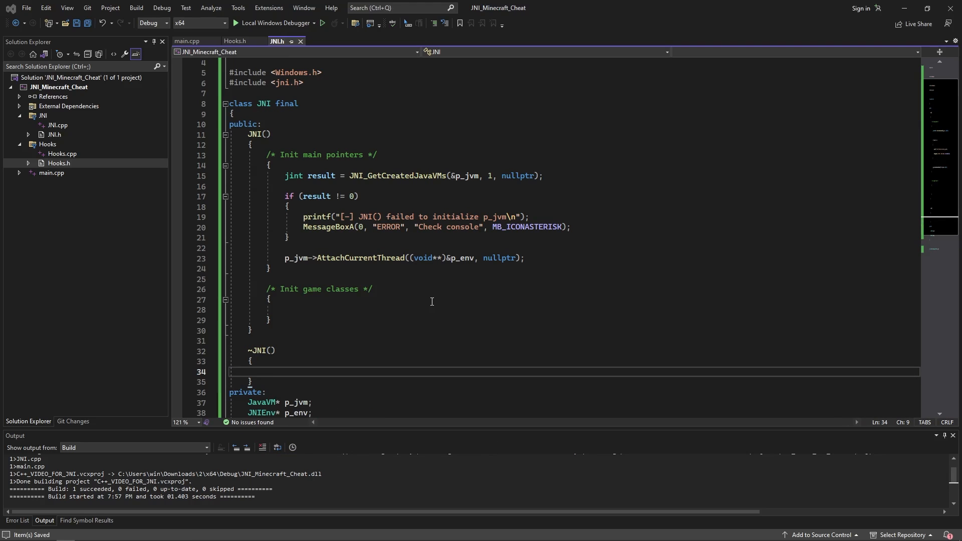
# Make ~JNI() call p_jvm->DetachCurrentThread() and add a private is_init{ false } flag set true in the constructor
pyautogui.write('p_jvm')
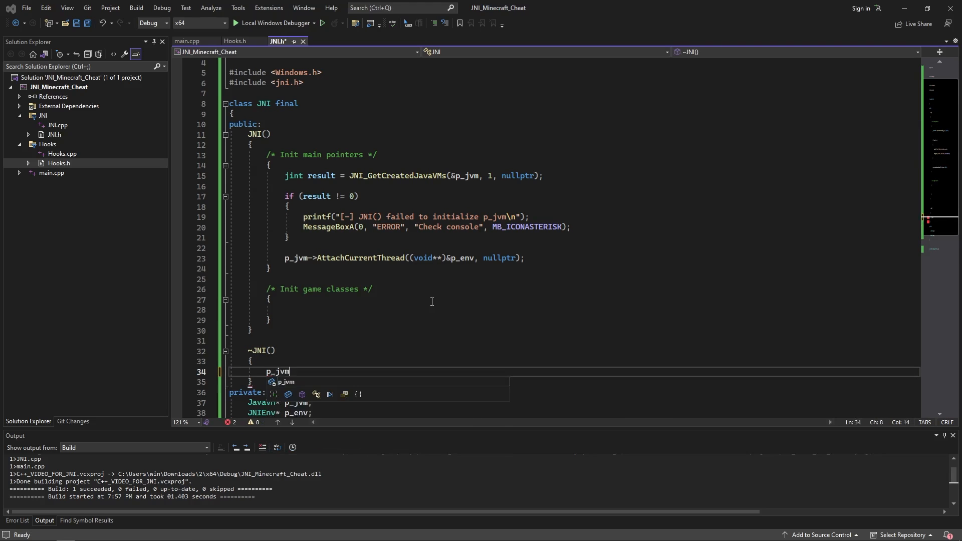
pyautogui.write('->DetachCurrentThread();')
pyautogui.write('bool is')
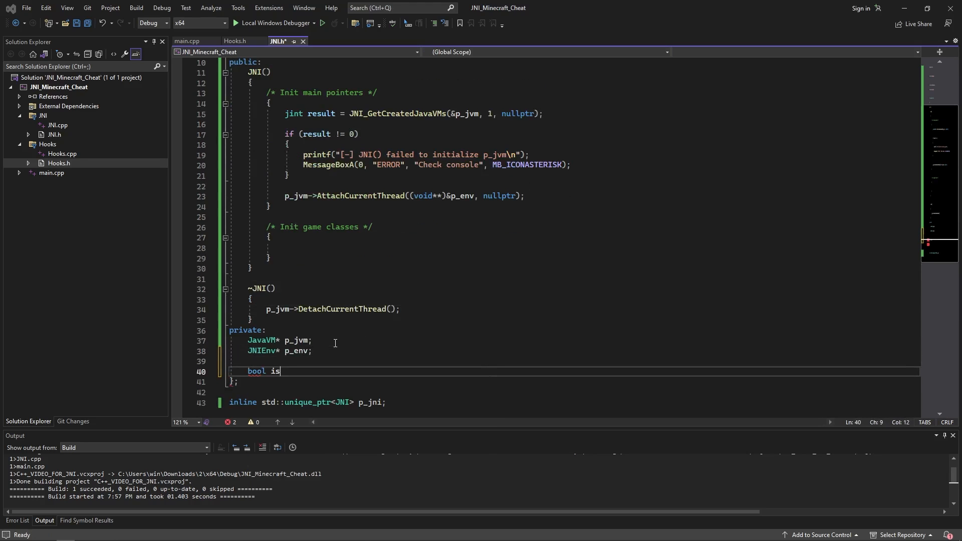
pyautogui.write('_init{ false };')
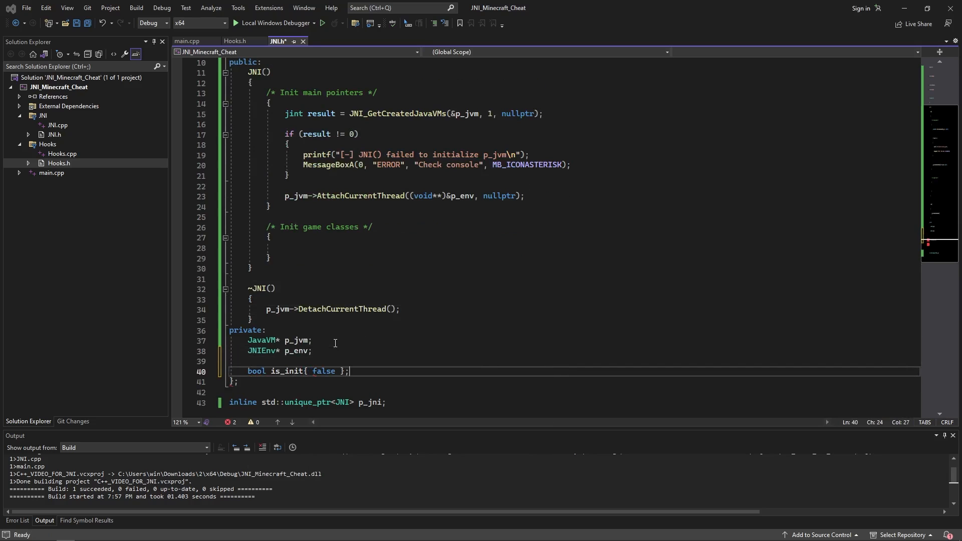
pyautogui.write('is_init = true;')
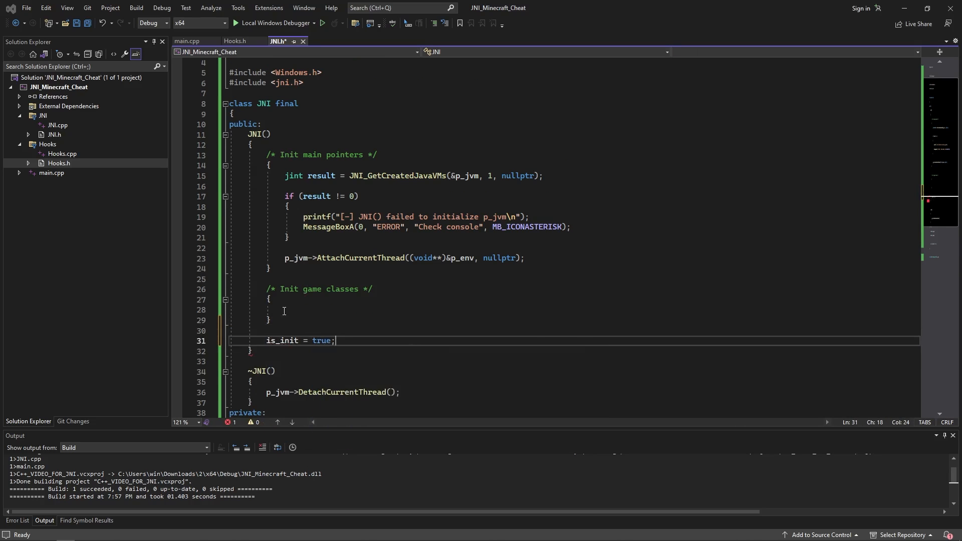
pyautogui.click(235, 41)
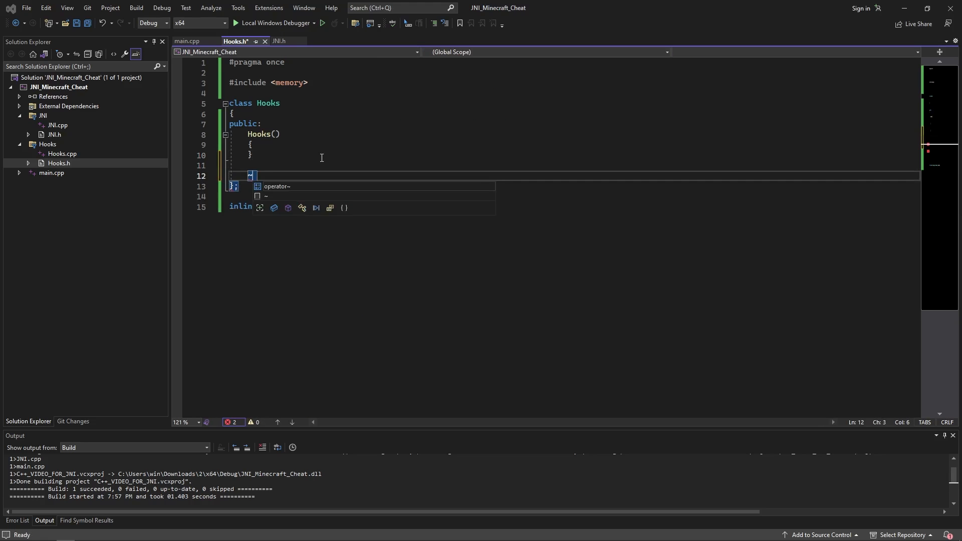
# Add Hooks() and ~Hooks() setting a private bool is_init{ false } to true and false
pyautogui.write('~Hooks()')
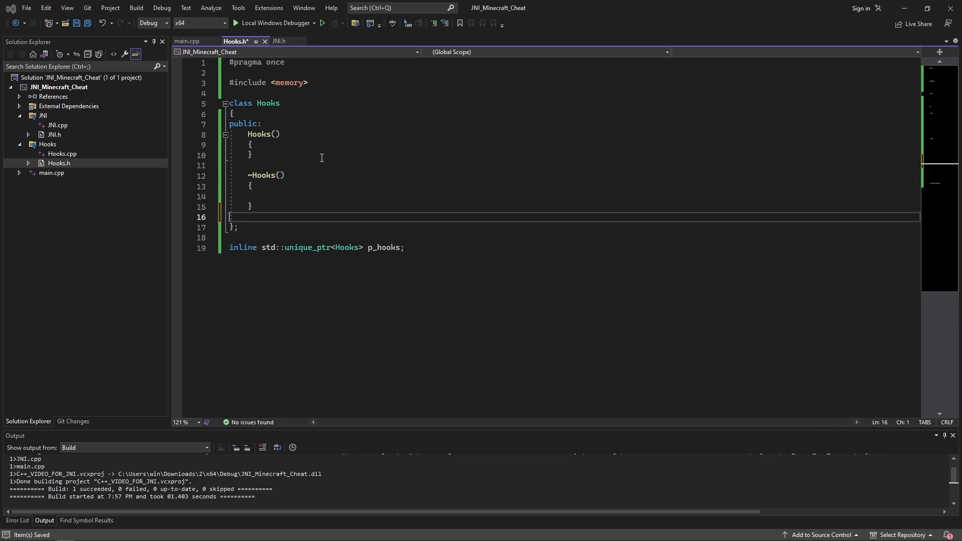
pyautogui.write('private:')
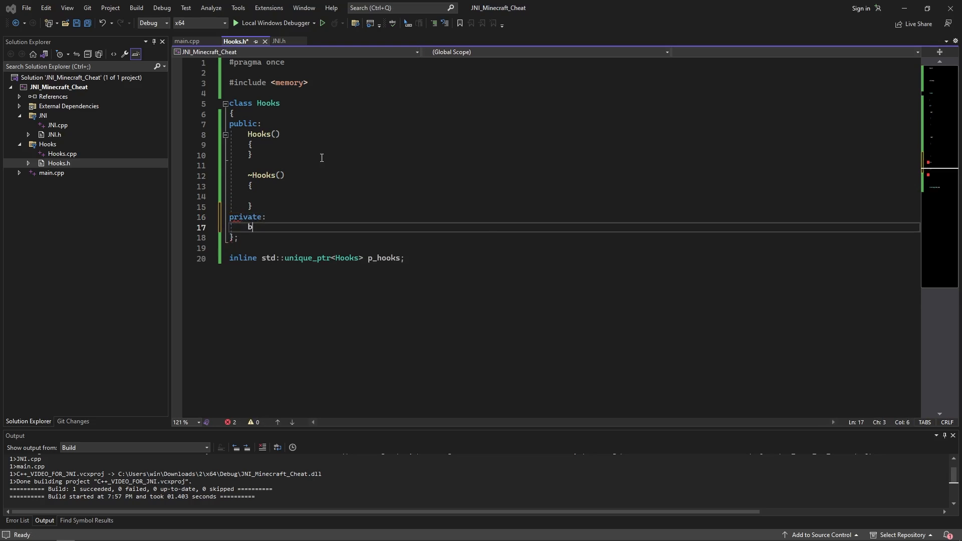
pyautogui.write('ool is_init{ false };')
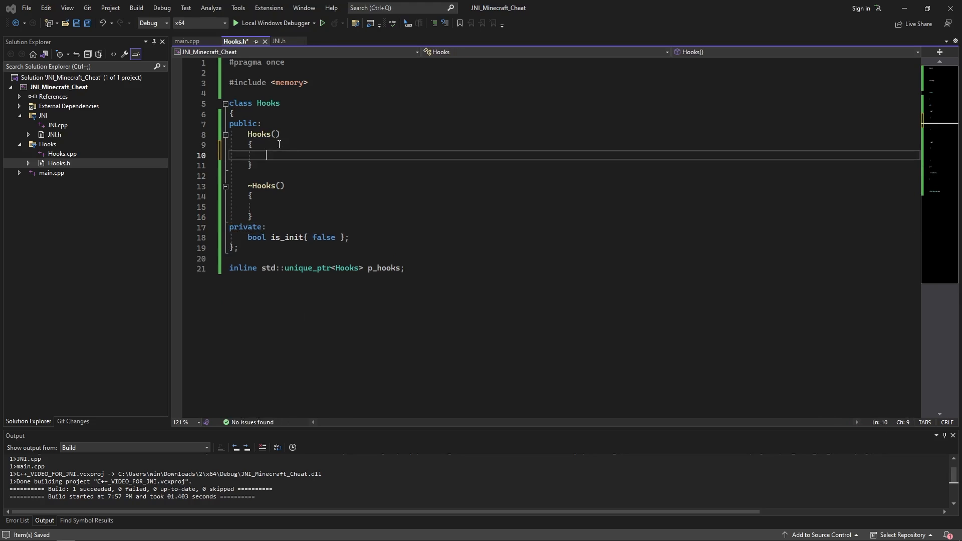
pyautogui.write('is_init = true;')
pyautogui.click(573, 206)
pyautogui.write('is_init = false;')
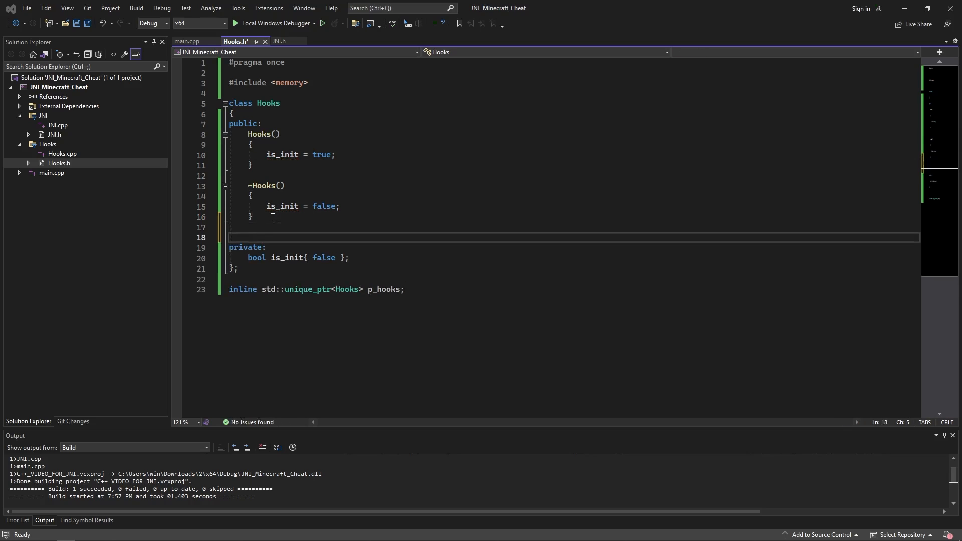
# Add a bool GetInit() accessor returning is_init, and open the latest MinHook release
pyautogui.write('bool')
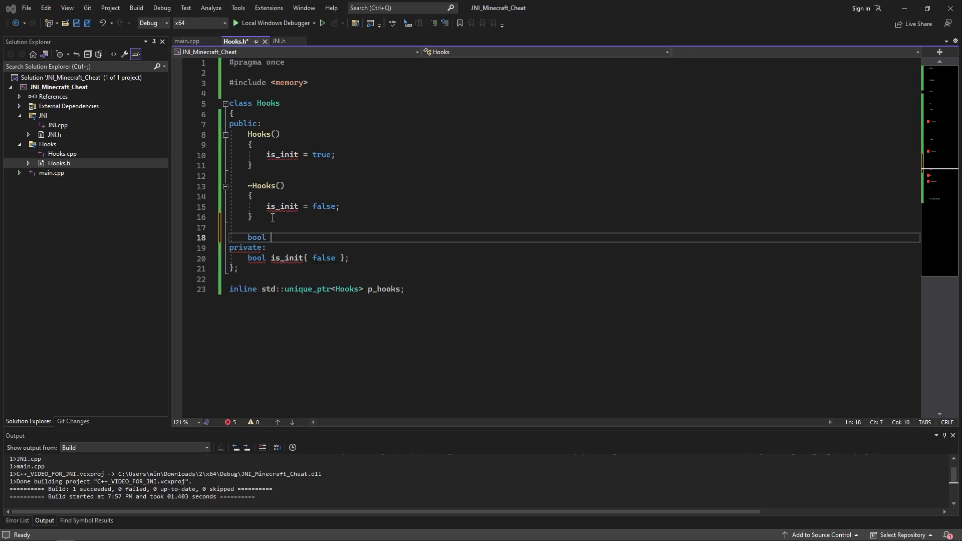
pyautogui.write('Get')
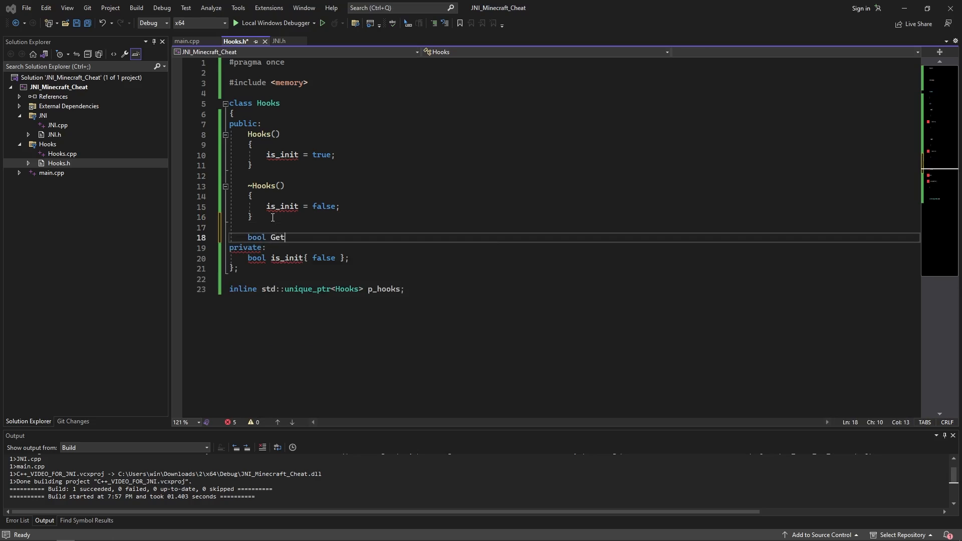
pyautogui.write('Init()')
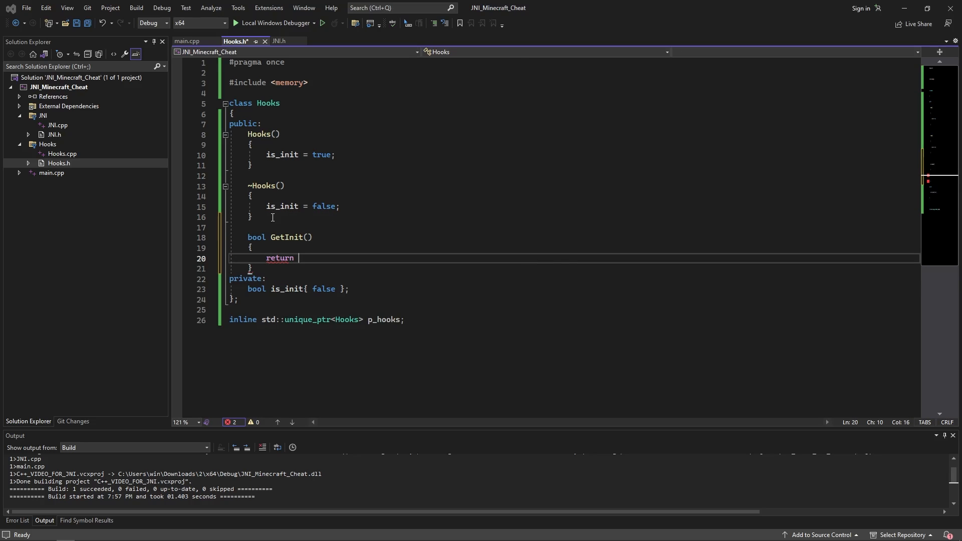
pyautogui.write('is_init;')
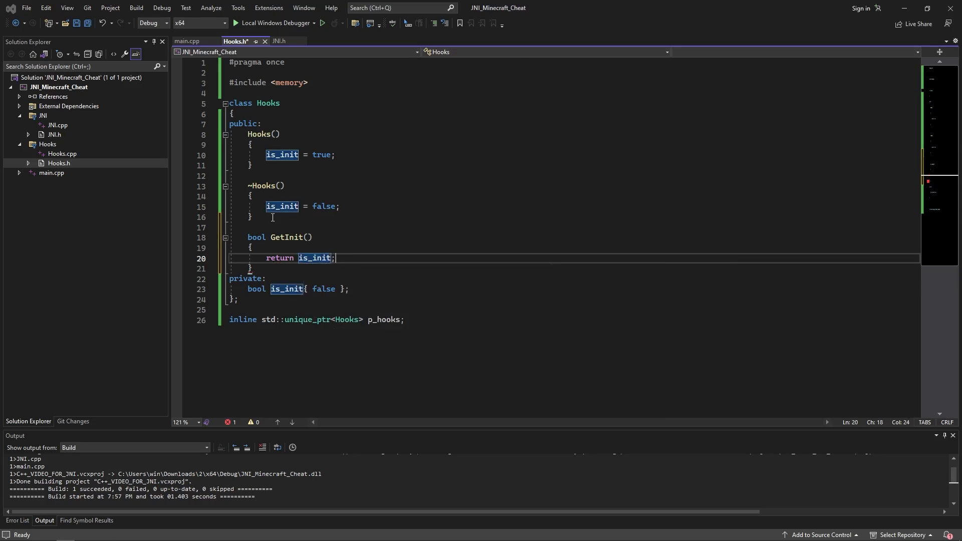
pyautogui.click(279, 41)
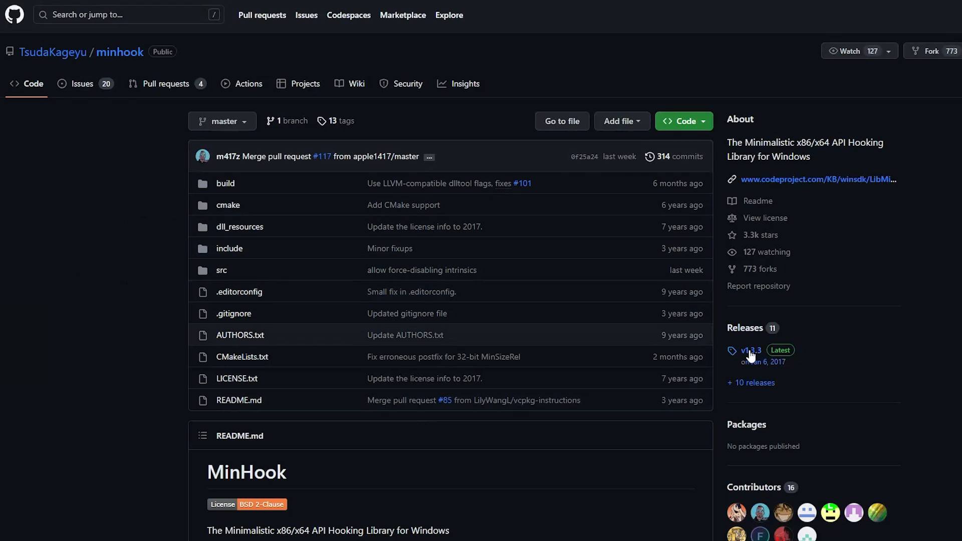
pyautogui.click(749, 350)
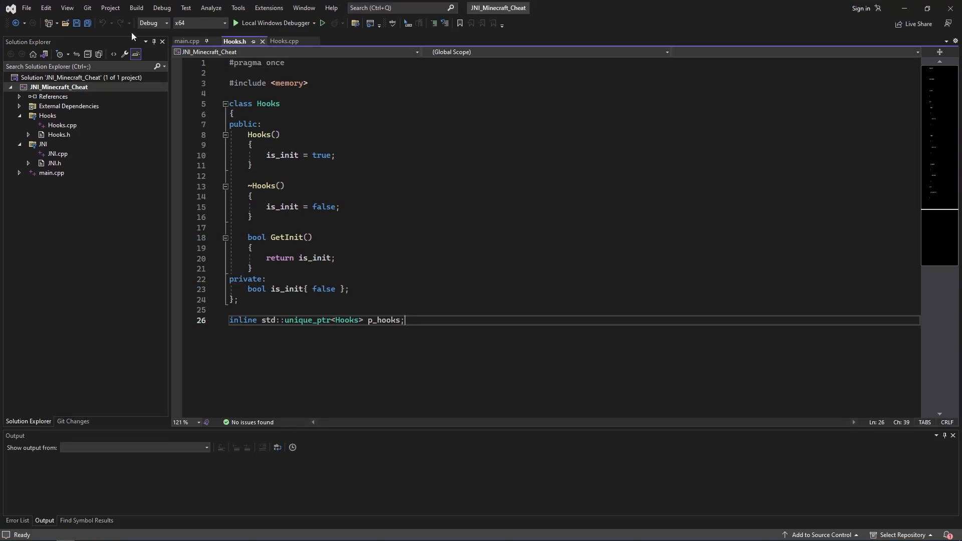
# Extract libMinHook-x64-v141-mt.lib from the MinHook zip into Downloads\2\Dependencies\Lib
pyautogui.rightClick(59, 87)
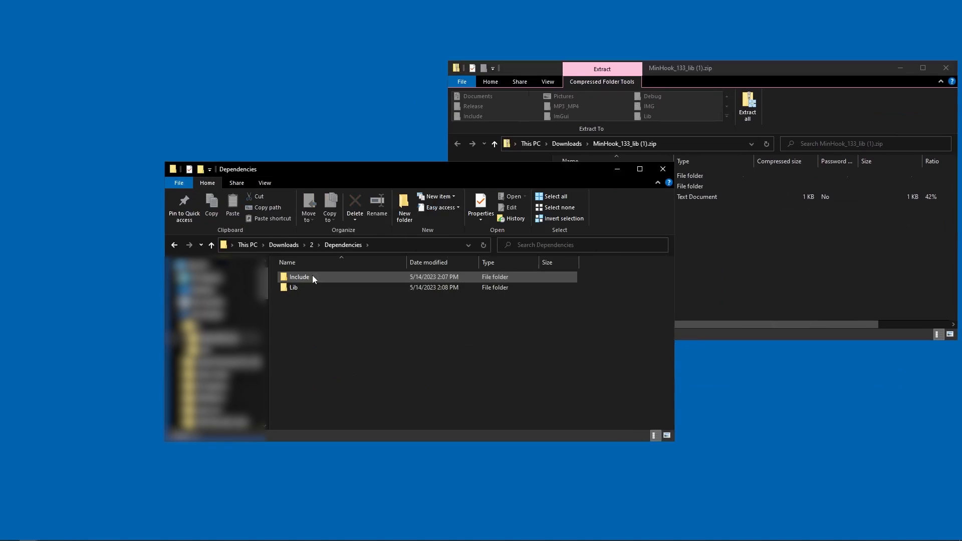
pyautogui.doubleClick(299, 277)
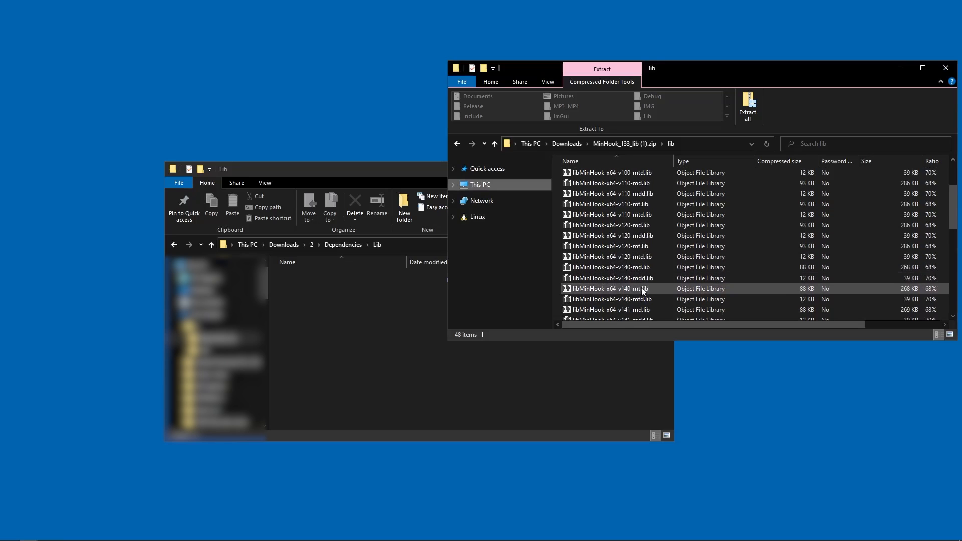
pyautogui.click(610, 288)
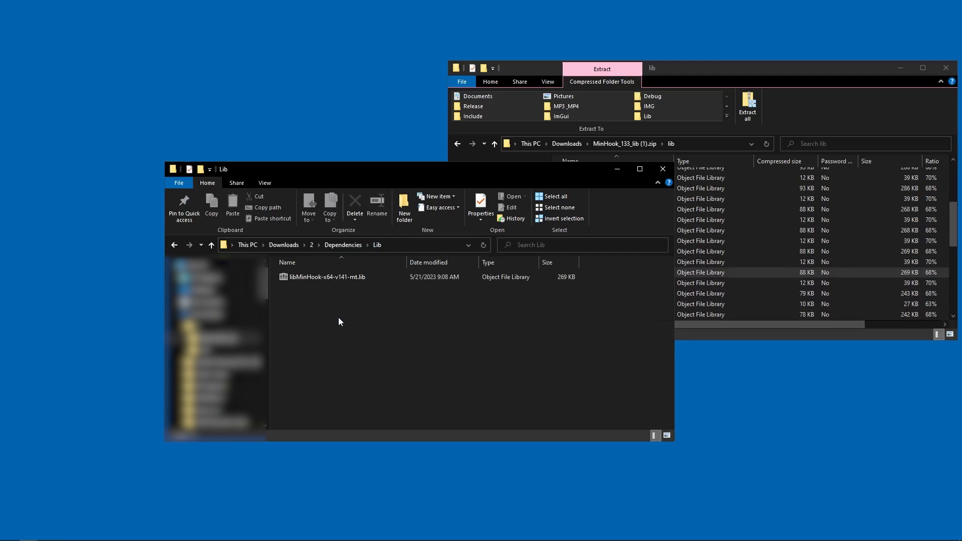
pyautogui.rightClick(46, 86)
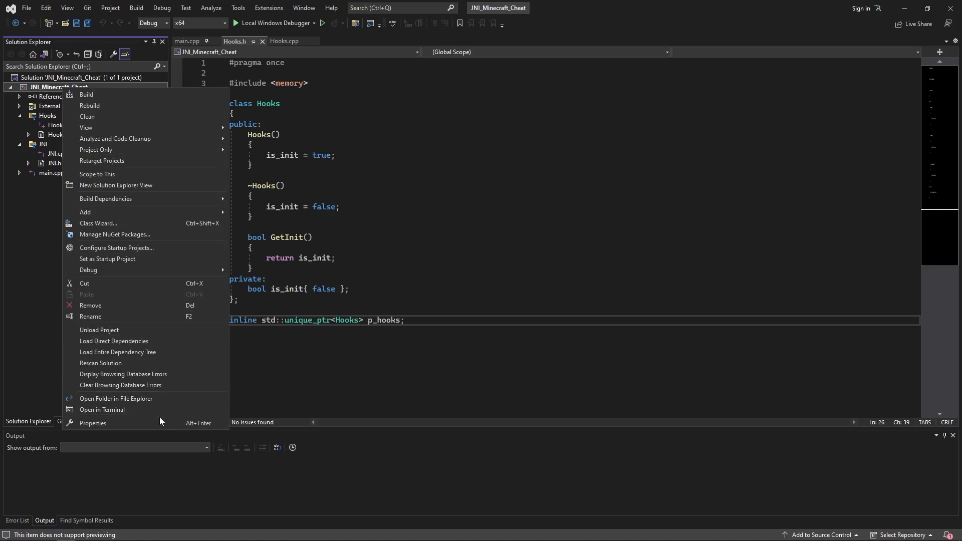
# Check the project's Linker Input properties, then choose Add > Existing Item on the project
pyautogui.click(92, 422)
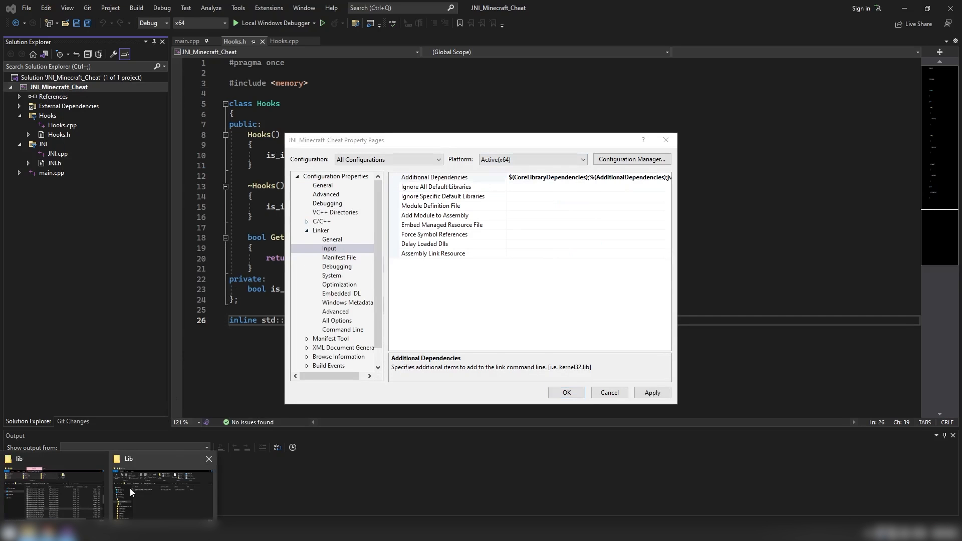
pyautogui.rightClick(325, 276)
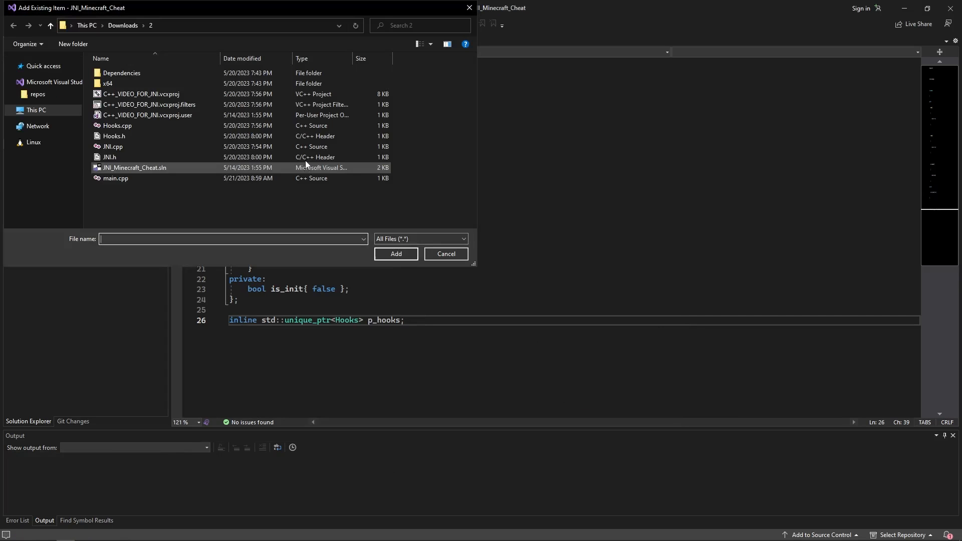
# Add MinHook.h from Dependencies\Include and write #include <MinHook.h> in Hooks.h
pyautogui.doubleClick(121, 72)
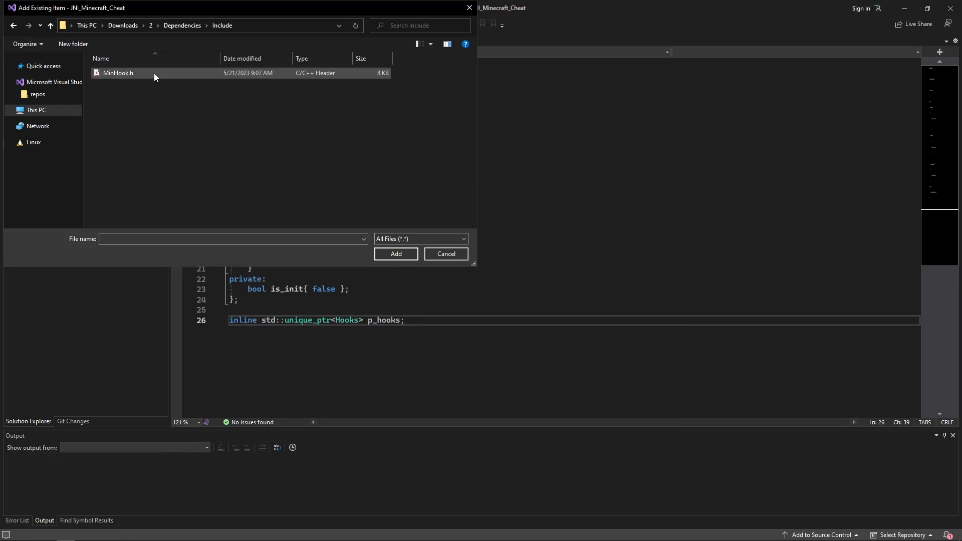
pyautogui.click(446, 253)
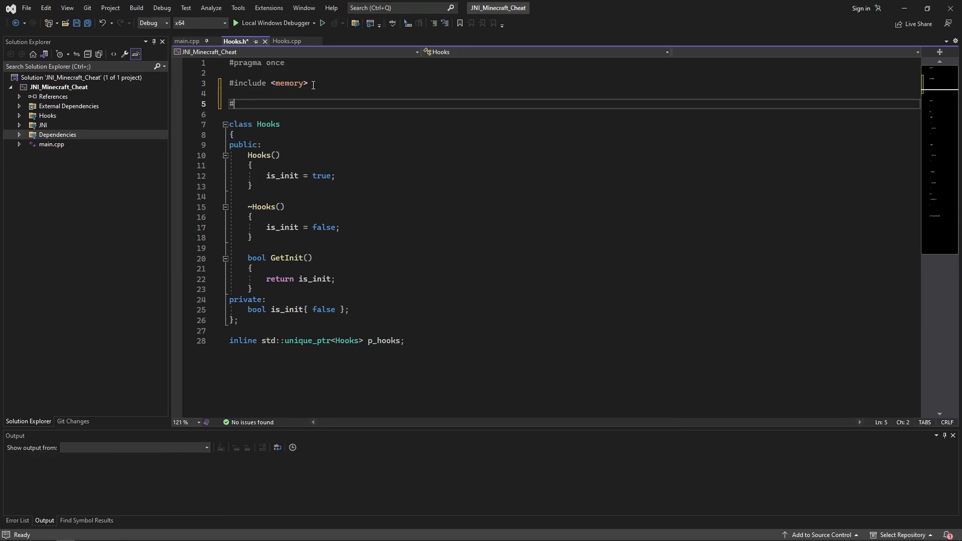
pyautogui.write('include <MinHook.h>')
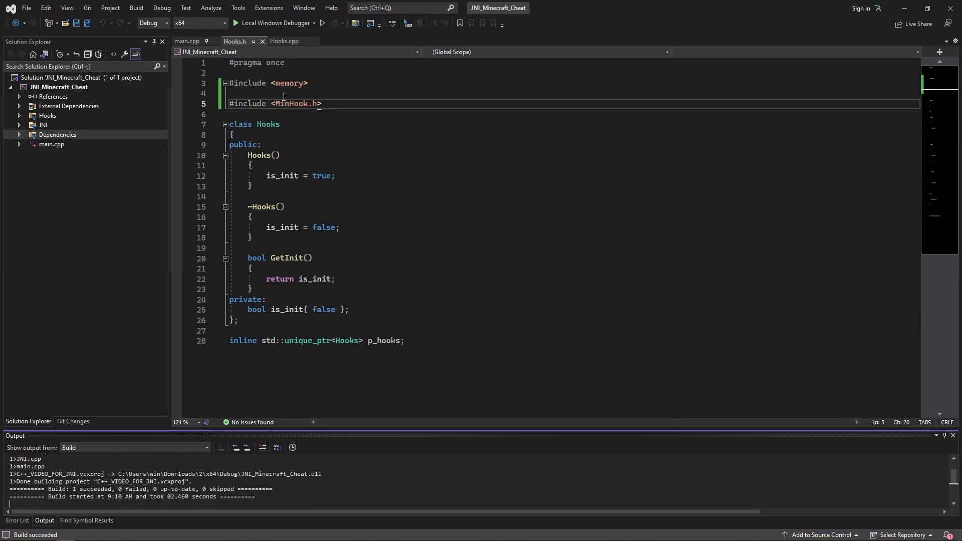
pyautogui.press('enter')
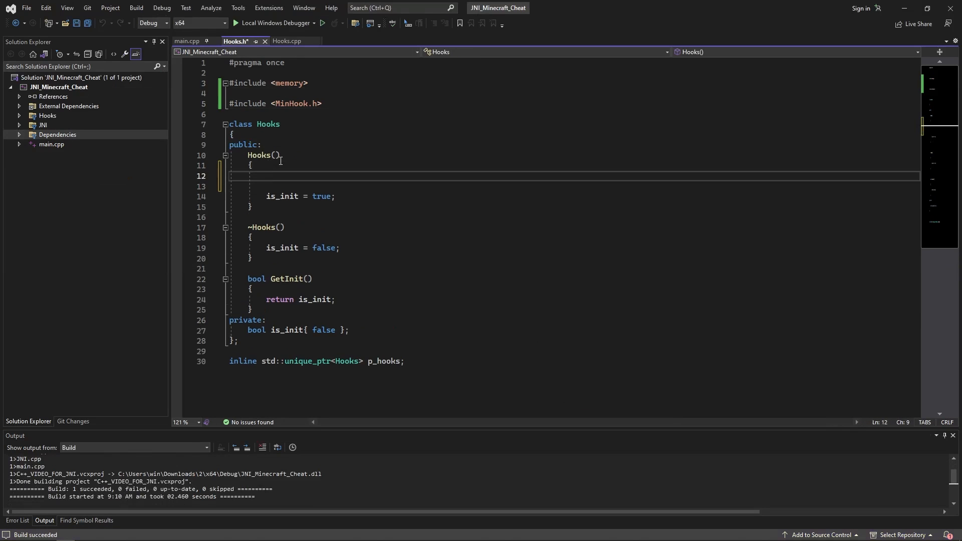
pyautogui.write('MH_')
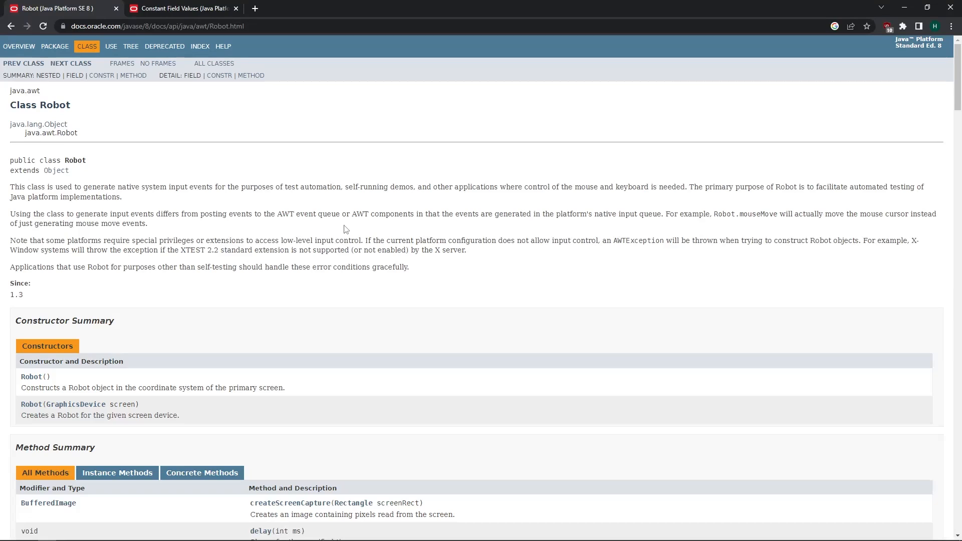
pyautogui.moveTo(111, 106)
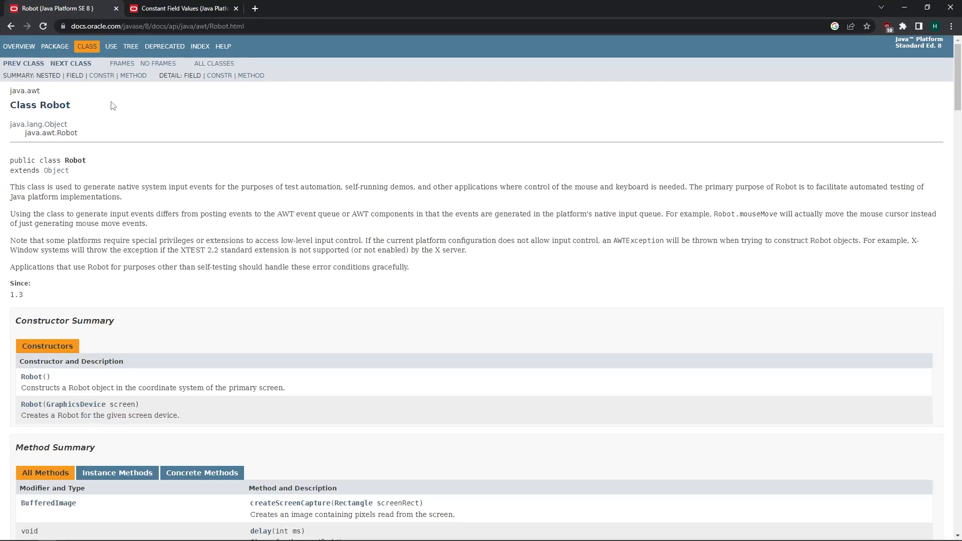
pyautogui.doubleClick(40, 105)
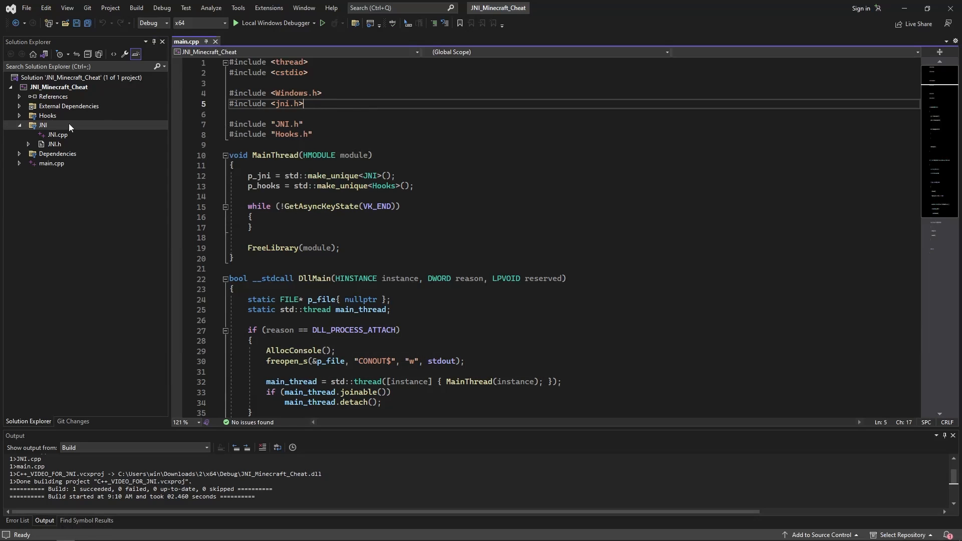
# Create a new CRobot.h header under the JNI Classes filter
pyautogui.rightClick(42, 126)
pyautogui.write('Classes')
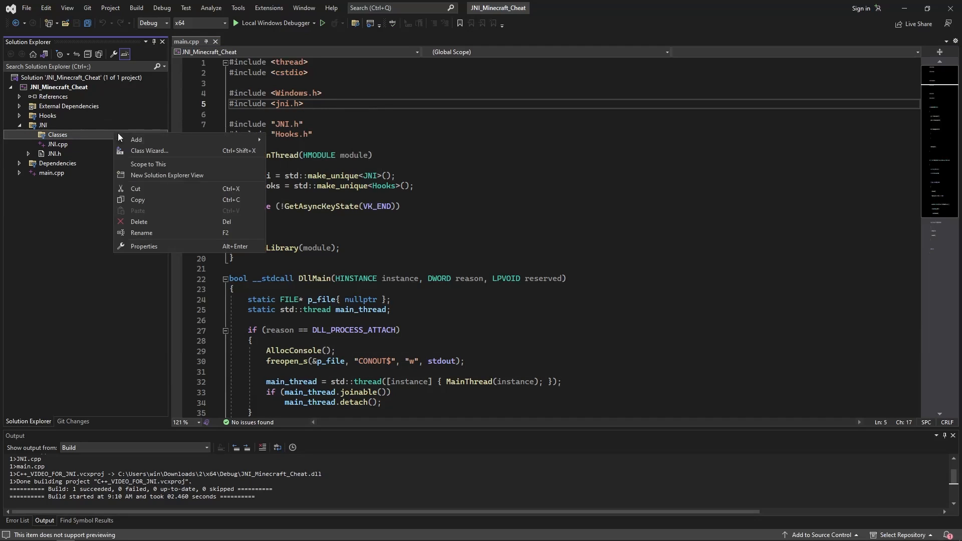
pyautogui.click(135, 140)
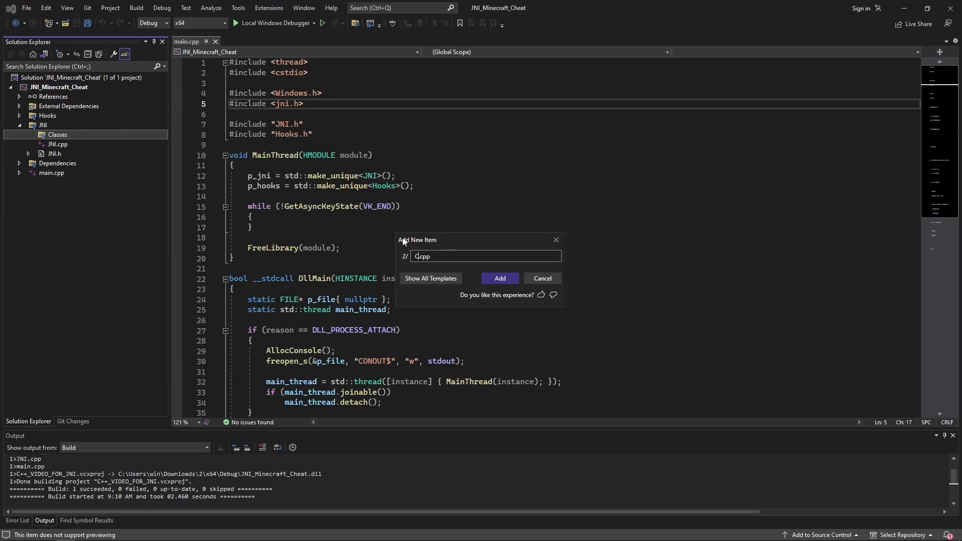
pyautogui.click(499, 278)
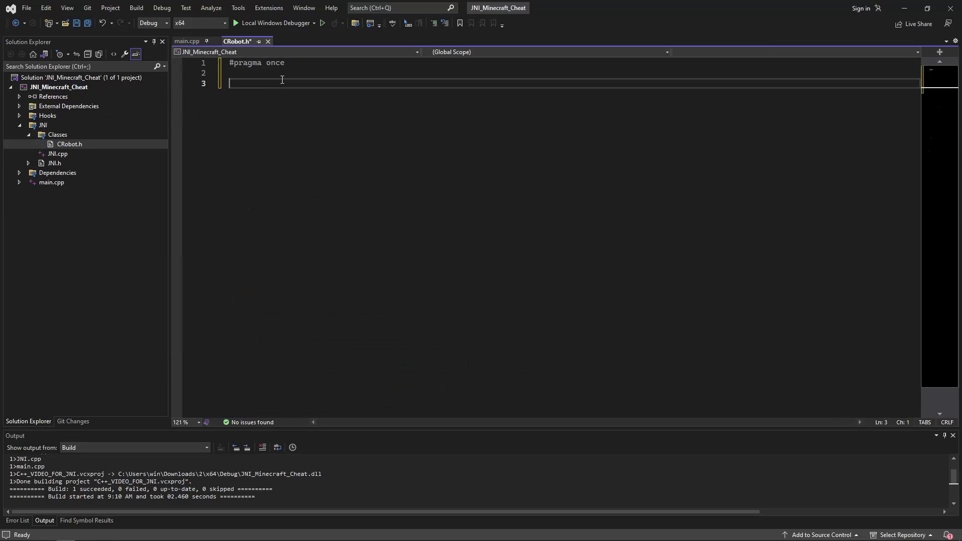
# Write class CRobot final with a CRobot(JNIEnv* p_env) constructor and a private p_env member
pyautogui.write('class CR')
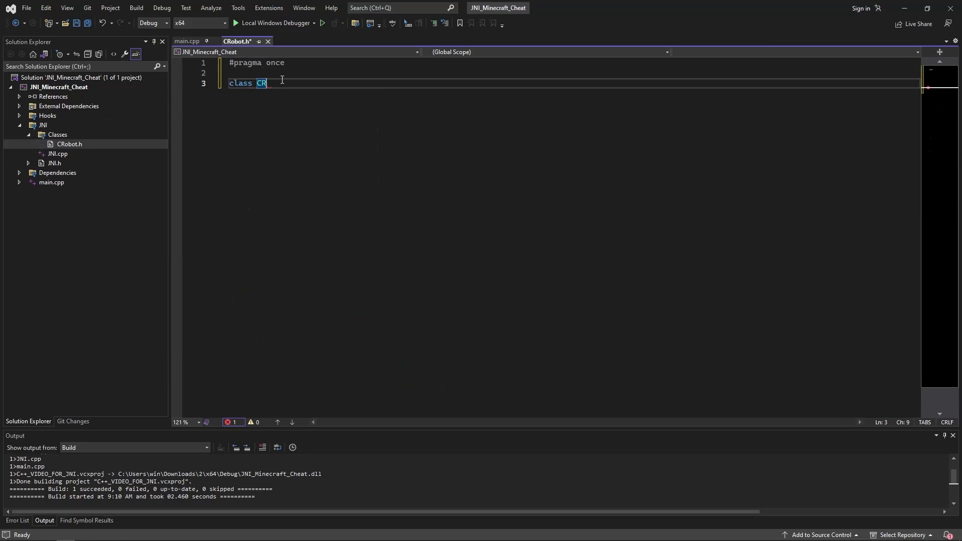
pyautogui.write('obot final')
pyautogui.write('#include <jni.h>')
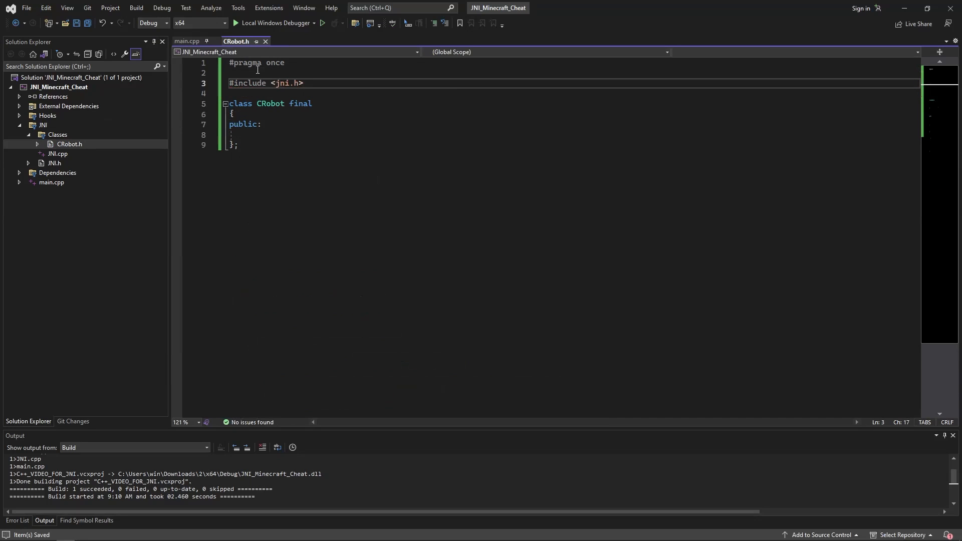
pyautogui.write('CR')
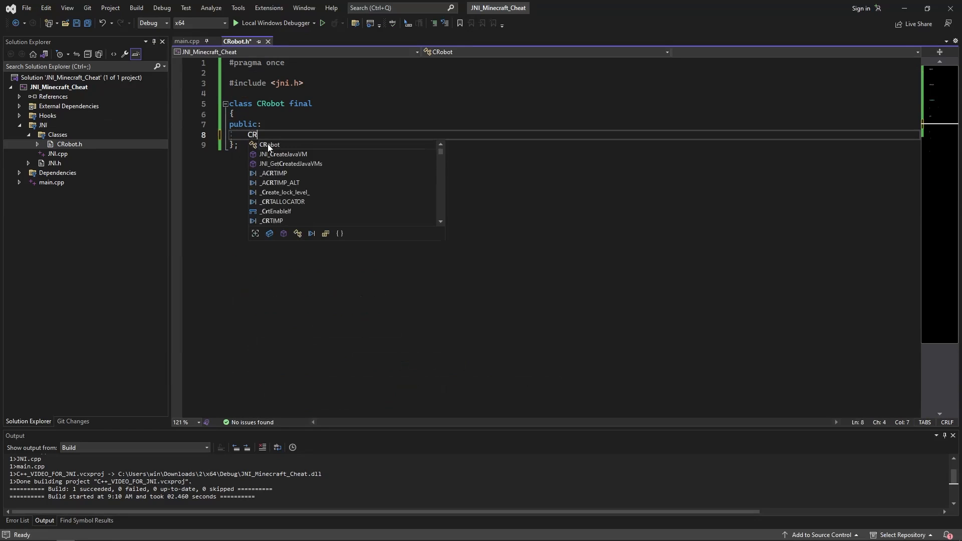
pyautogui.write('obot()')
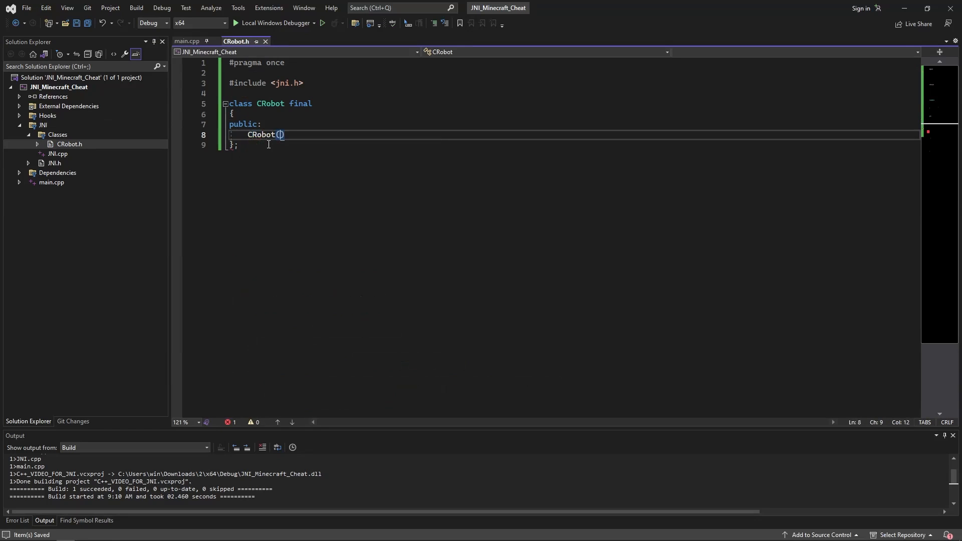
pyautogui.write('JNIEnv* p_env')
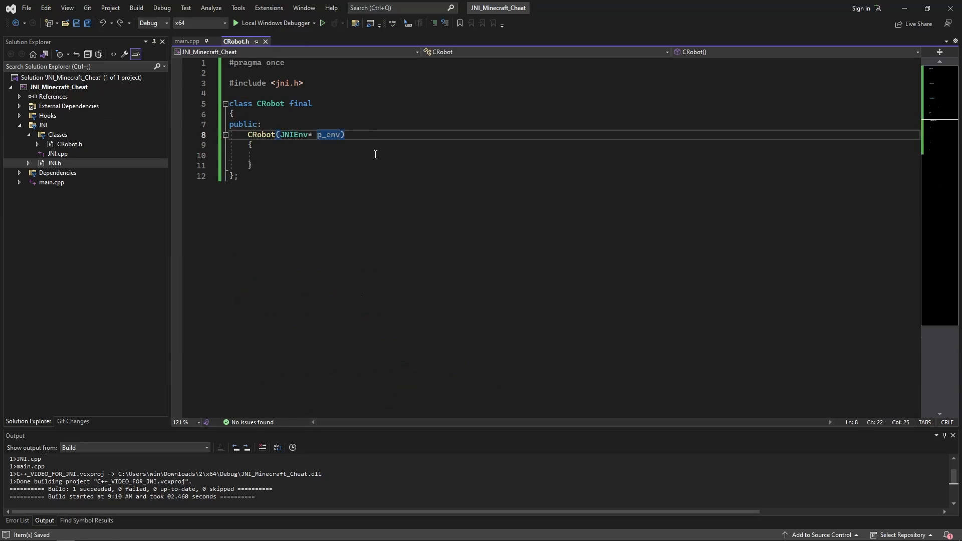
pyautogui.click(238, 176)
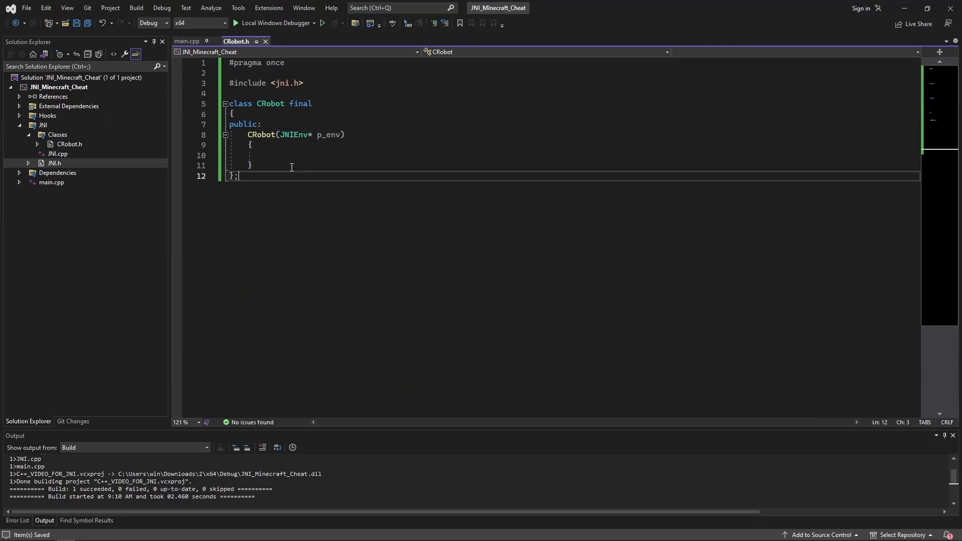
pyautogui.write('private:')
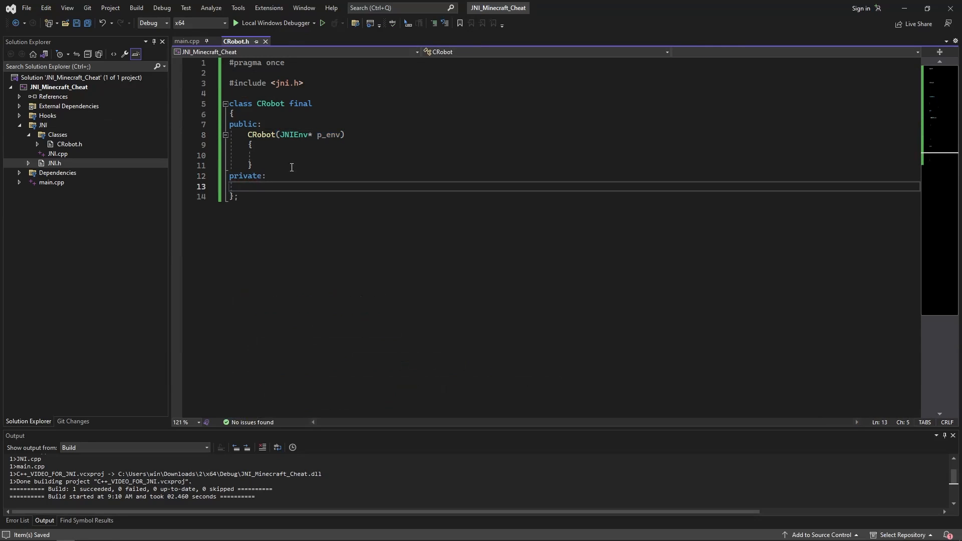
pyautogui.write('JNIEnv* p_env;')
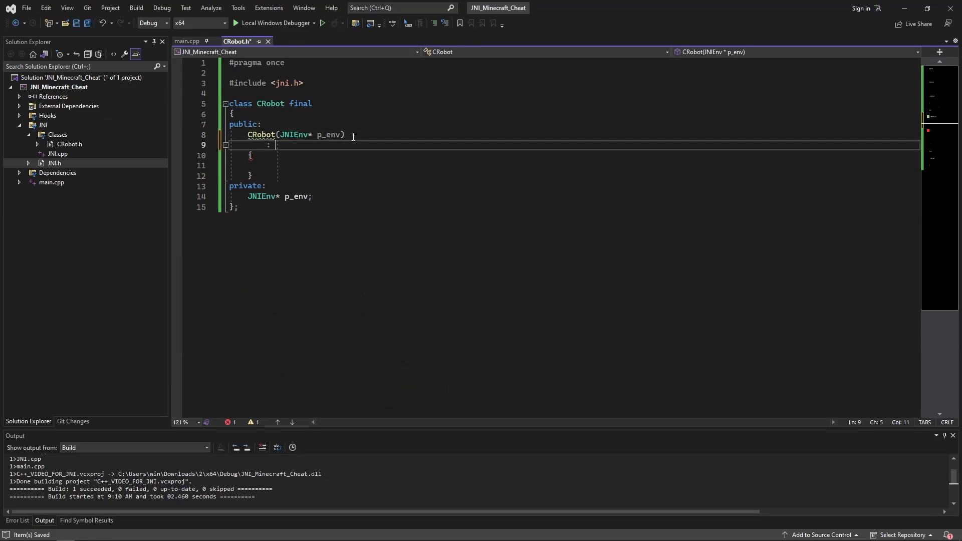
pyautogui.write(': p_env(p_env)')
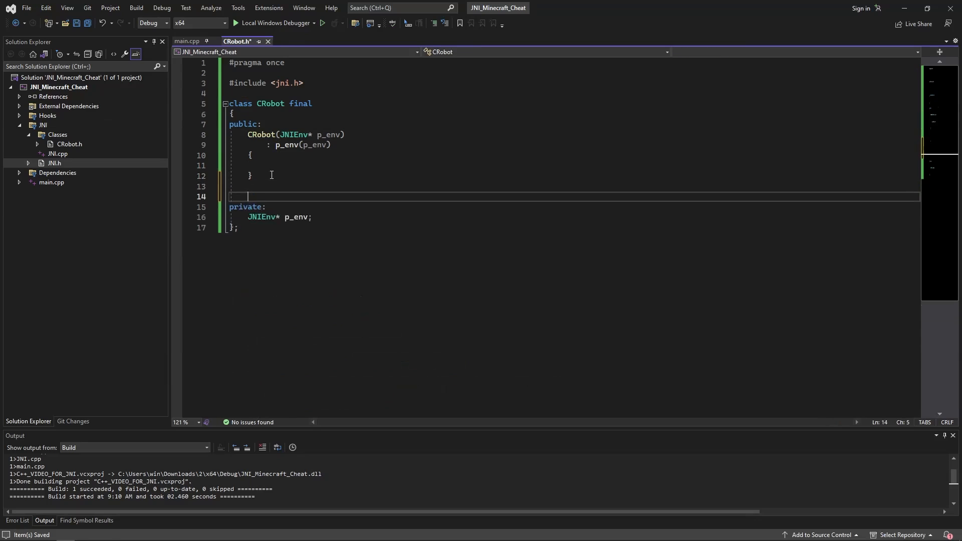
# Add a bool Init() method and a private jclass class member
pyautogui.write('bool I')
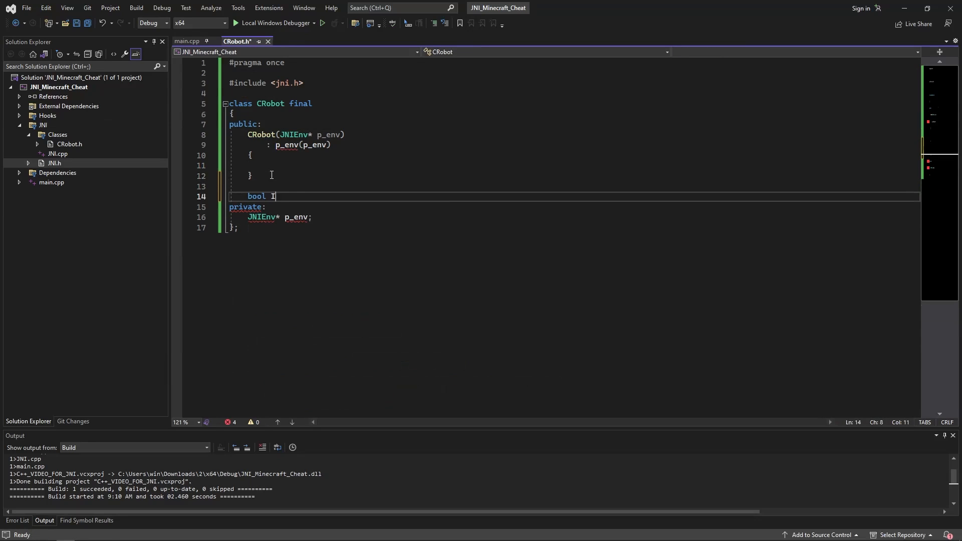
pyautogui.write('nit()')
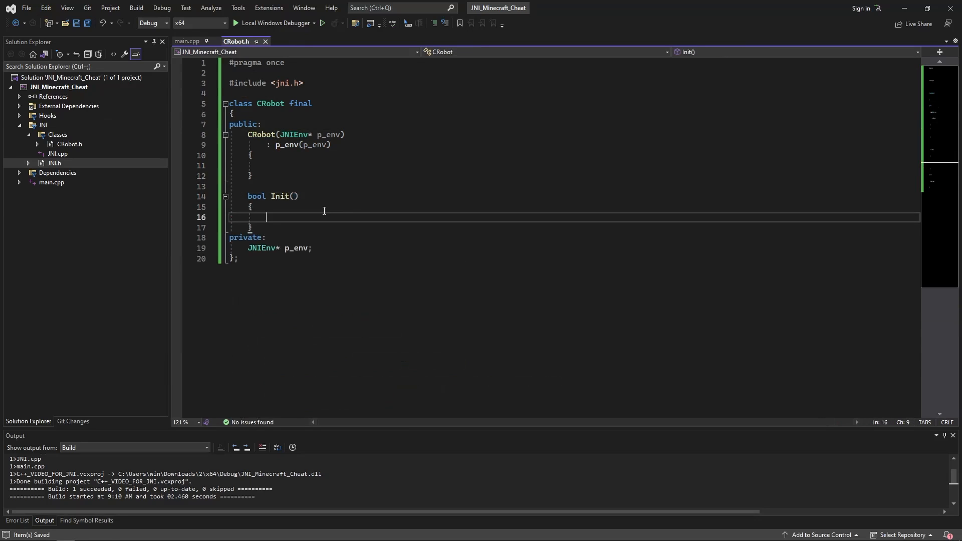
pyautogui.press('enter')
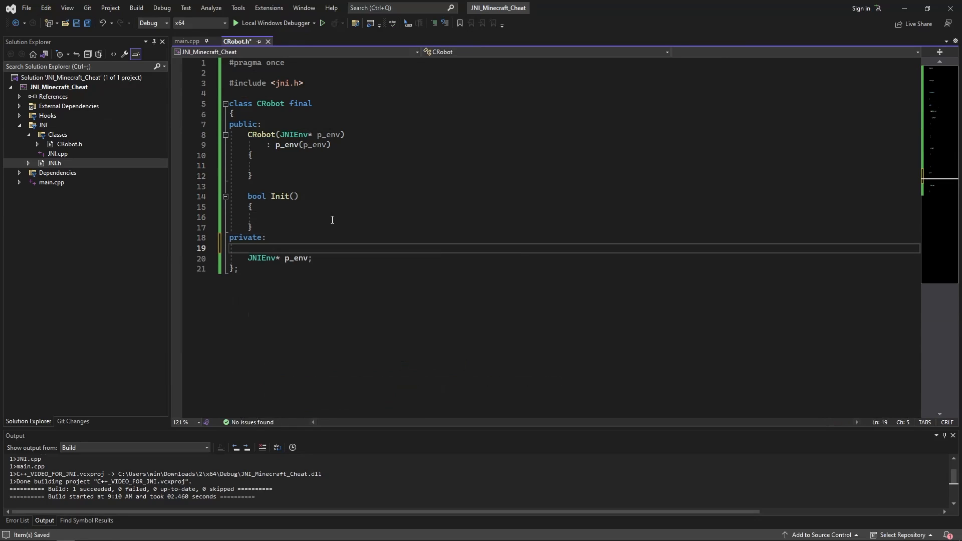
pyautogui.write('jcl')
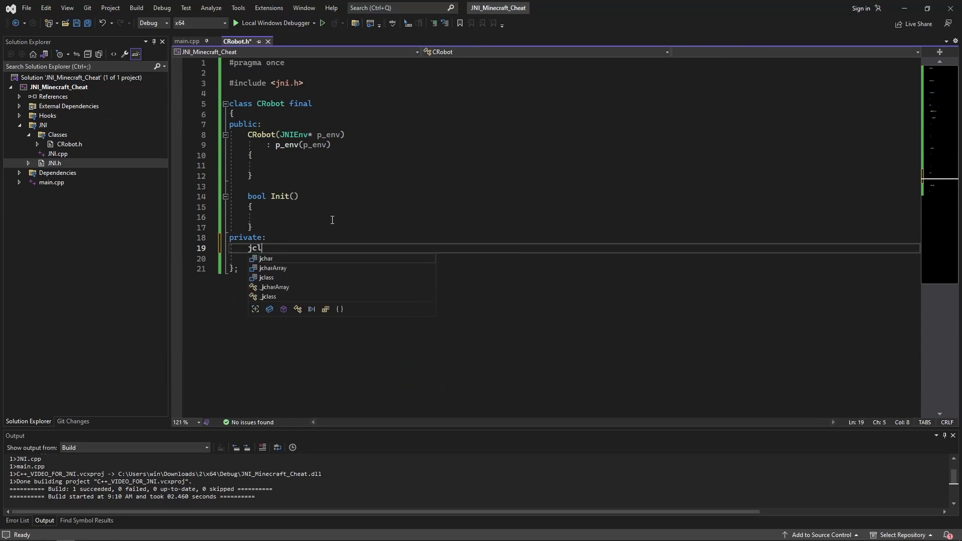
pyautogui.write('ass class')
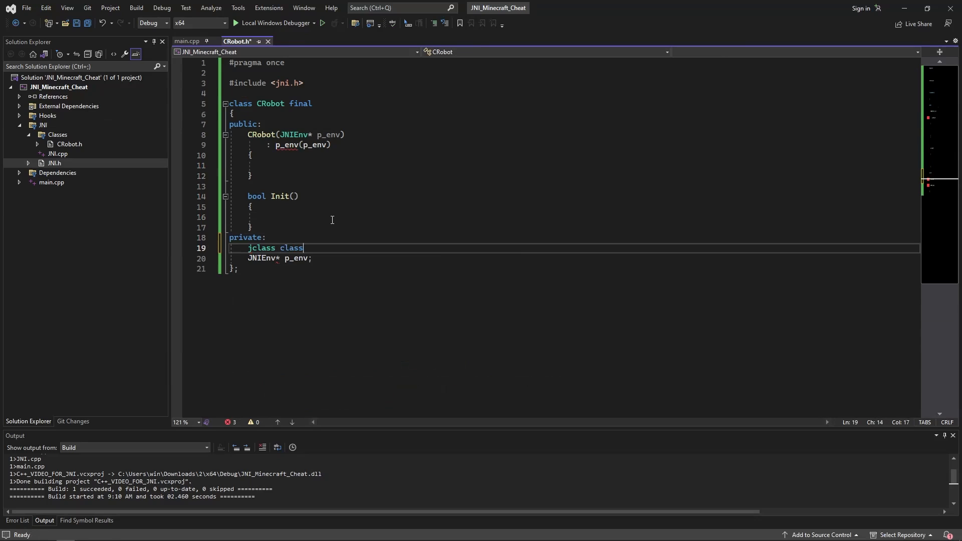
pyautogui.write('clas')
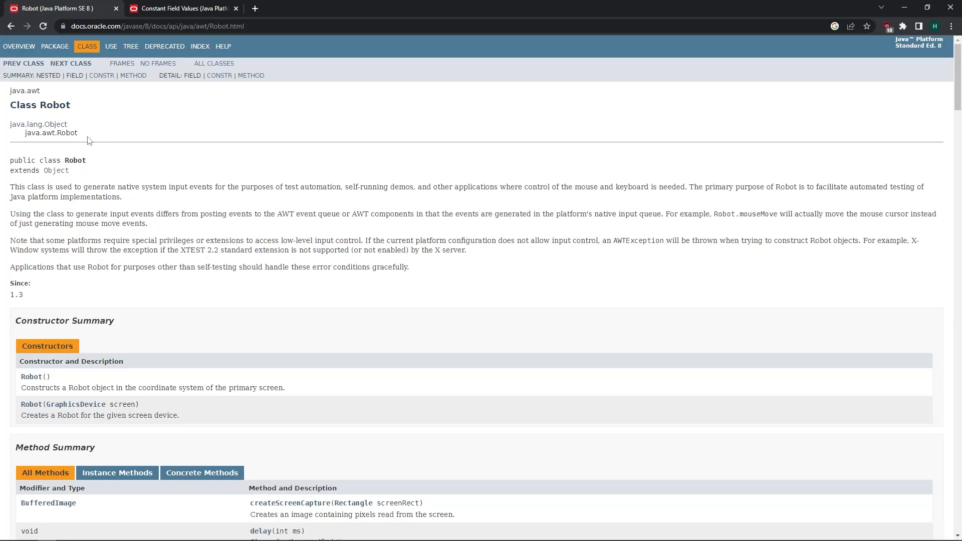
pyautogui.doubleClick(51, 132)
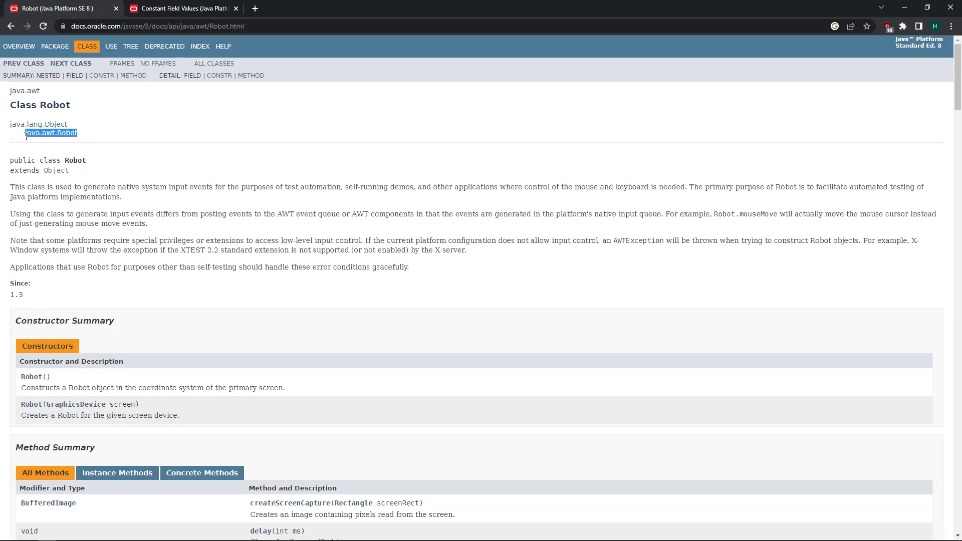
pyautogui.click(51, 132)
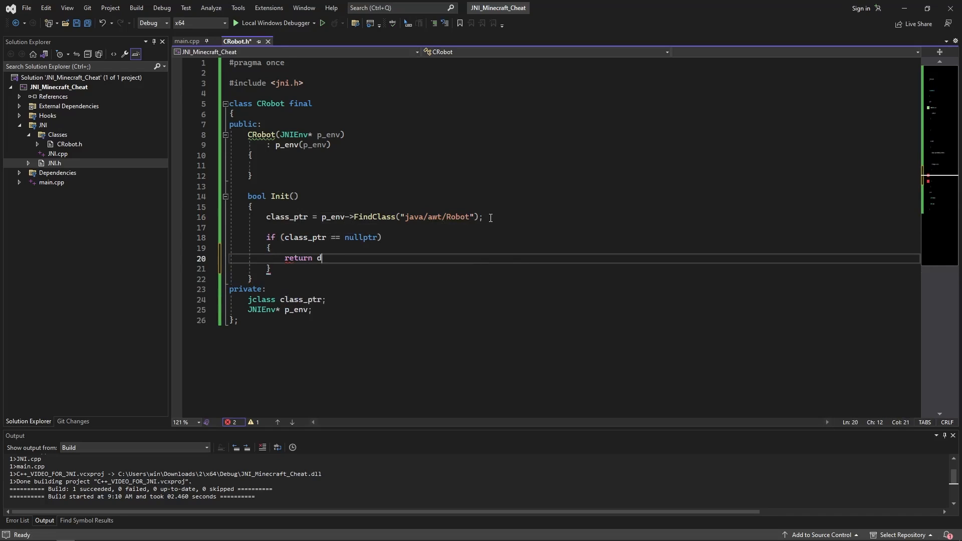
# Add a printf error, a jobject class_instance member, and create it with GetMethodID and NewObject
pyautogui.write('printf("")')
pyautogui.write('false;')
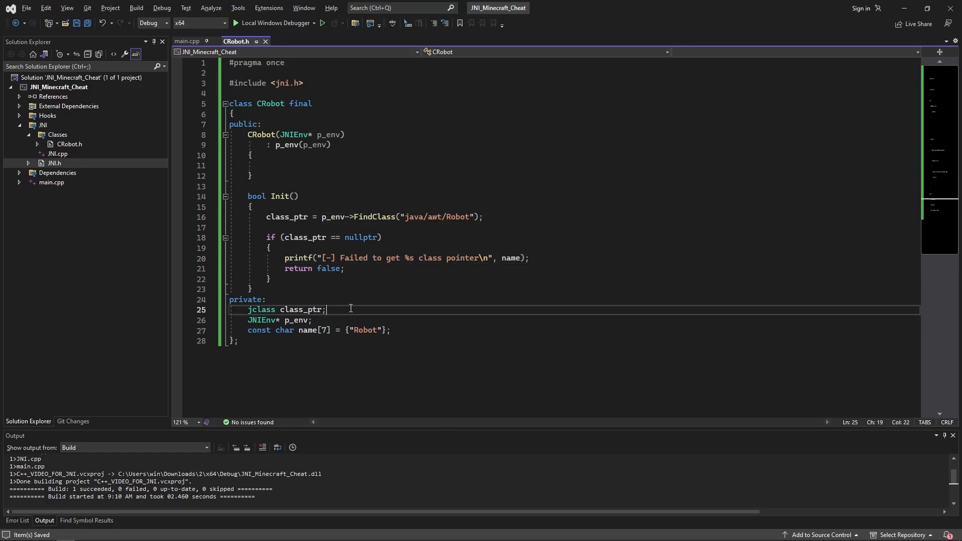
pyautogui.write('job')
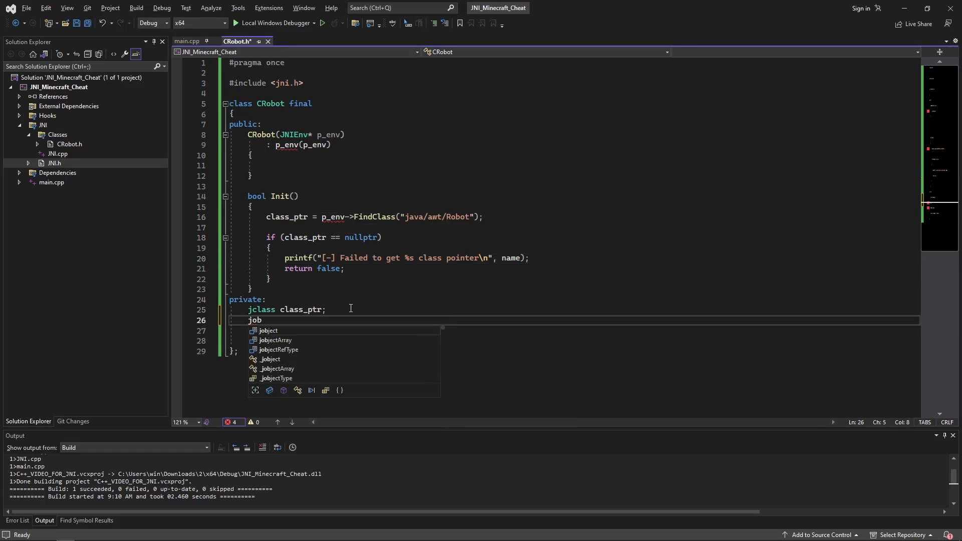
pyautogui.write('object class_instance;')
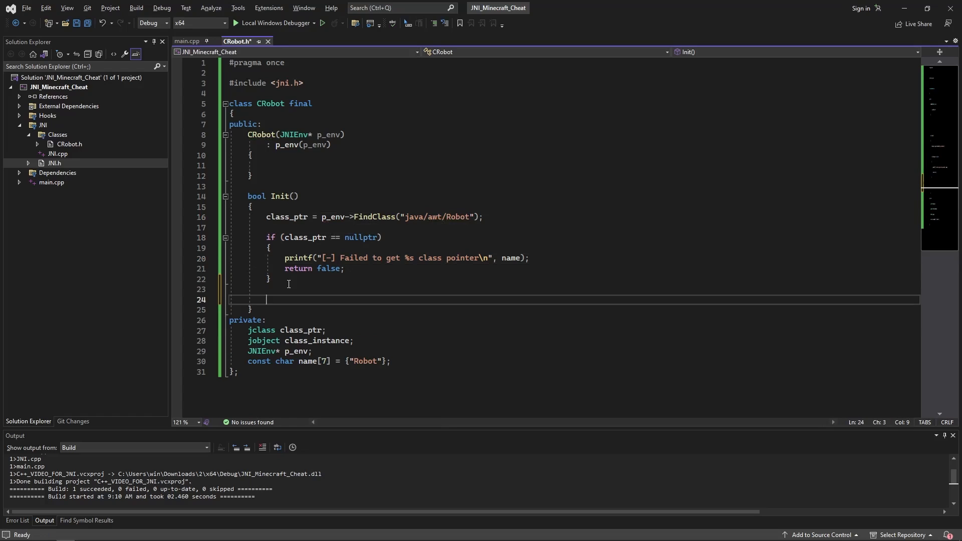
pyautogui.write('class_instance')
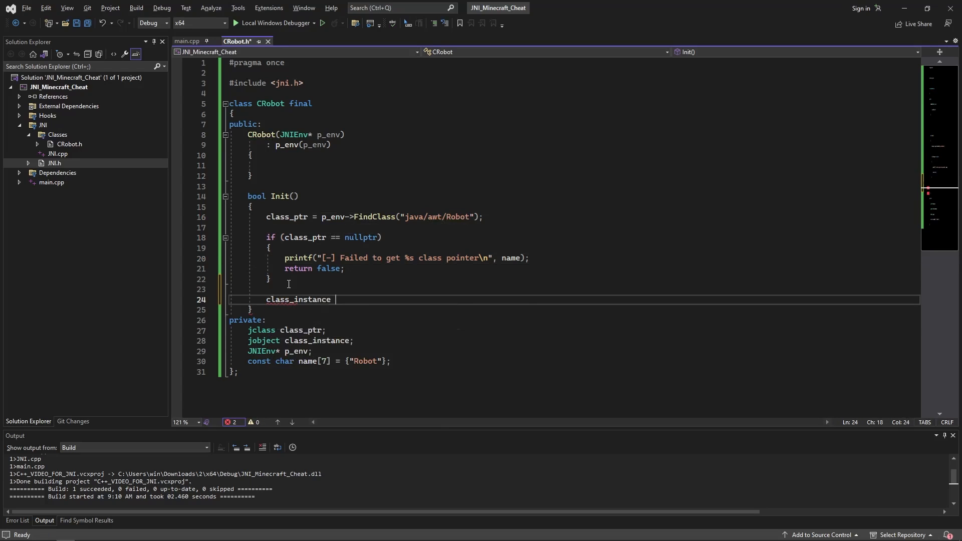
pyautogui.write('= p_env->NewObject(class_ptr, );')
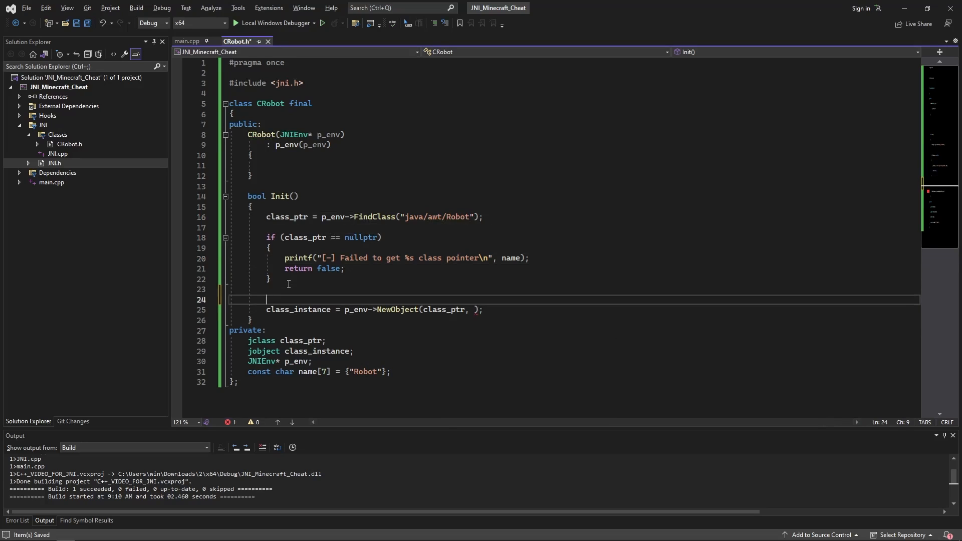
pyautogui.write('jmethodID constructor = p_env->')
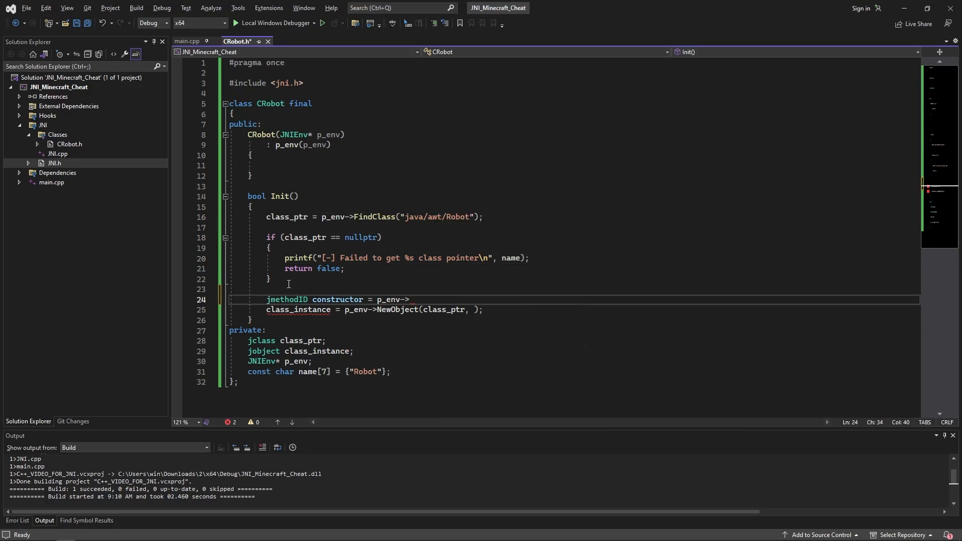
pyautogui.write('GetMethodID(class_ptr, "<init>", "()V");')
pyautogui.write('if (')
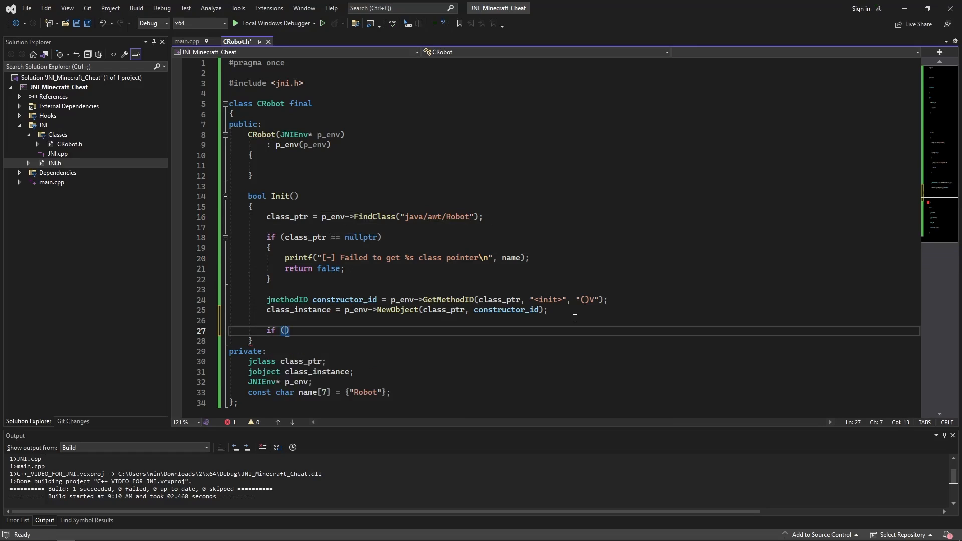
pyautogui.write('class')
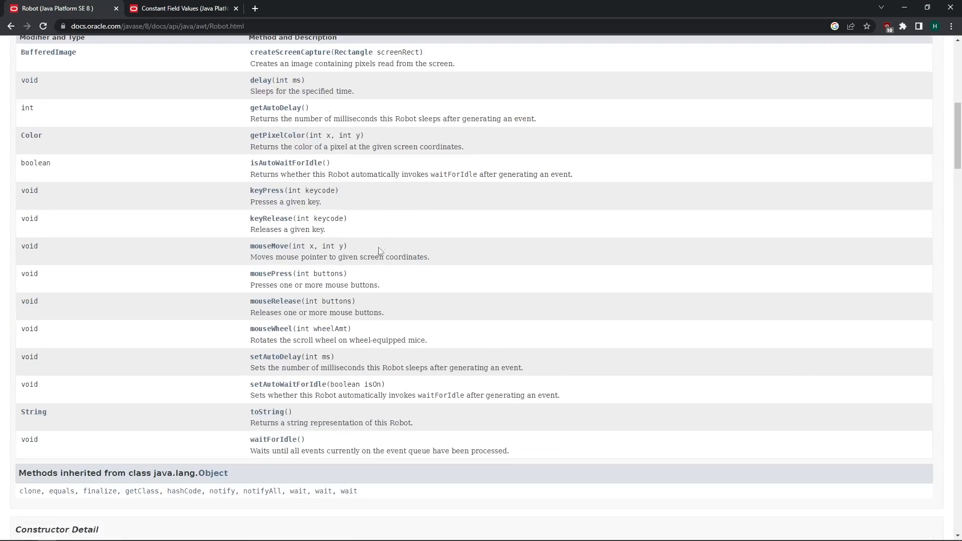
pyautogui.moveTo(243, 278)
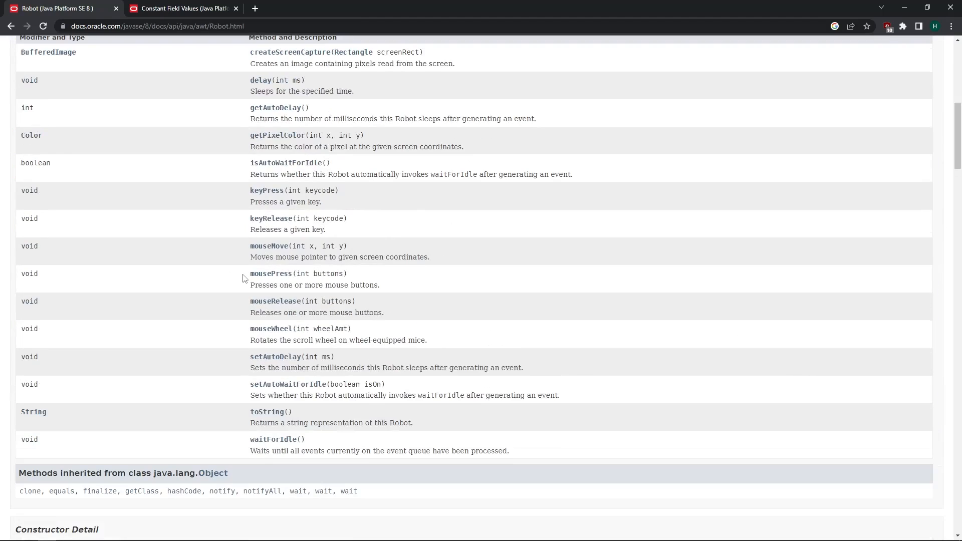
# Double-click in the Chrome Robot documentation to reach the Method Summary table
pyautogui.doubleClick(279, 273)
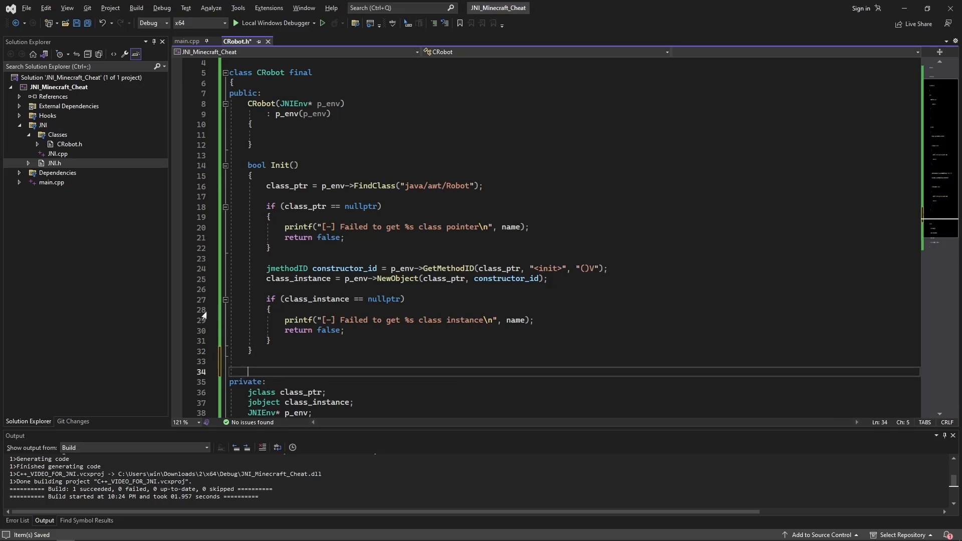
# Start a void mousePress() method with a static jmethodID for "mousePress", signature (I)V
pyautogui.write('void')
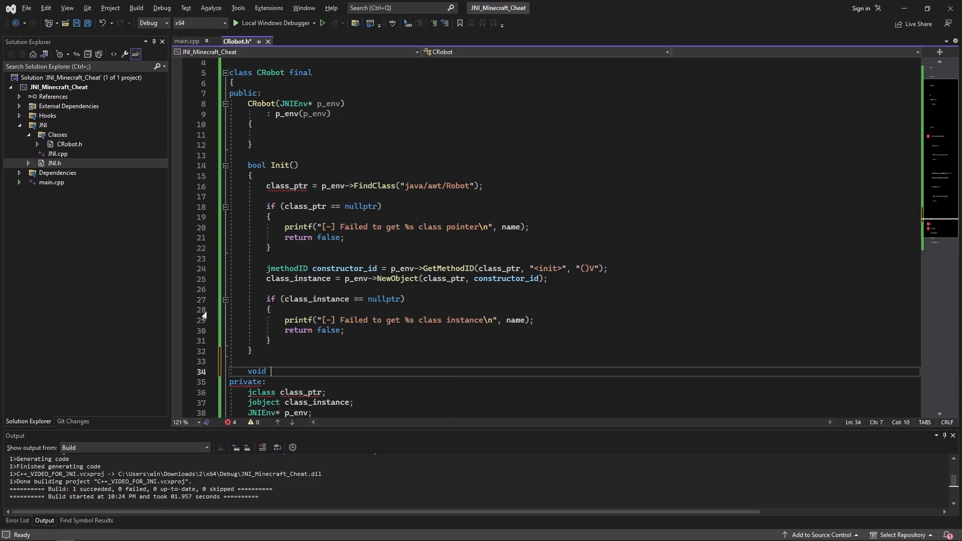
pyautogui.write('mousePress()')
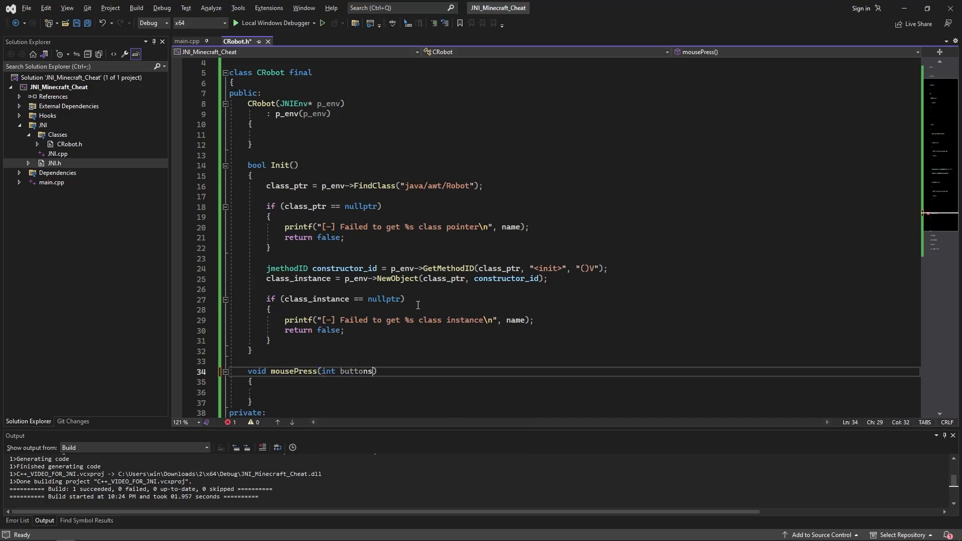
pyautogui.write('static jmetho')
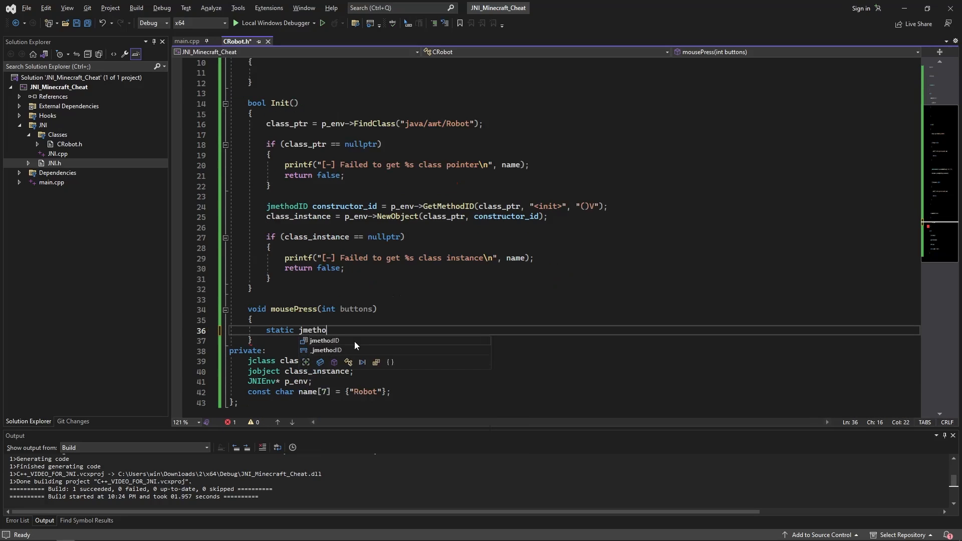
pyautogui.write('ID method_uid = p_env->GetMethodID(class_ptr, "')
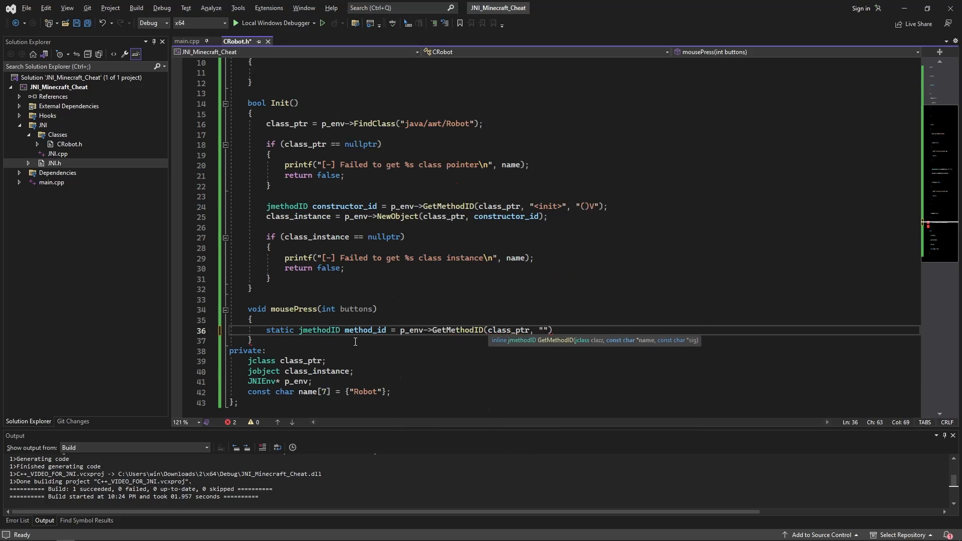
pyautogui.write('mouse')
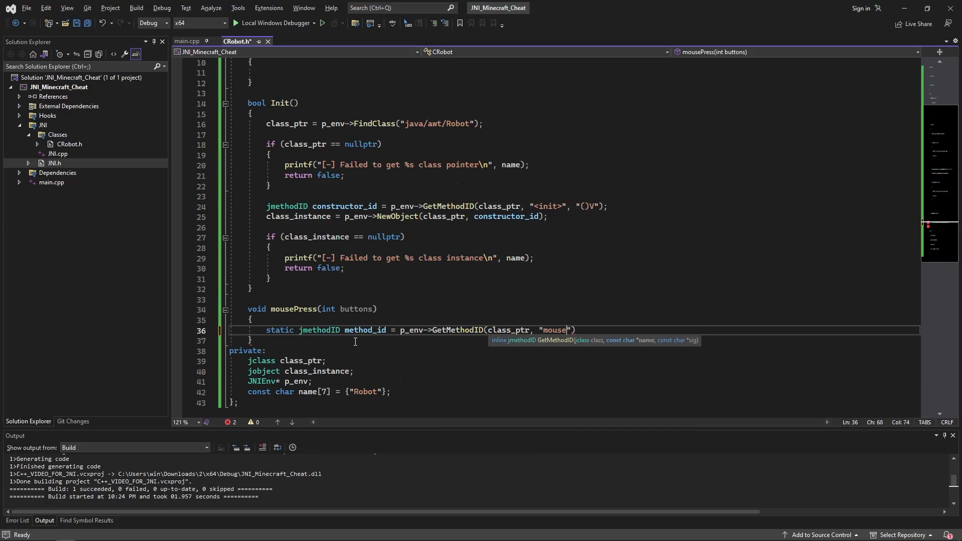
pyautogui.write('Press", ""')
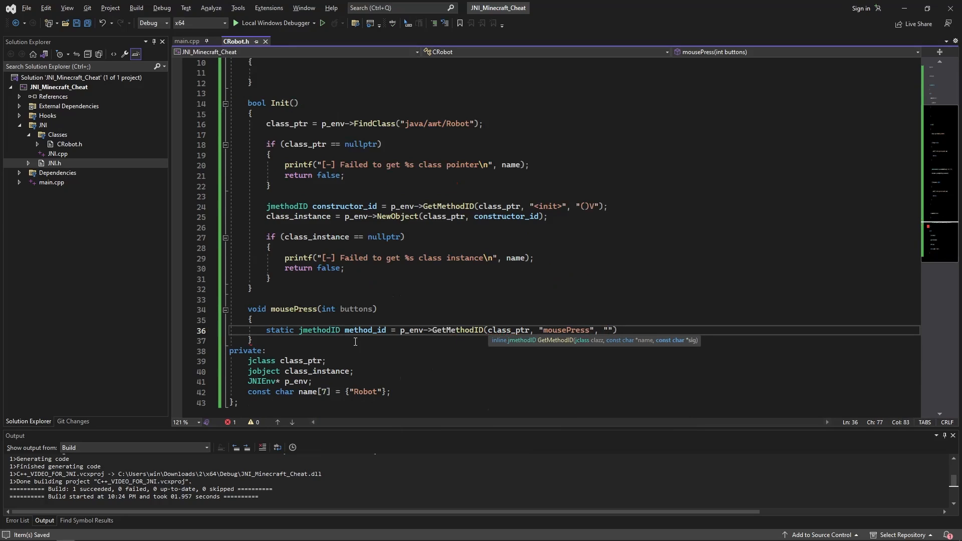
pyautogui.write('(I)V')
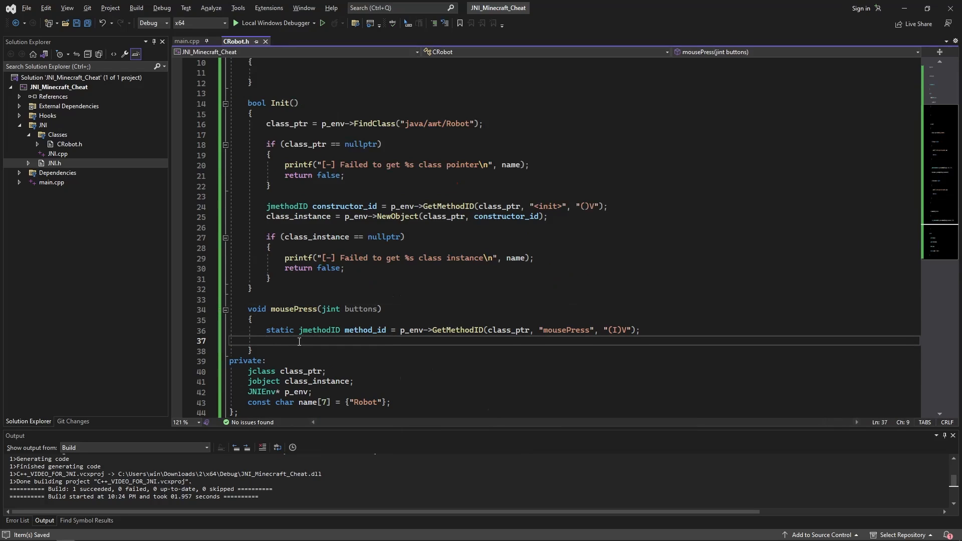
# Call the method via p_env->CallVoidMethodA with the buttons argument, duplicating it as mouseRelease
pyautogui.write('p_e')
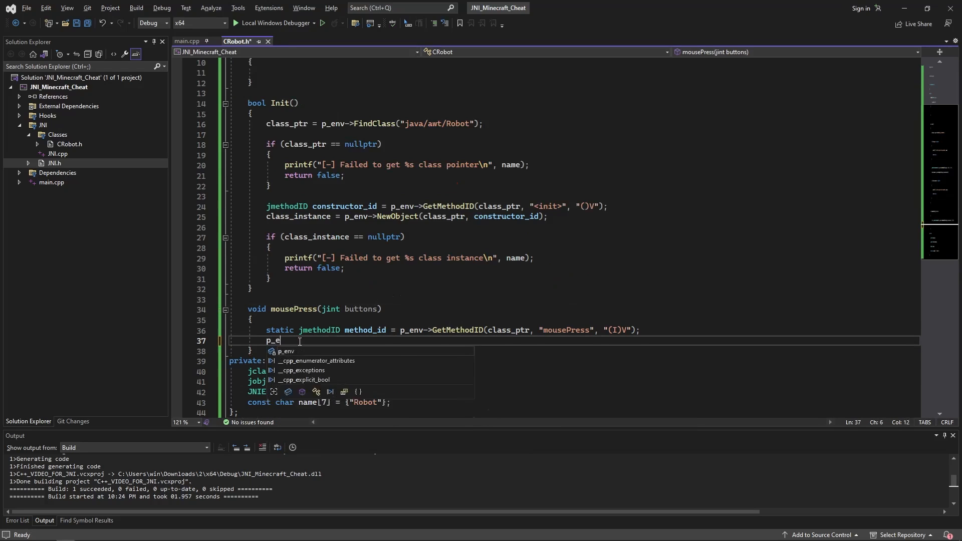
pyautogui.write('nv->Call')
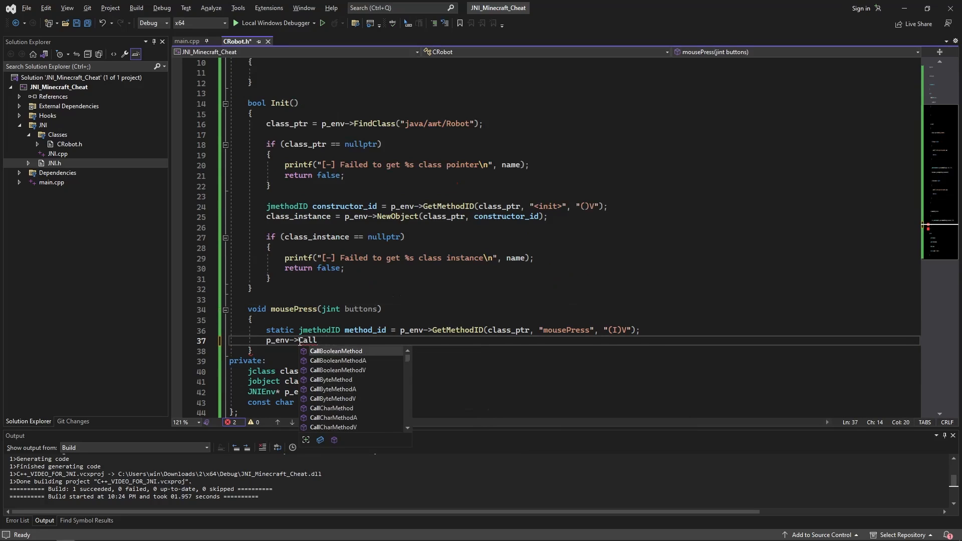
pyautogui.write('VoidMethod')
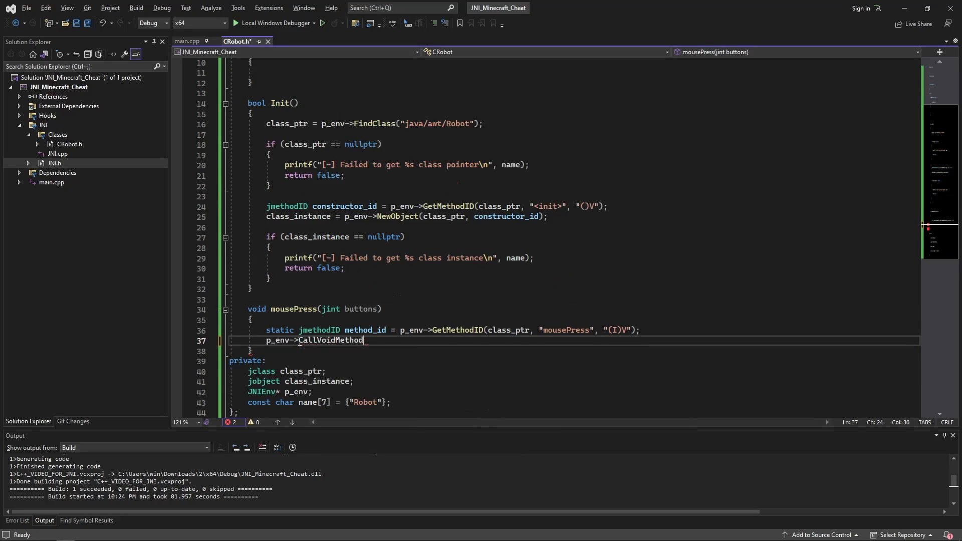
pyautogui.write('(class_instance, method_id, );')
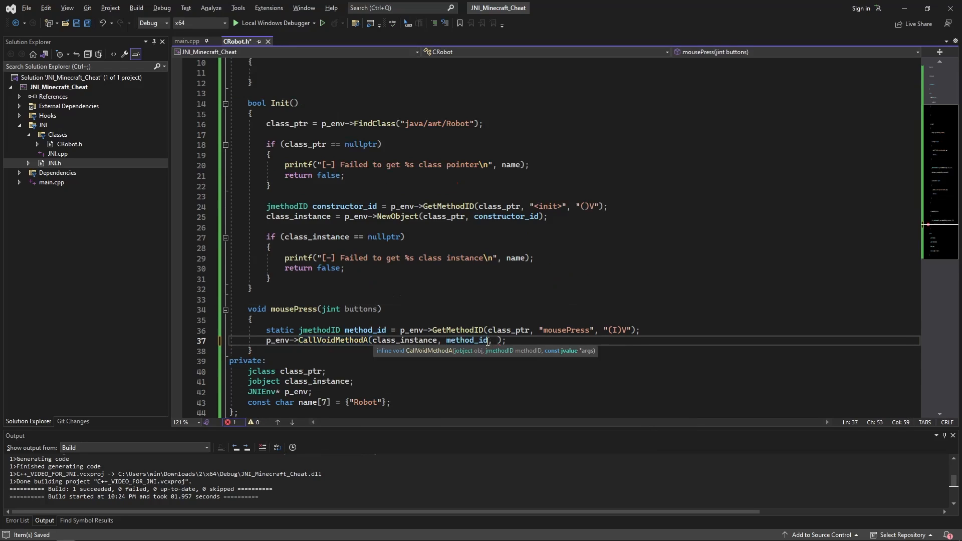
pyautogui.write('()')
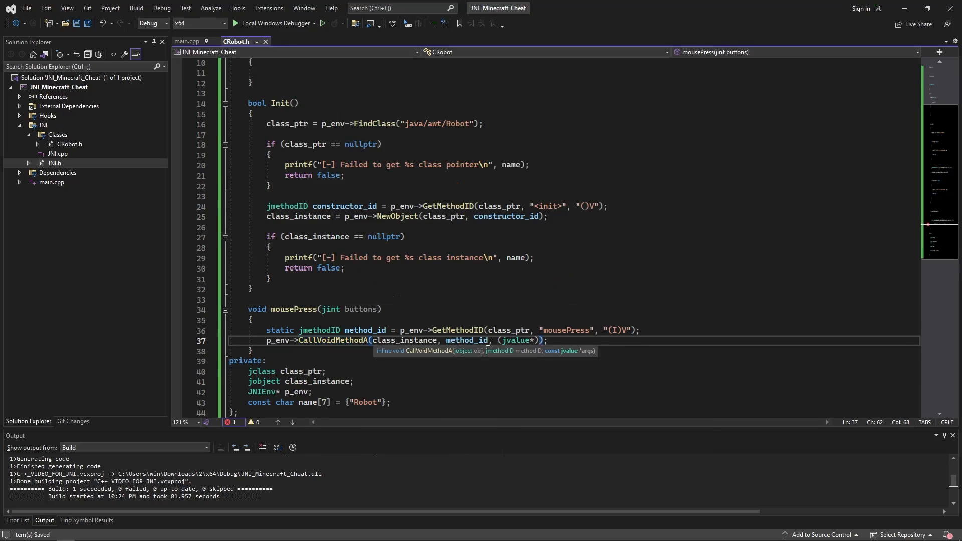
pyautogui.write('&')
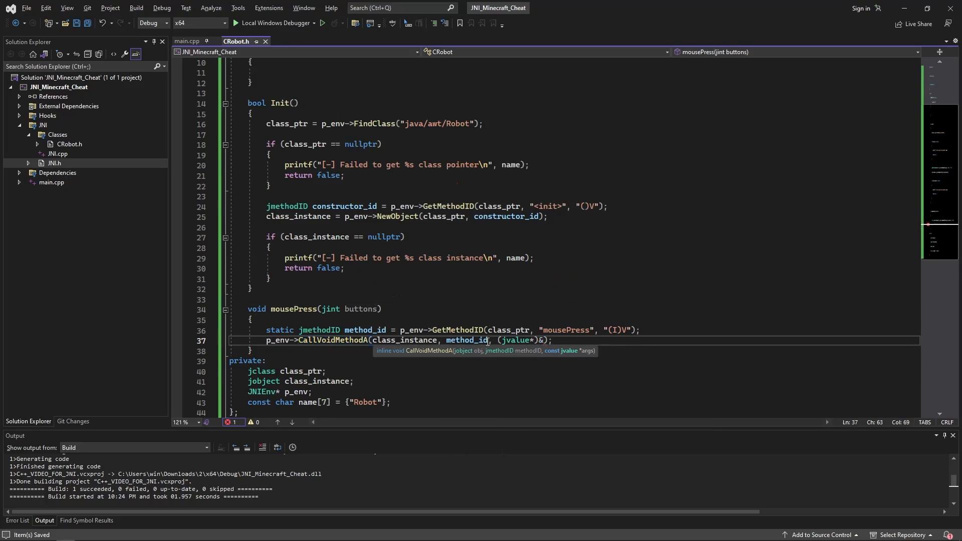
pyautogui.write('buttons')
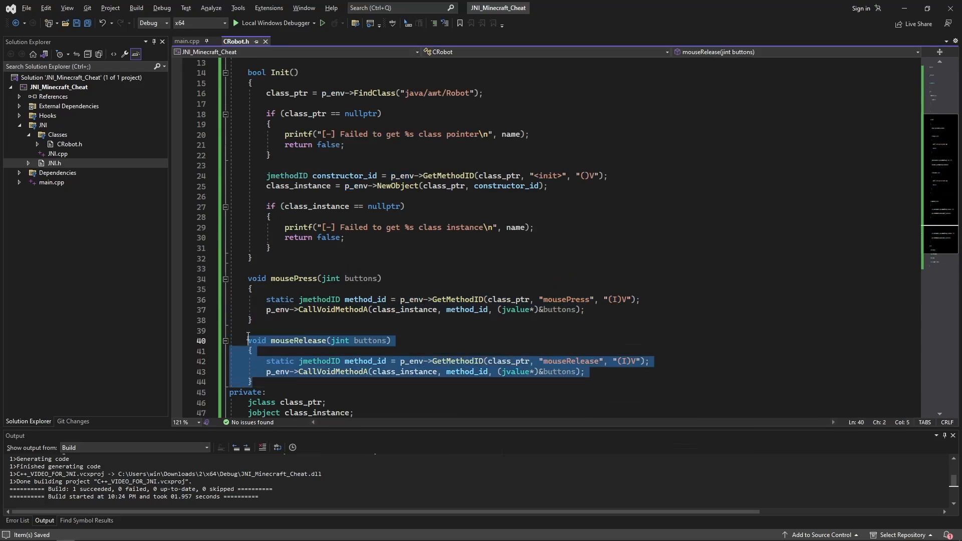
# Add "//" comment lines above the mousePress method
pyautogui.click(252, 319)
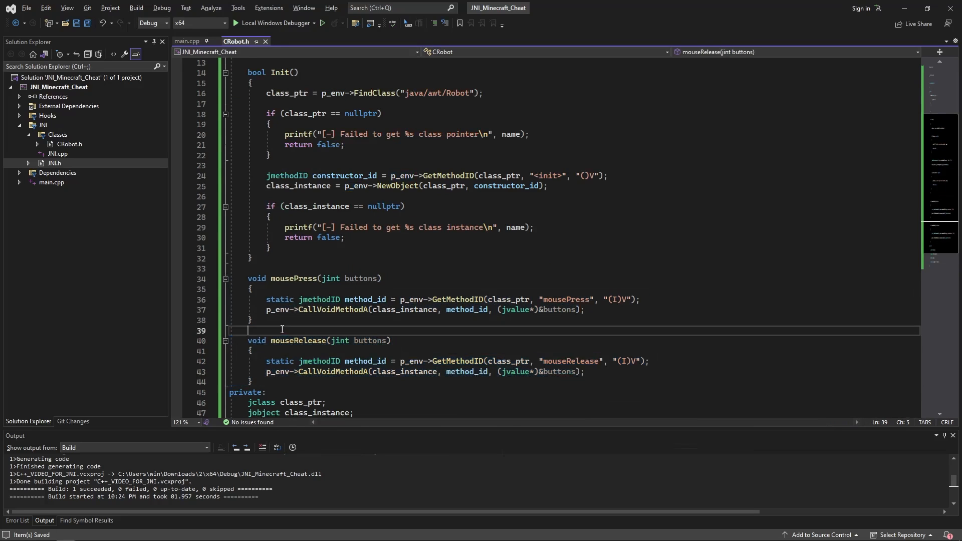
pyautogui.write('//')
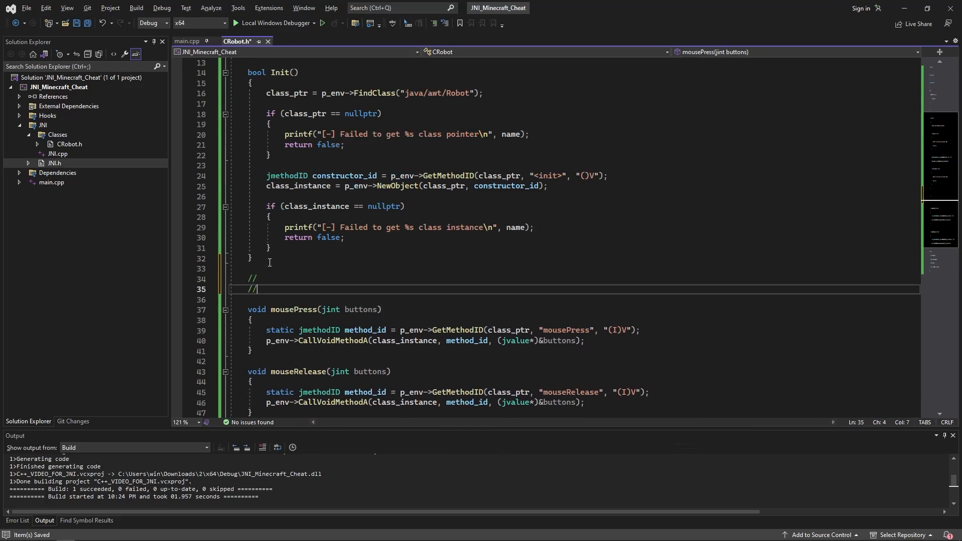
pyautogui.press('enter')
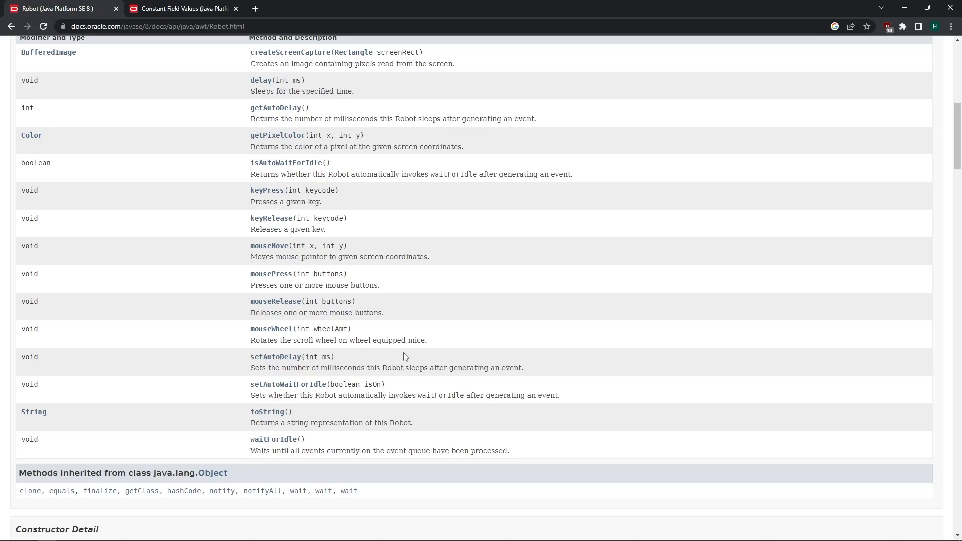
pyautogui.scroll(3)
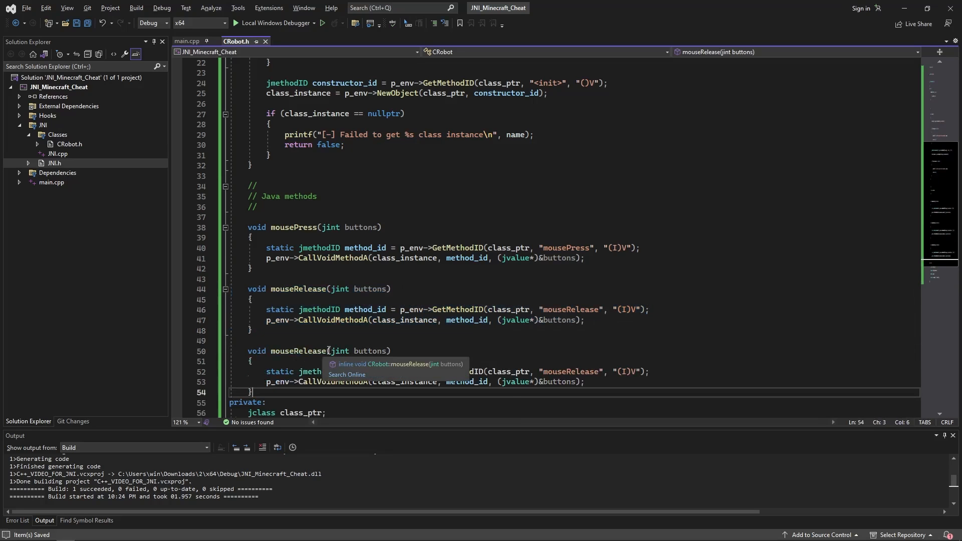
# Rename the copied method to delay(jint ms), calling the Java "delay" method with ms
pyautogui.write('delay')
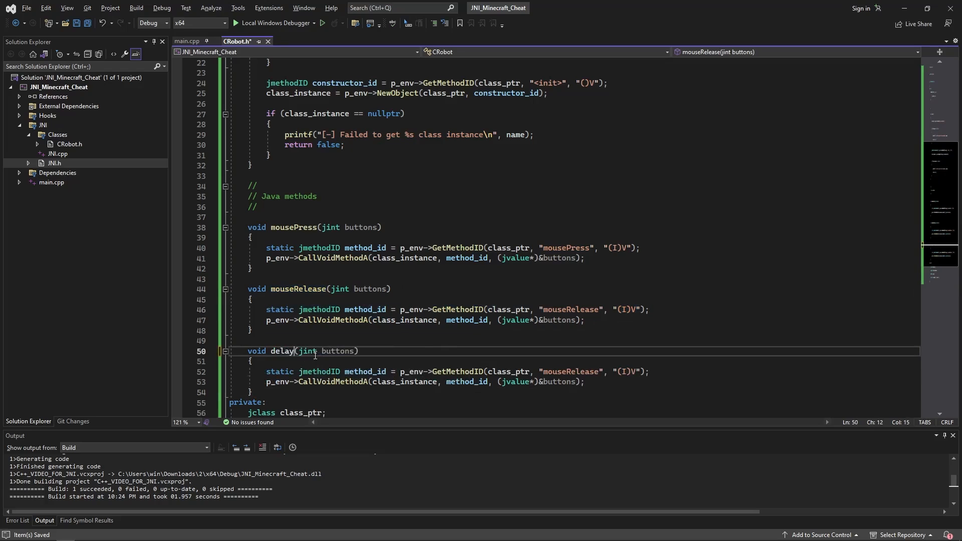
pyautogui.doubleClick(281, 351)
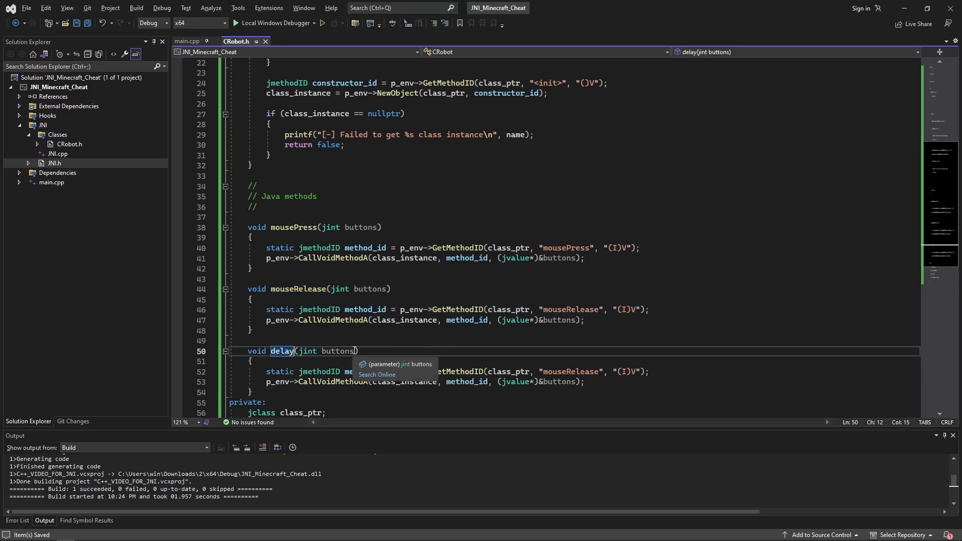
pyautogui.write('ms')
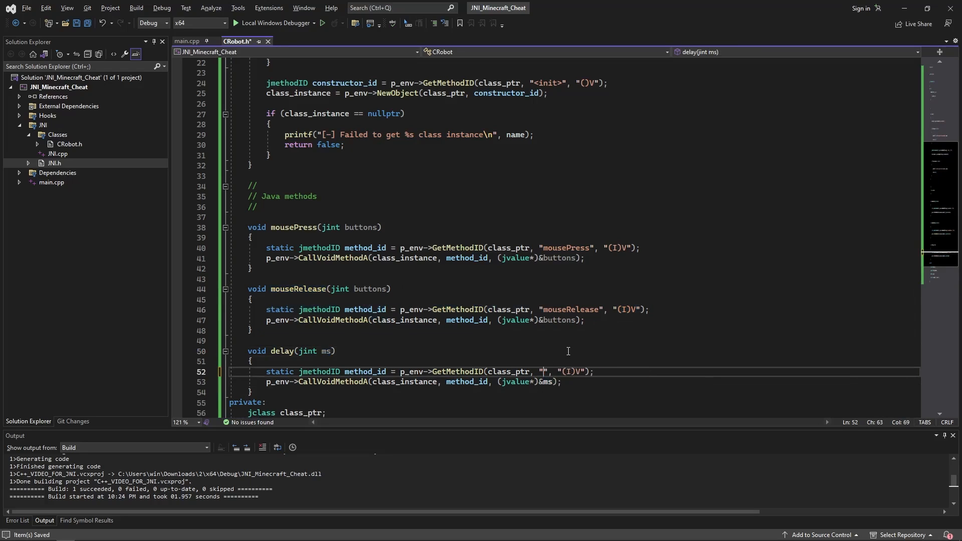
pyautogui.write('delay')
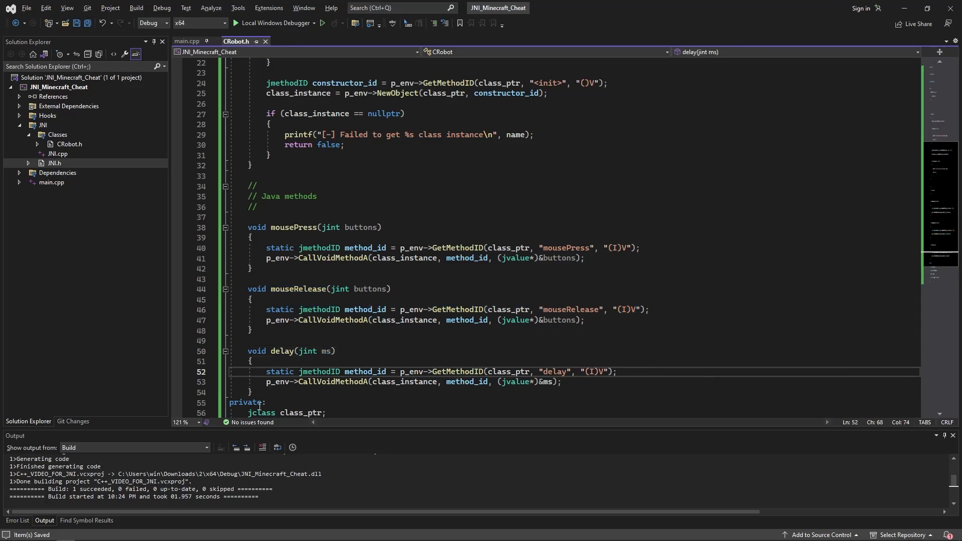
pyautogui.click(230, 41)
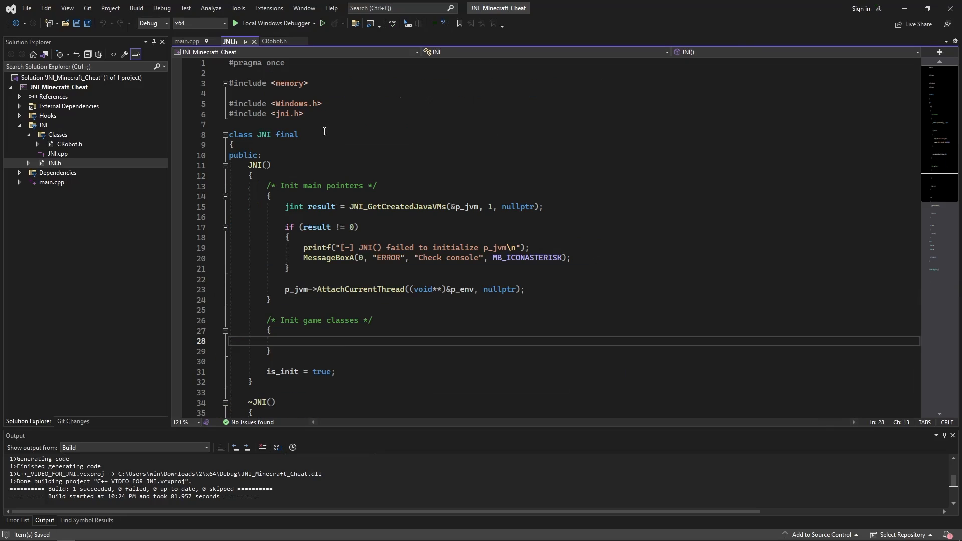
# Scroll through JNI.h and switch over to main.cpp
pyautogui.write('#io')
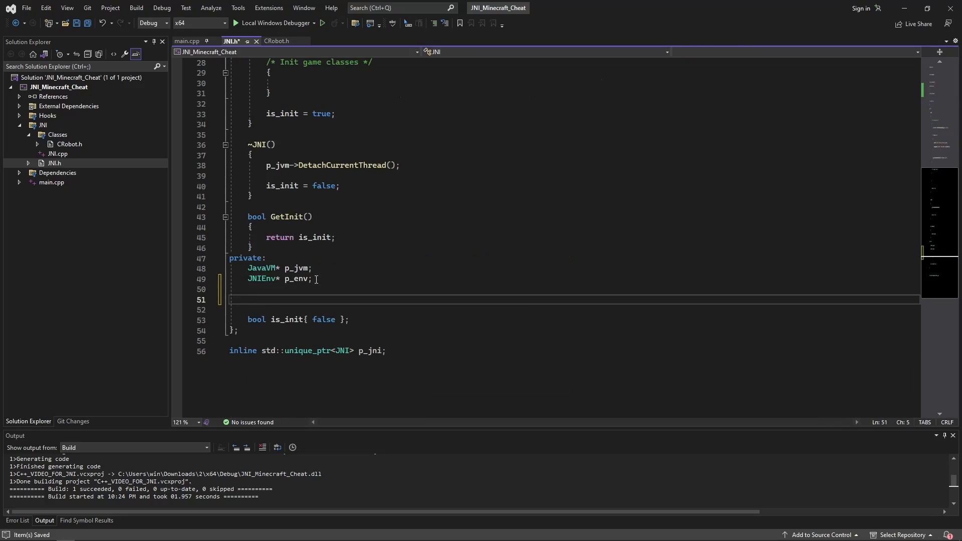
pyautogui.scroll(3)
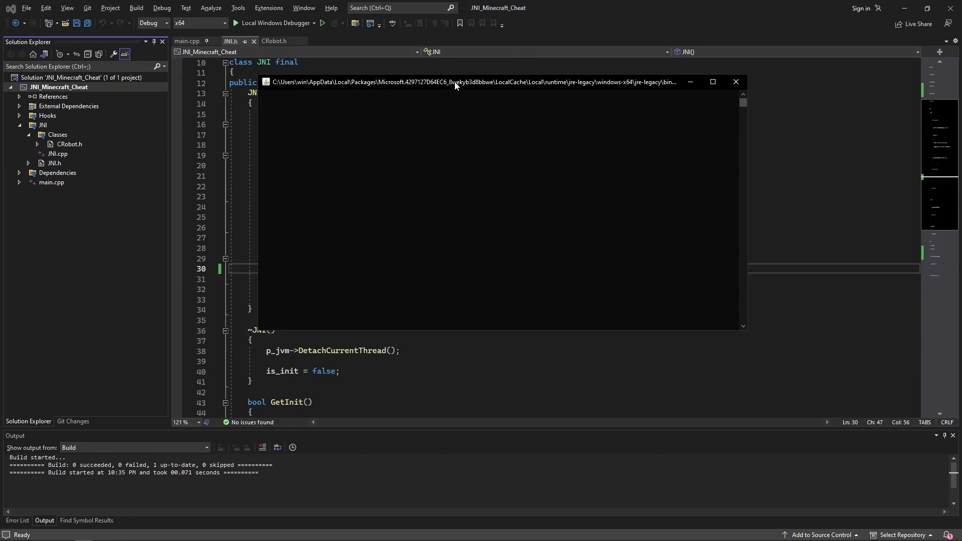
pyautogui.click(187, 41)
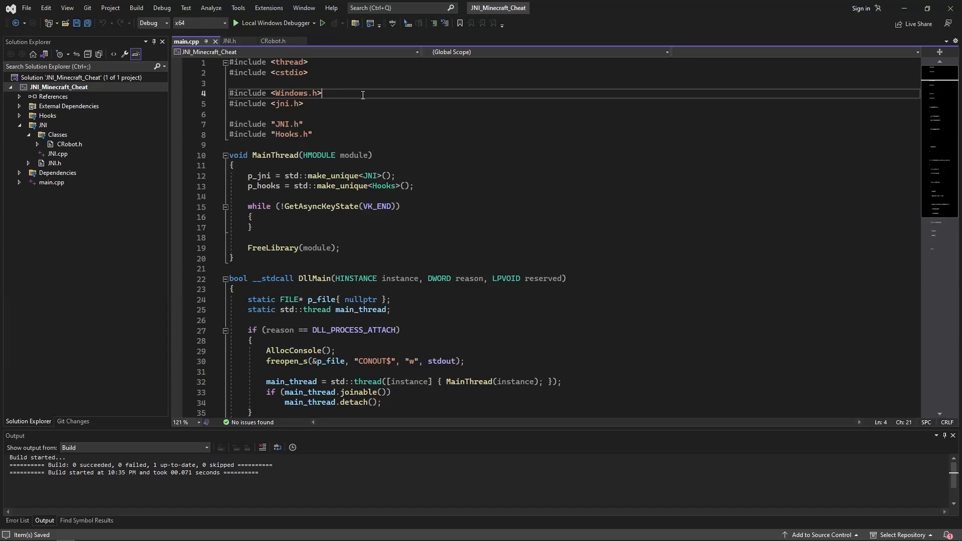
pyautogui.moveTo(350, 231)
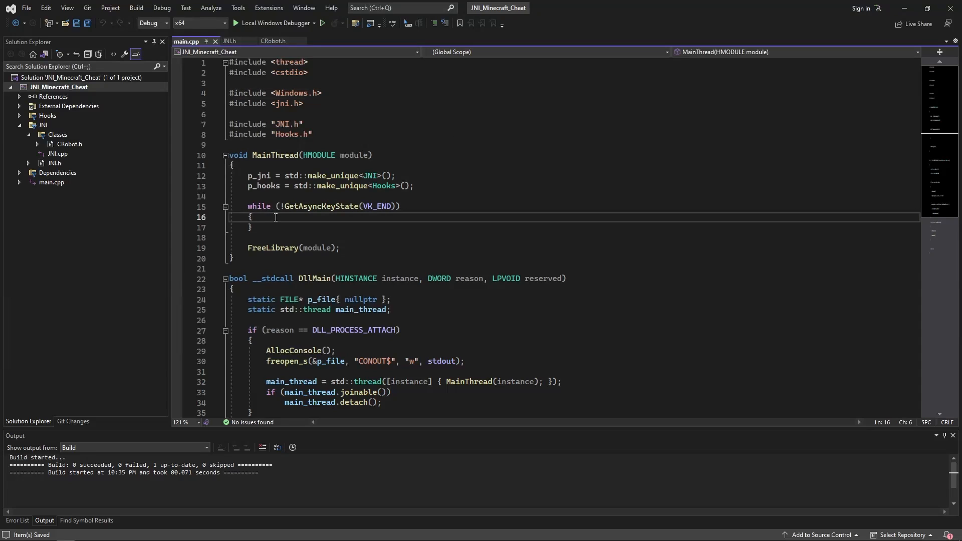
# Add an if (GetAsyncKeyState(VK_XBUTTON1)) check inside the while loop
pyautogui.write('if (Ge')
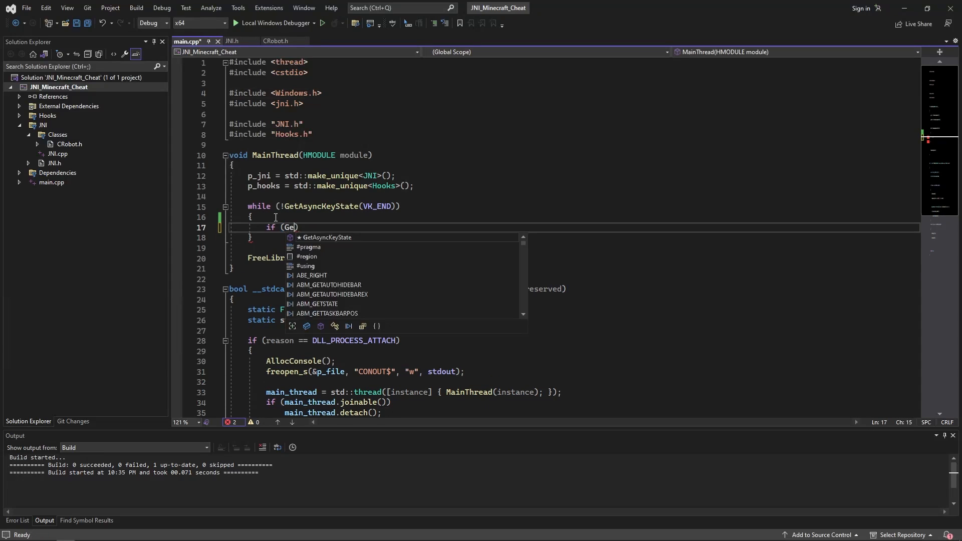
pyautogui.write('tAsyncKeyState')
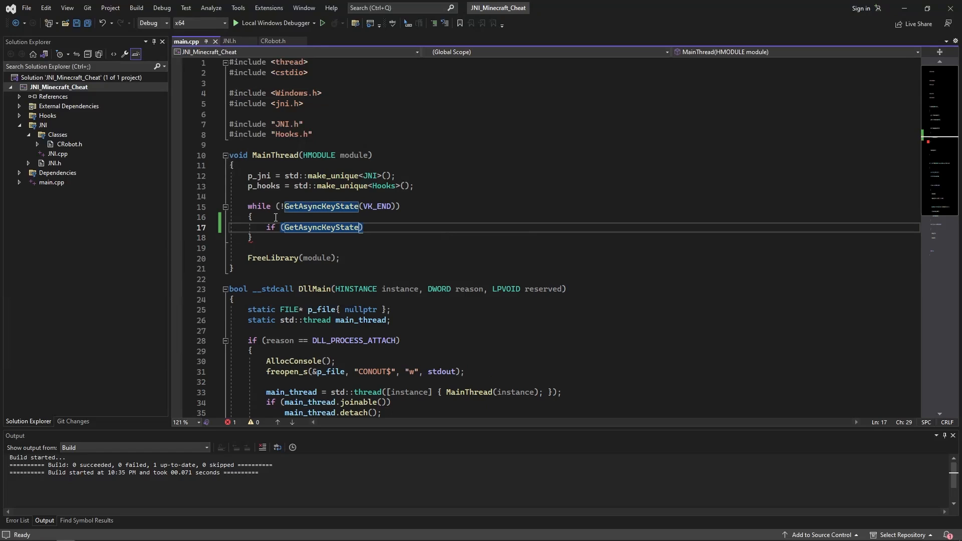
pyautogui.write('VK_')
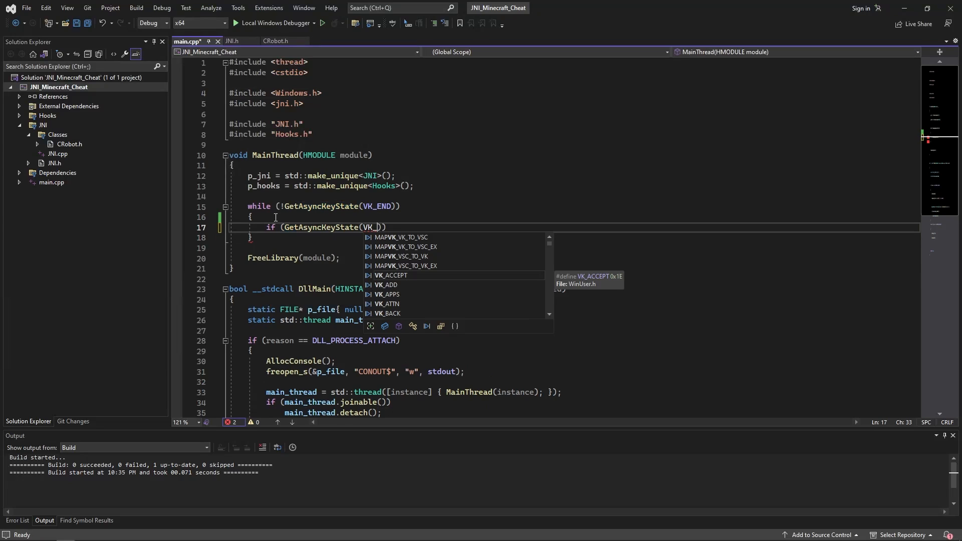
pyautogui.write('BUTTON1')
pyautogui.write('{')
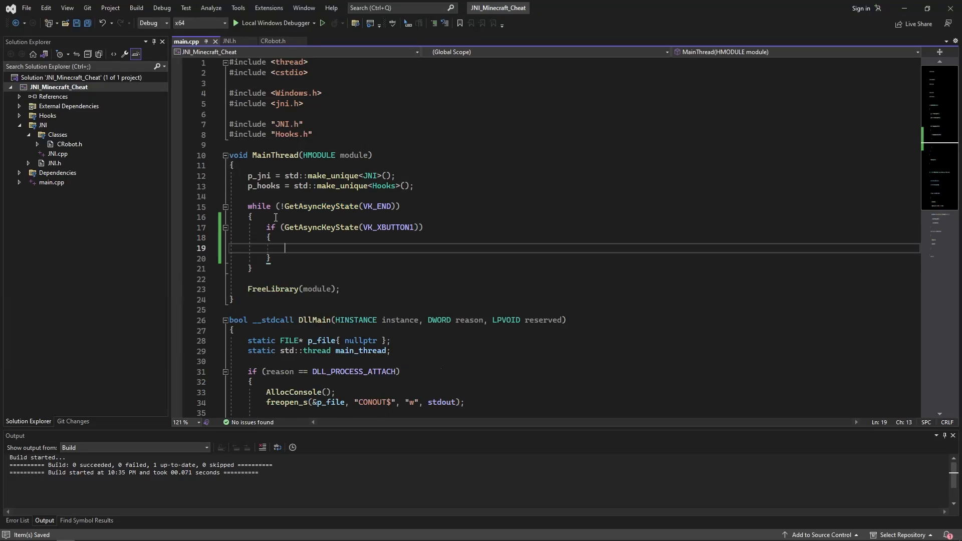
# Inside it call p_jni->p_crobot->mousePress(16) and mouseRelease(16)
pyautogui.write('p_jni->c')
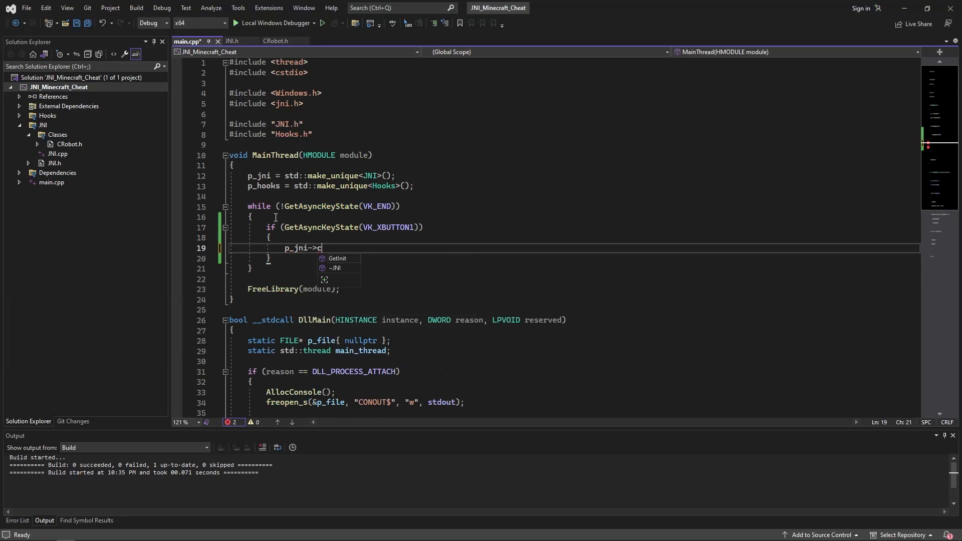
pyautogui.click(231, 40)
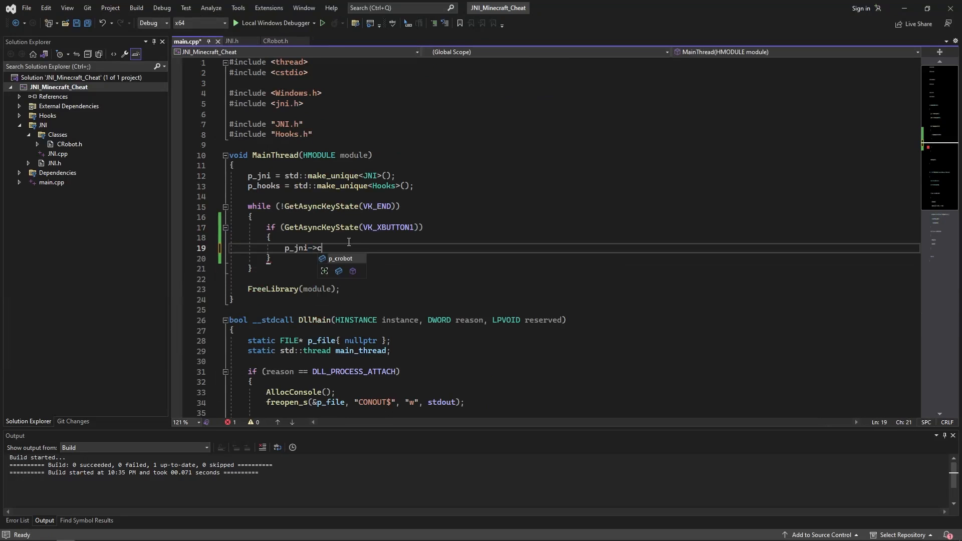
pyautogui.write('p_crobot->mousePress(16);')
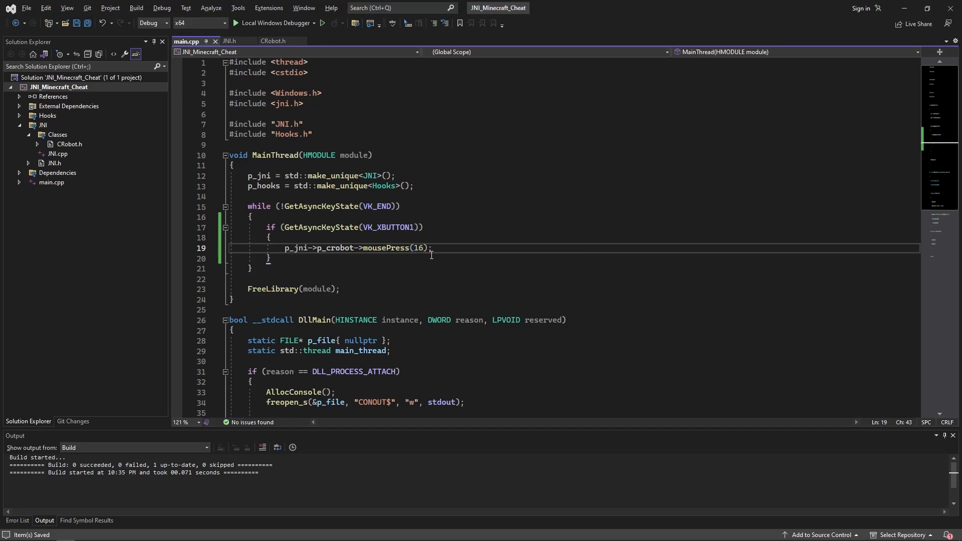
pyautogui.write('p_')
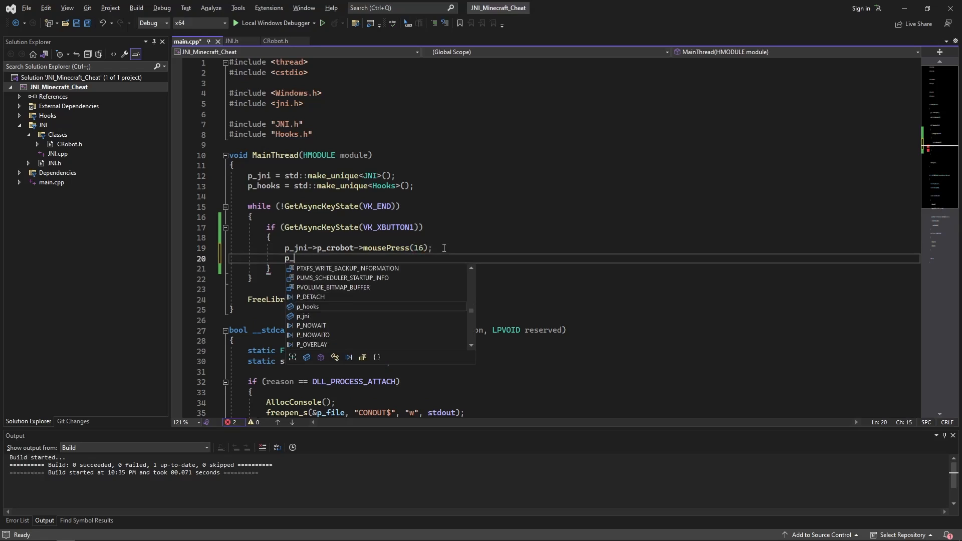
pyautogui.write('jni->p_crobot->mouseRelease')
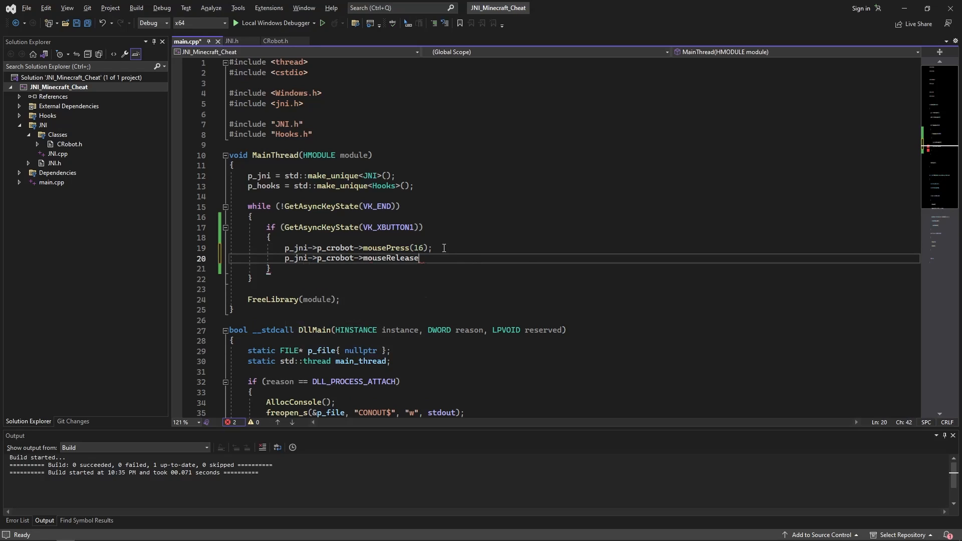
pyautogui.write('(16);')
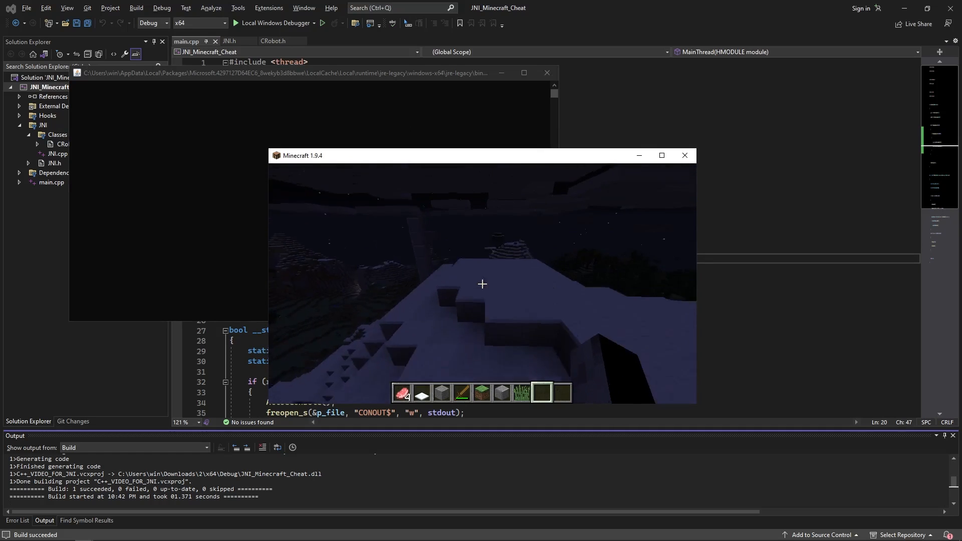
# Take a zombie spawn egg from the creative Search Items tab and close the inventory
pyautogui.press('e')
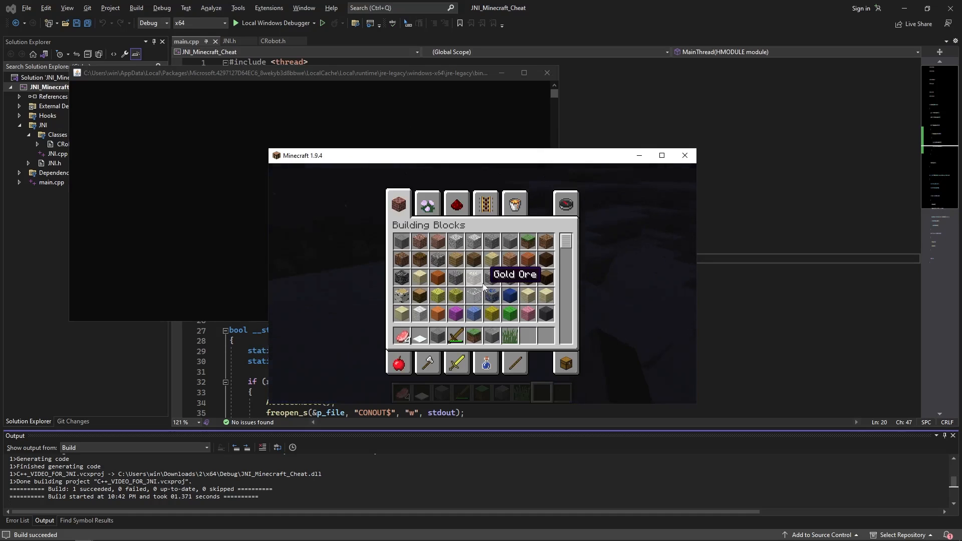
pyautogui.click(565, 203)
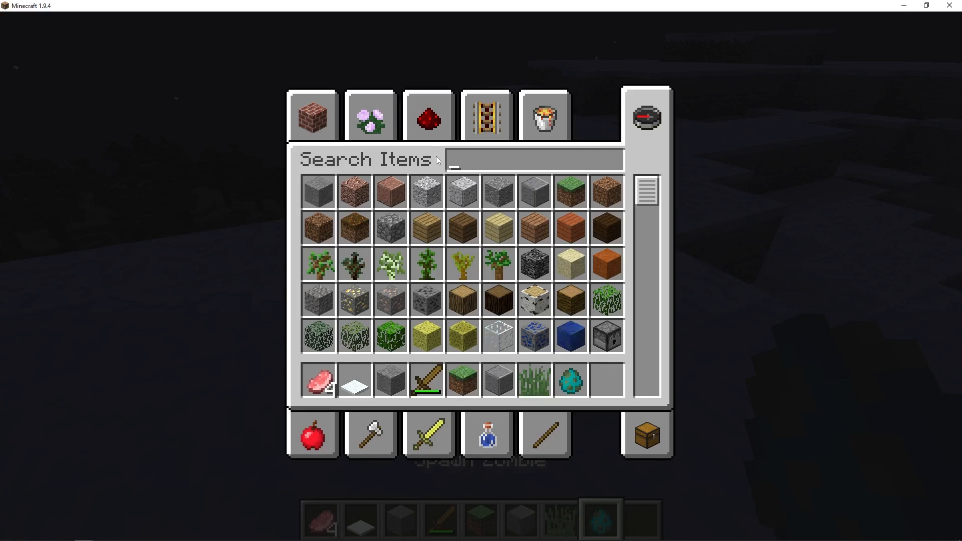
pyautogui.press('Escape')
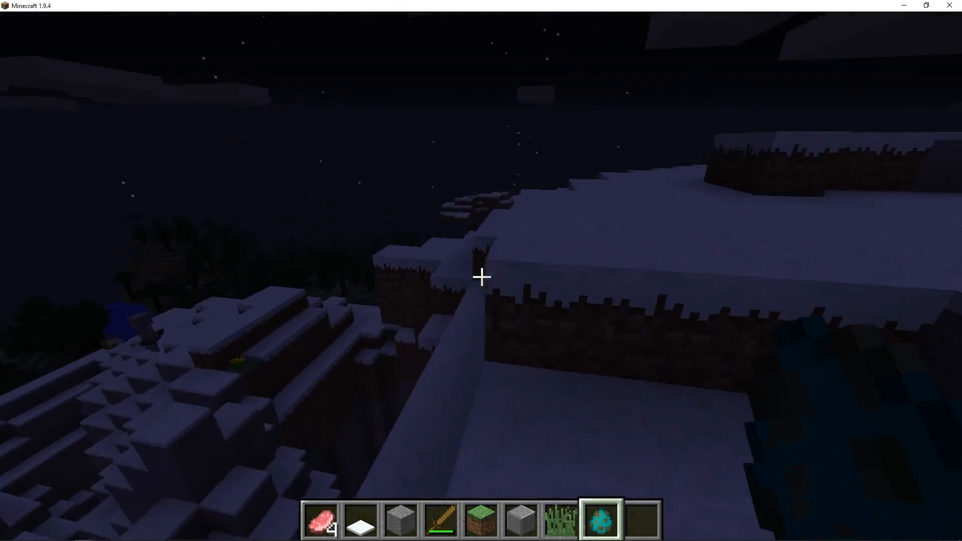
pyautogui.moveTo(480, 277)
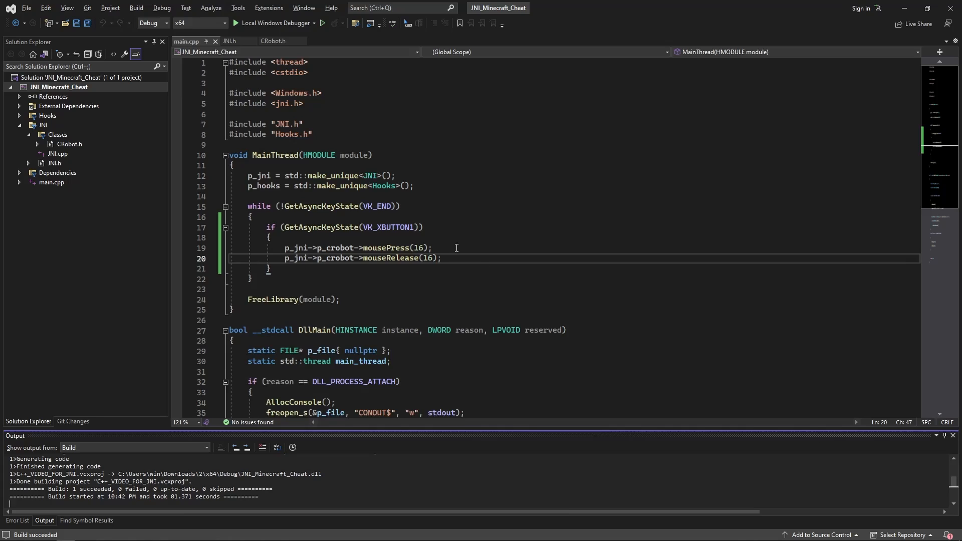
# After mouseRelease, add p_jni->p_crobot->delay(200 + (rand() % 20)); inside the if block
pyautogui.write('p_jni->p_crobot->delay();')
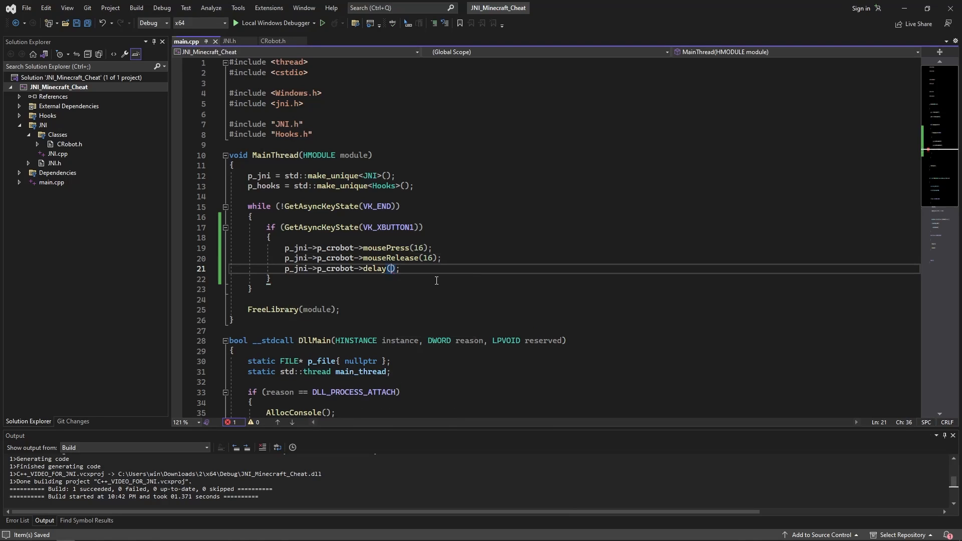
pyautogui.write('200 + r')
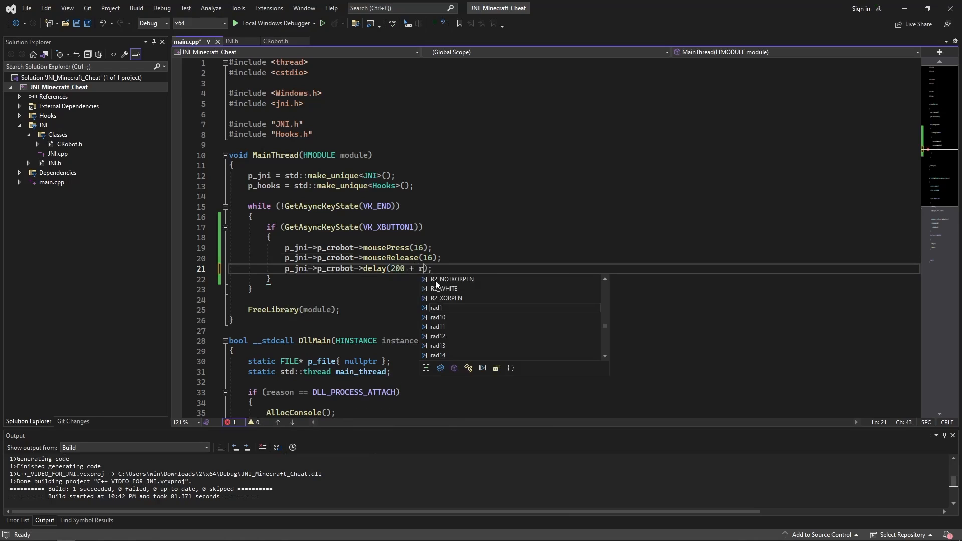
pyautogui.write('and() %')
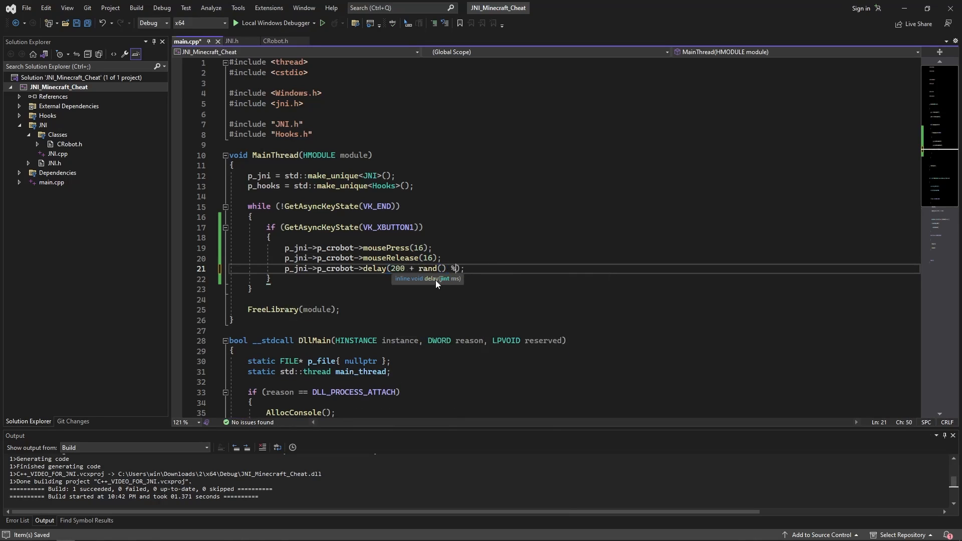
pyautogui.write('20')
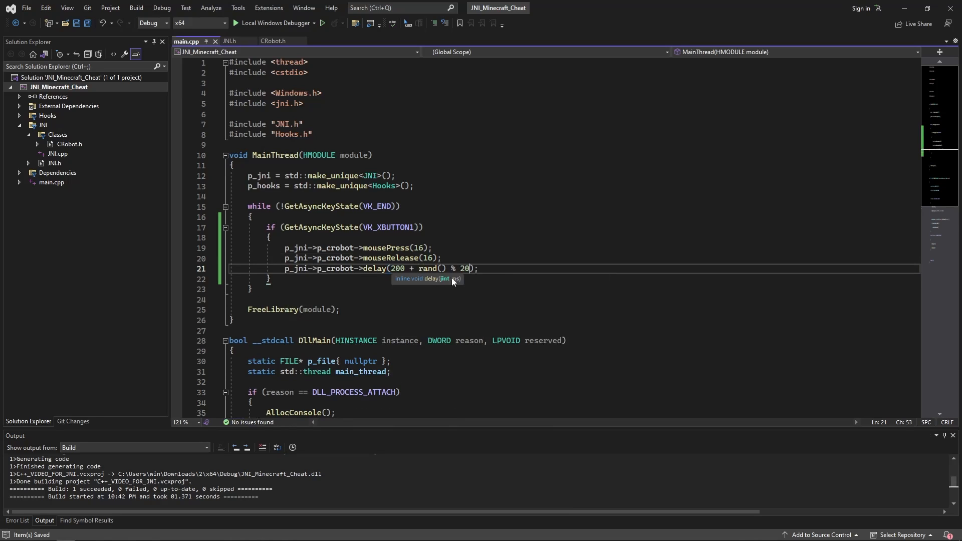
pyautogui.write('(')
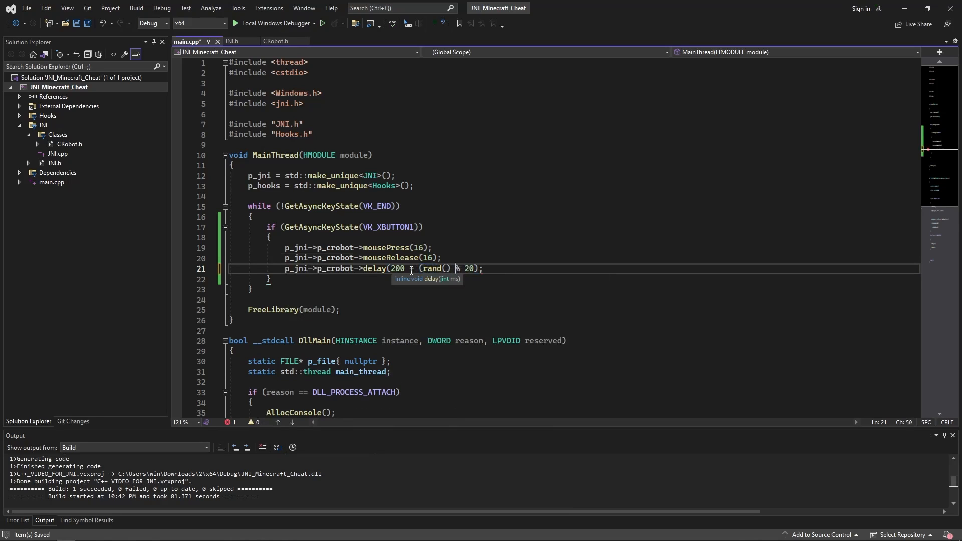